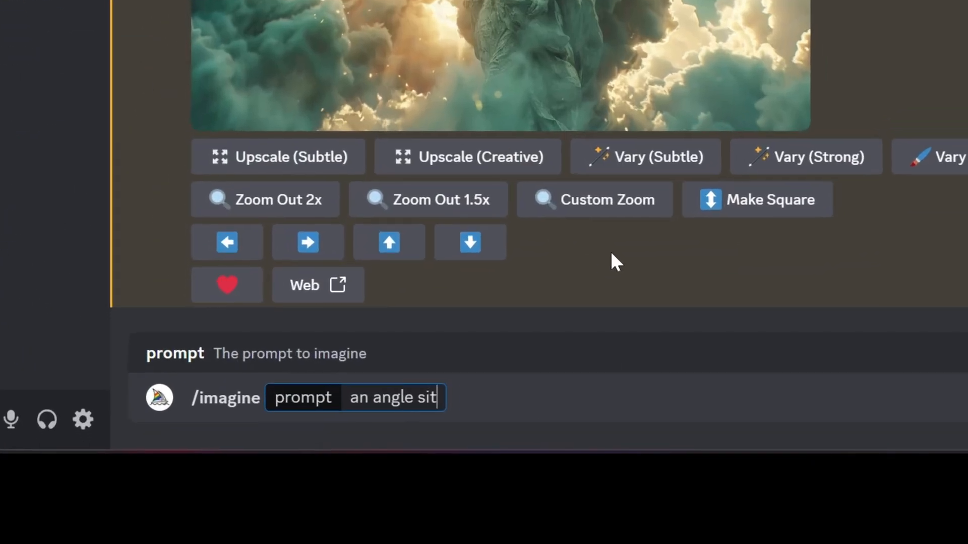
Continue typing the Midjourney prompt text about an angel sitting.
type("ting o")
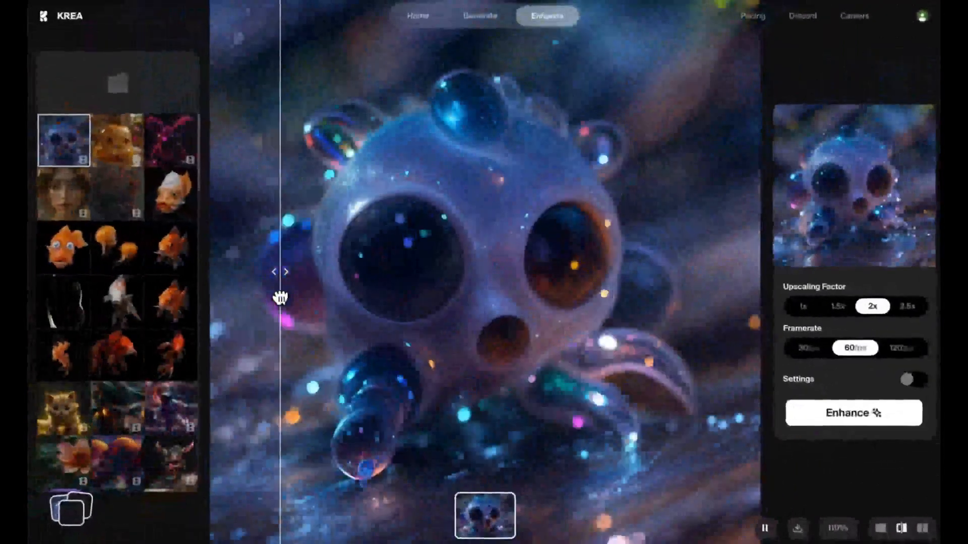
Go to the Krea home page with the Realtime, Enhancer and Video app cards.
left_click(117, 194)
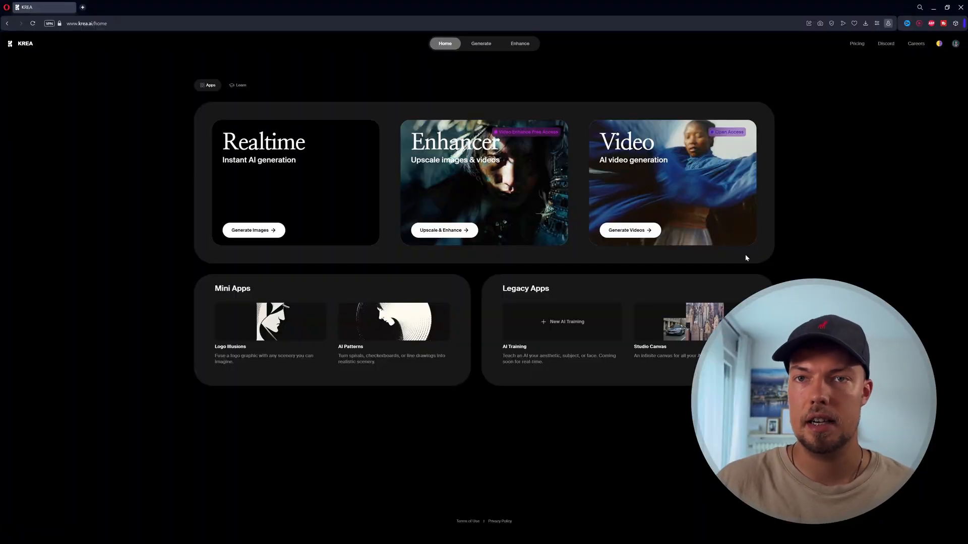
mouse_move(300, 191)
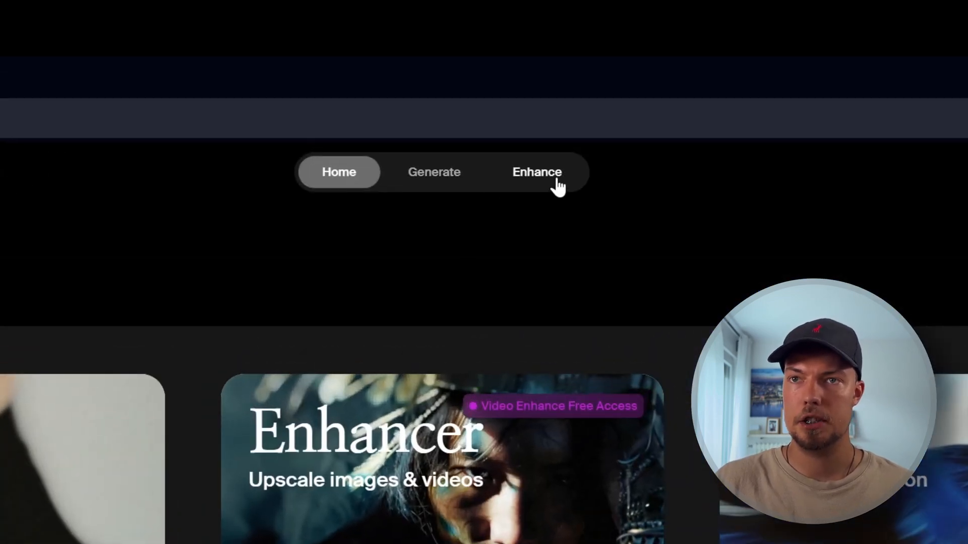
Enter the Enhancer, dismiss the coffee photo preview and bring up the image upload choices.
left_click(536, 172)
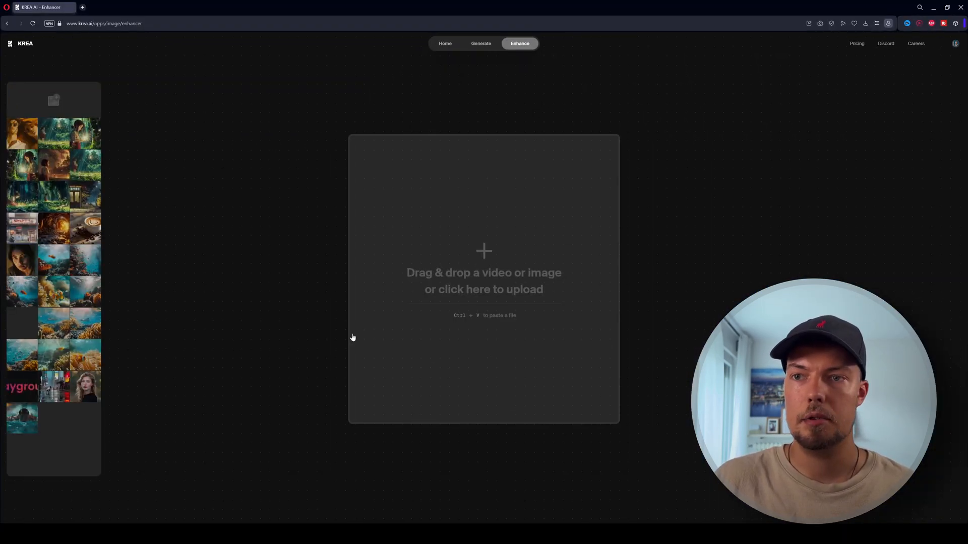
mouse_move(283, 100)
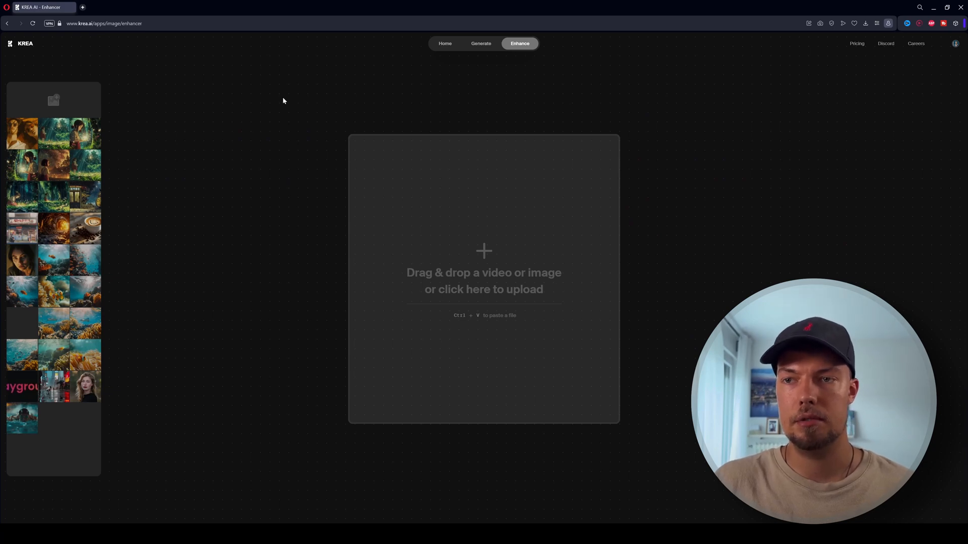
mouse_move(523, 246)
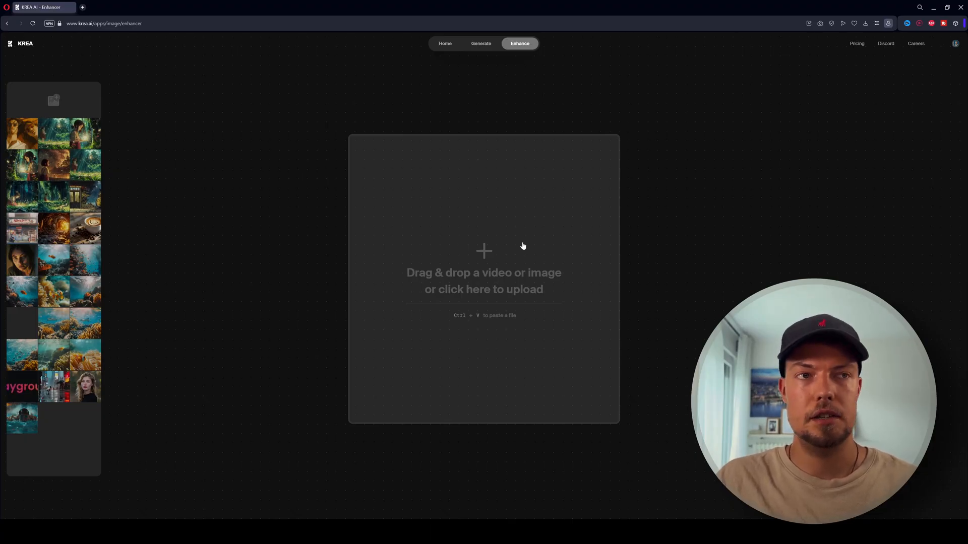
mouse_move(518, 249)
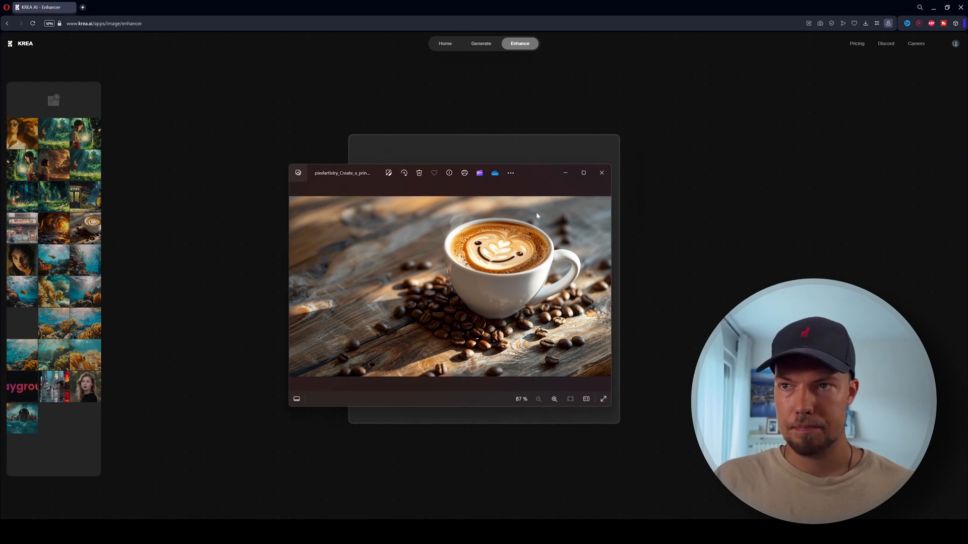
mouse_move(626, 176)
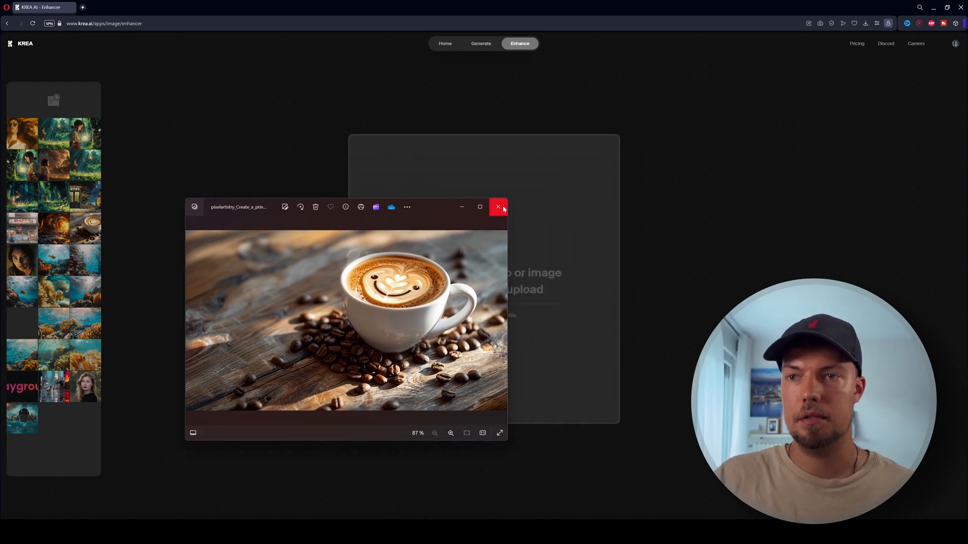
left_click(498, 207)
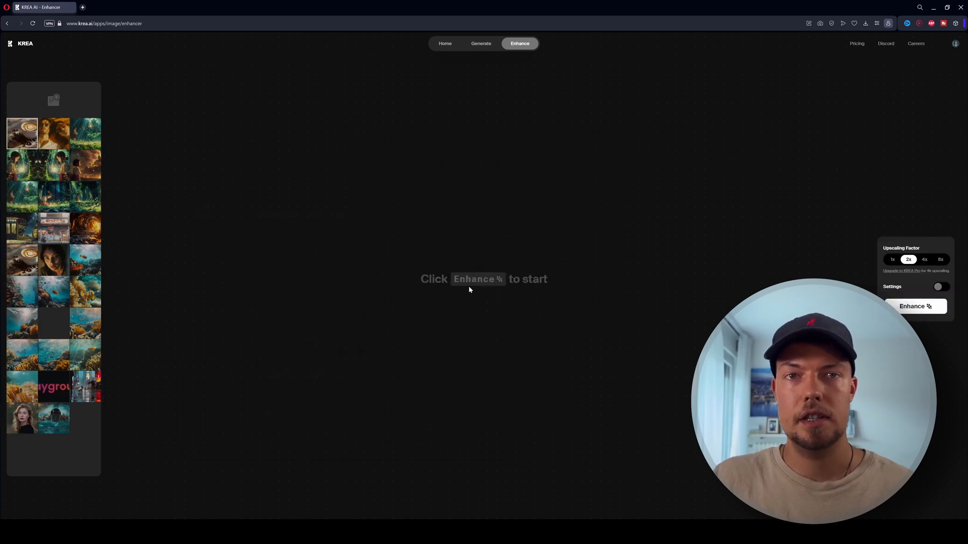
mouse_move(498, 299)
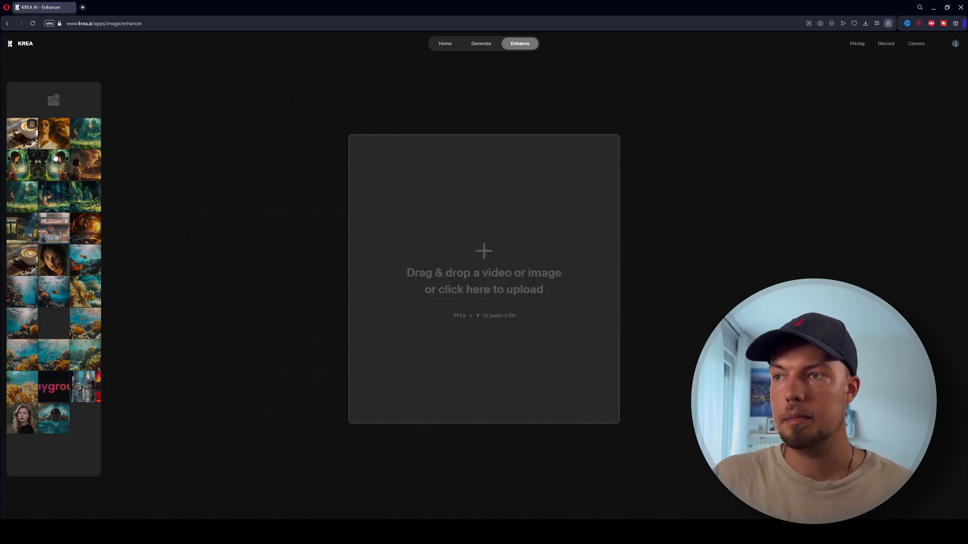
left_click(484, 278)
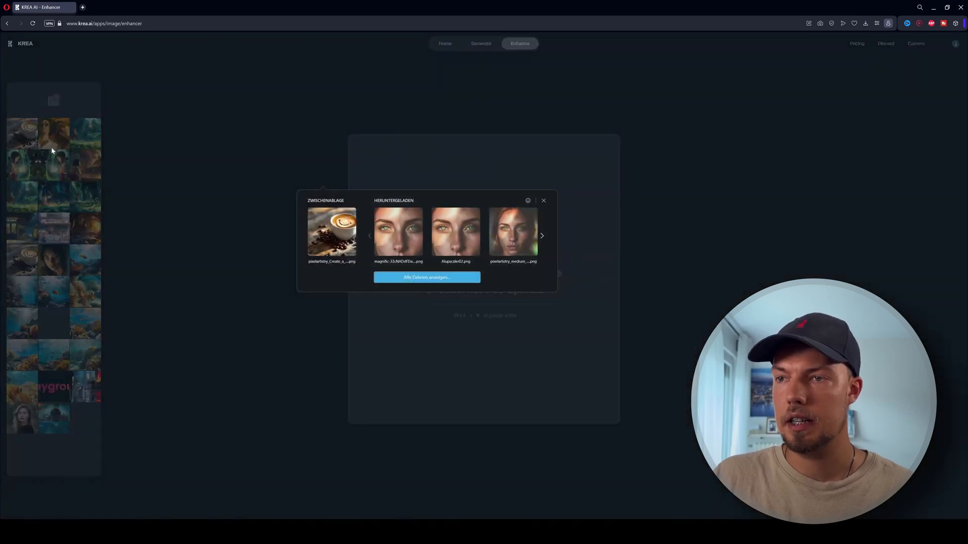
Load the latte art coffee photo at 2x and adjust advanced settings: AI Strength 0.63, Resemblance 0.40, Clarity 0.27.
left_click(544, 200)
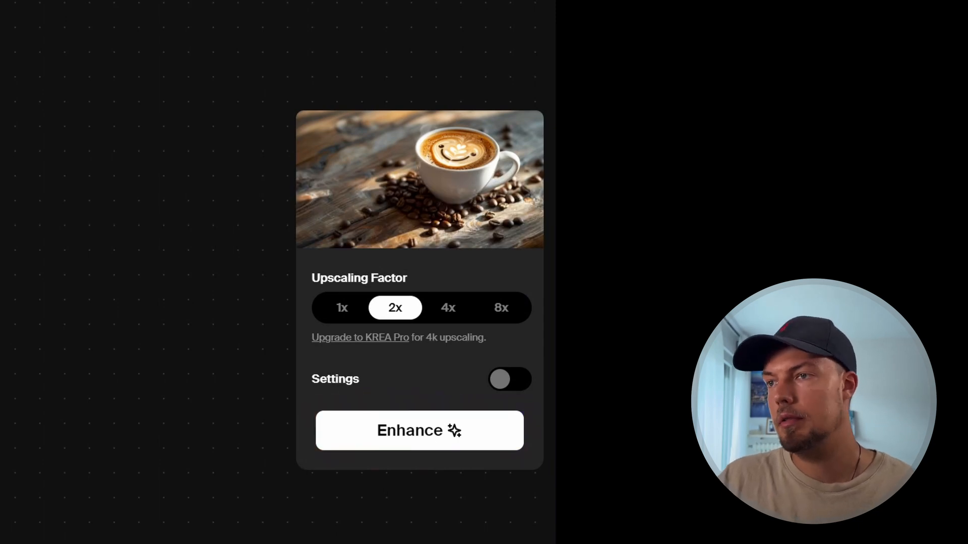
mouse_move(520, 330)
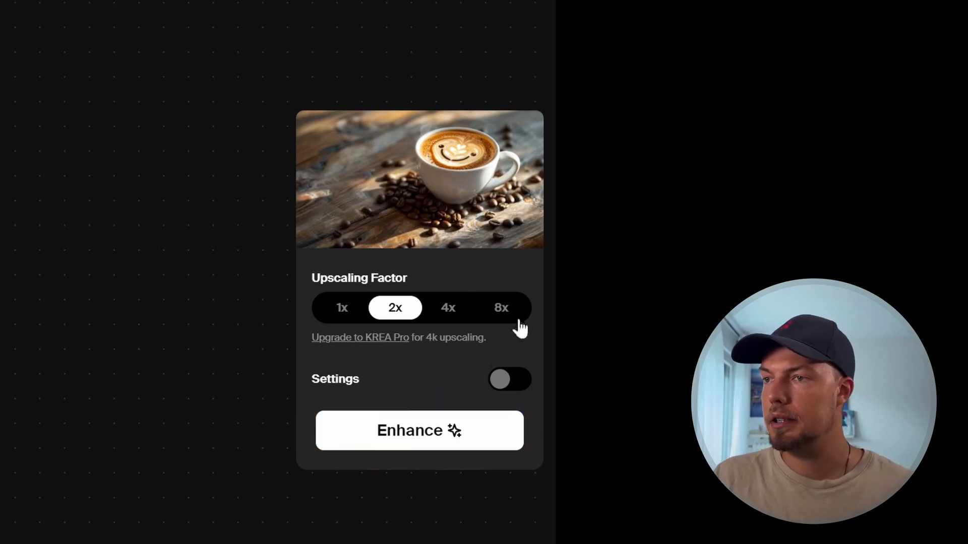
mouse_move(223, 179)
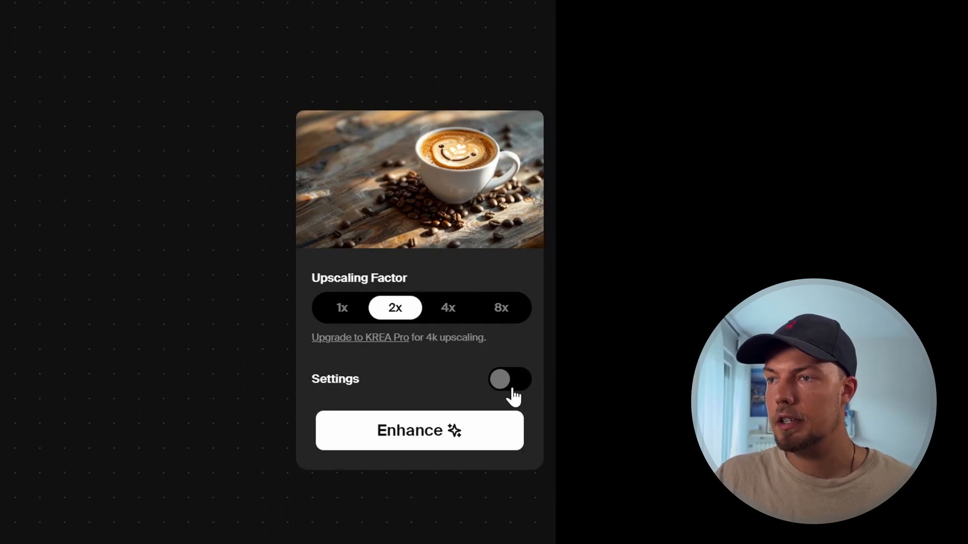
left_click(510, 379)
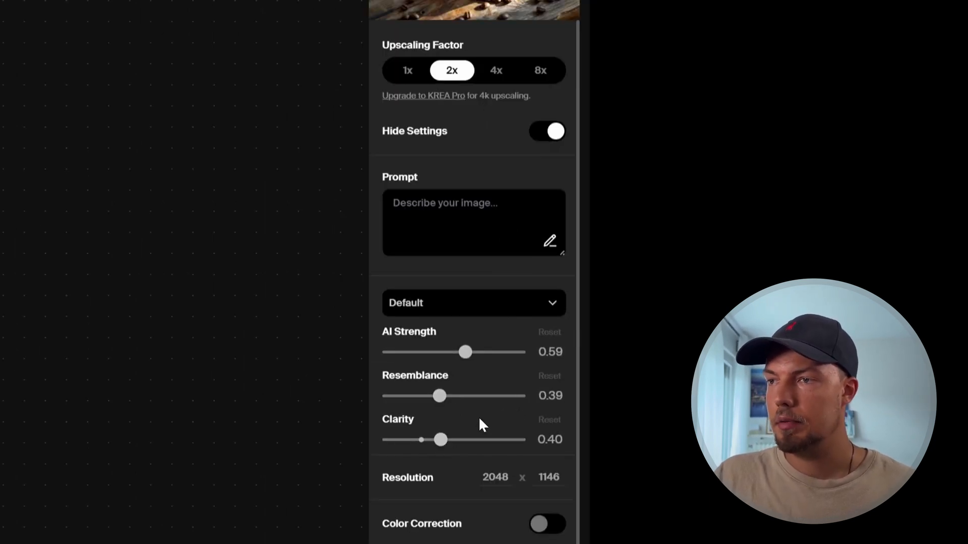
scroll("down", 3)
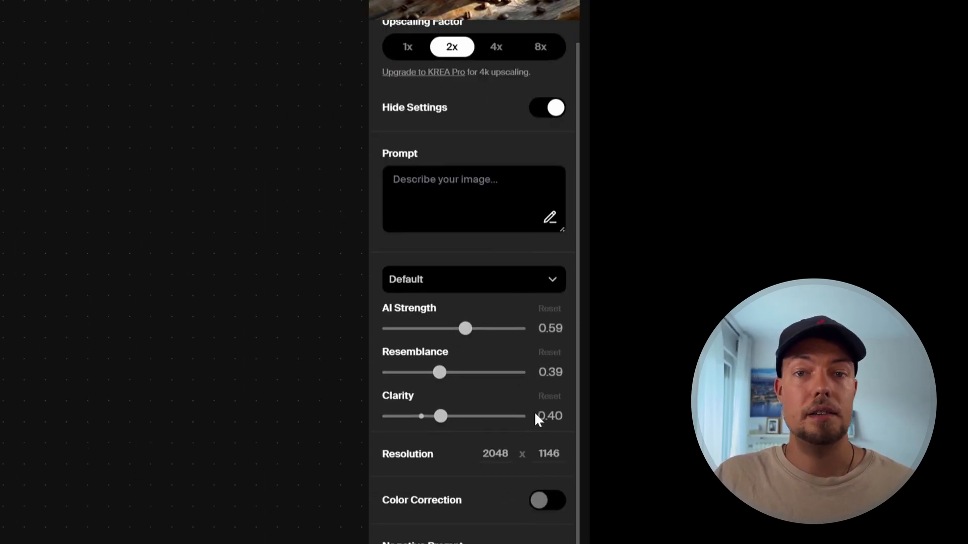
left_click(547, 500)
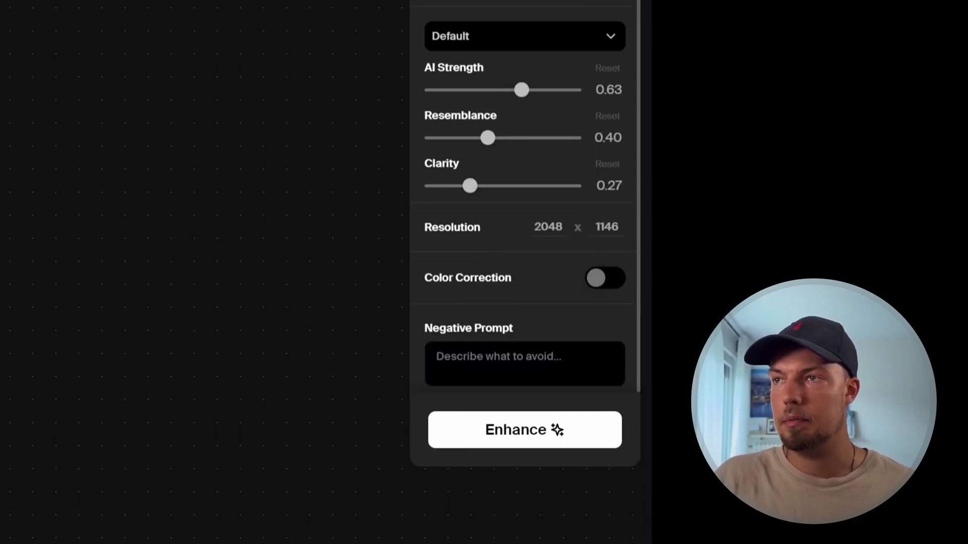
left_click(524, 363)
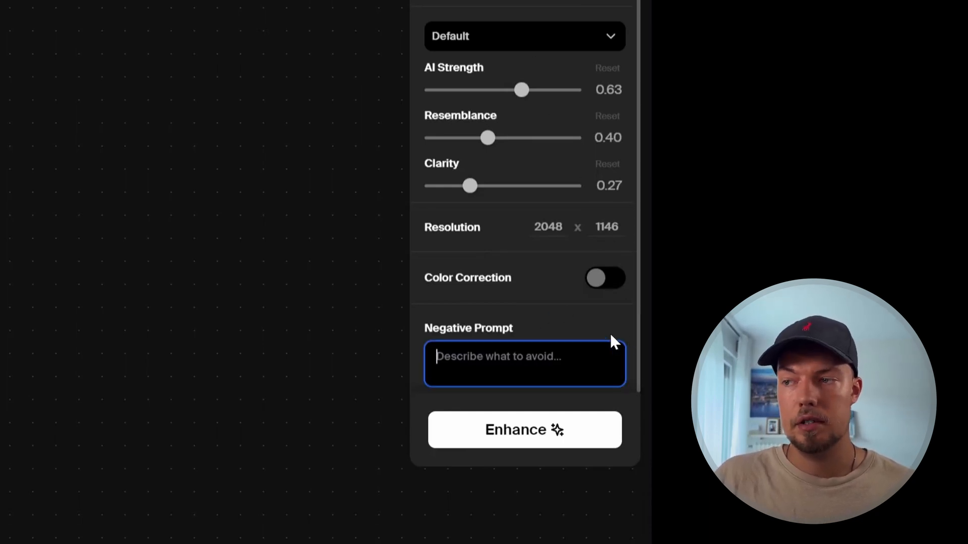
mouse_move(574, 341)
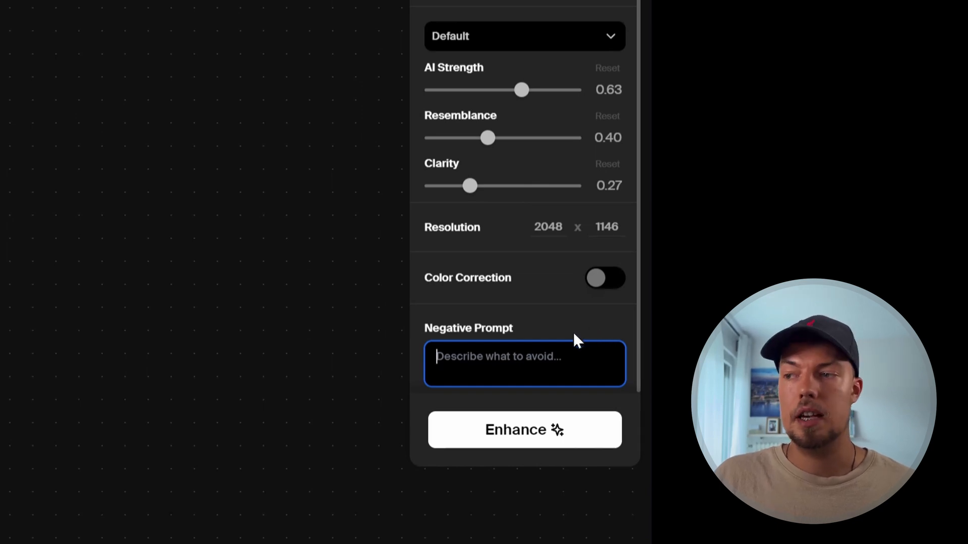
scroll("up", 3)
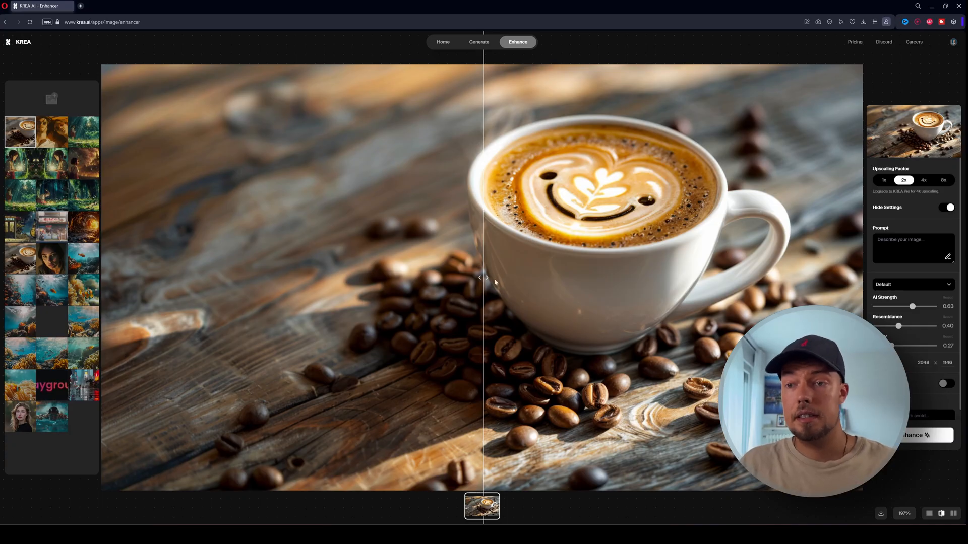
mouse_move(215, 262)
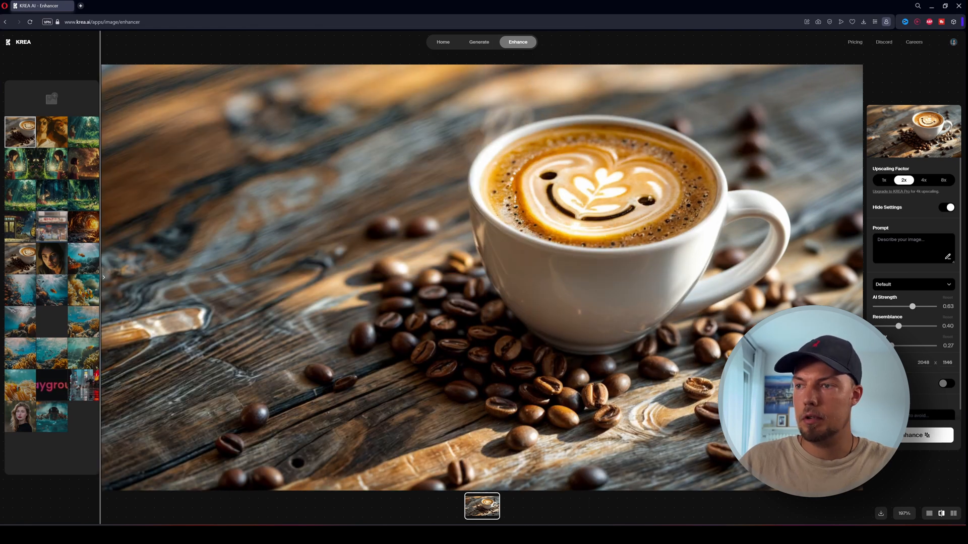
Download the enhanced latte art coffee image from its context menu.
right_click(607, 337)
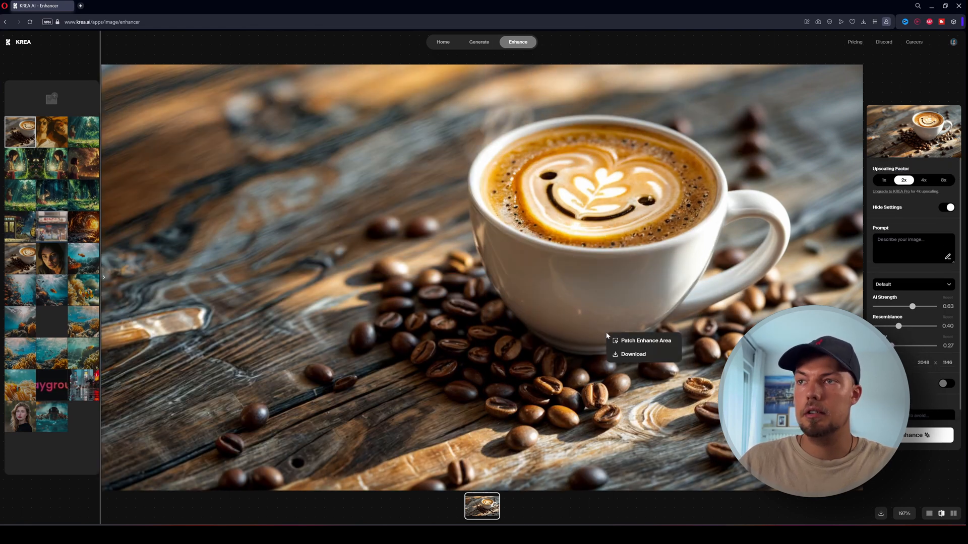
mouse_move(633, 354)
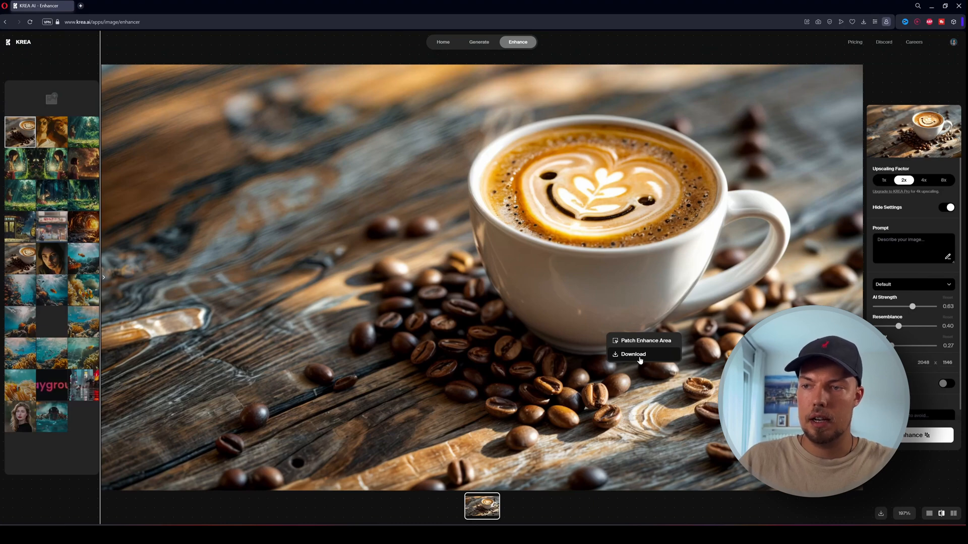
left_click(633, 354)
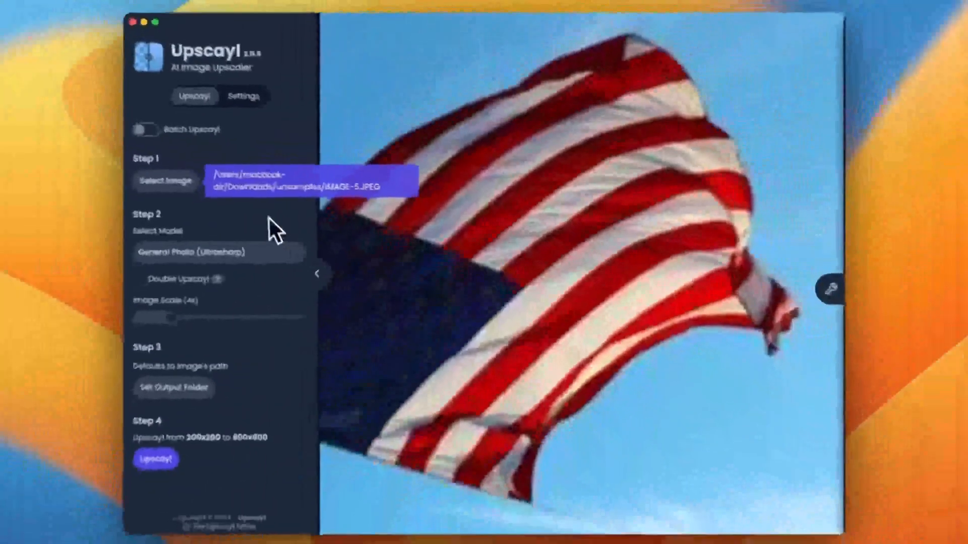
View the Upscayl download options and switch to the installed Upscayl desktop app.
left_click(219, 252)
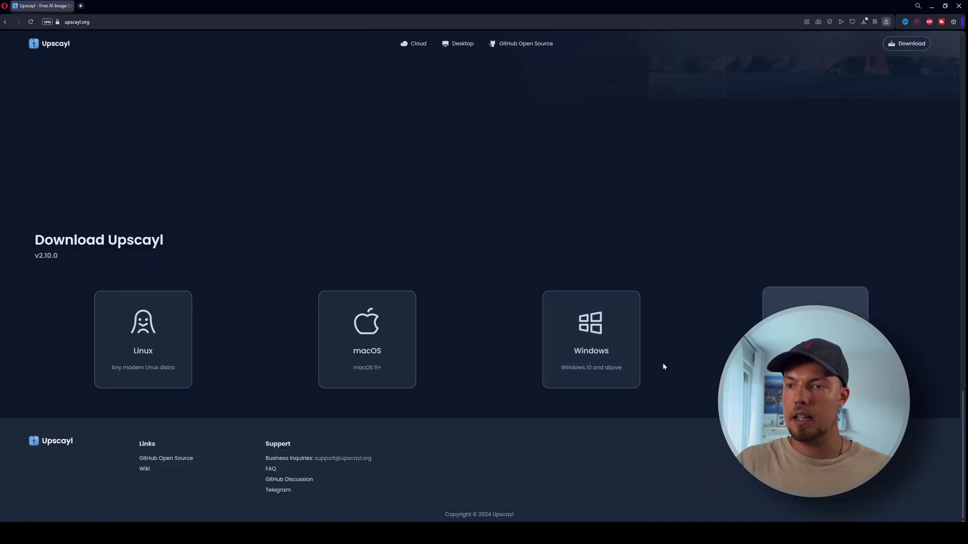
mouse_move(367, 343)
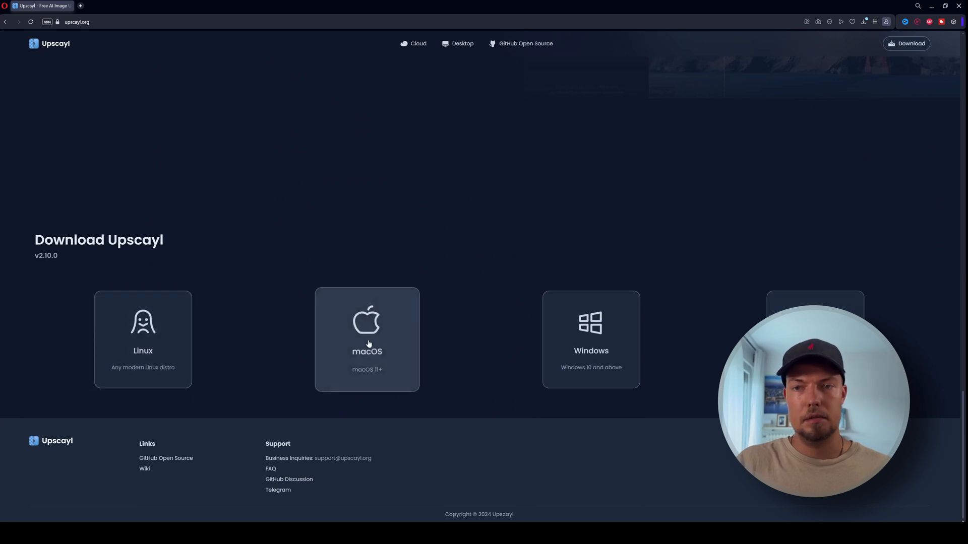
mouse_move(655, 333)
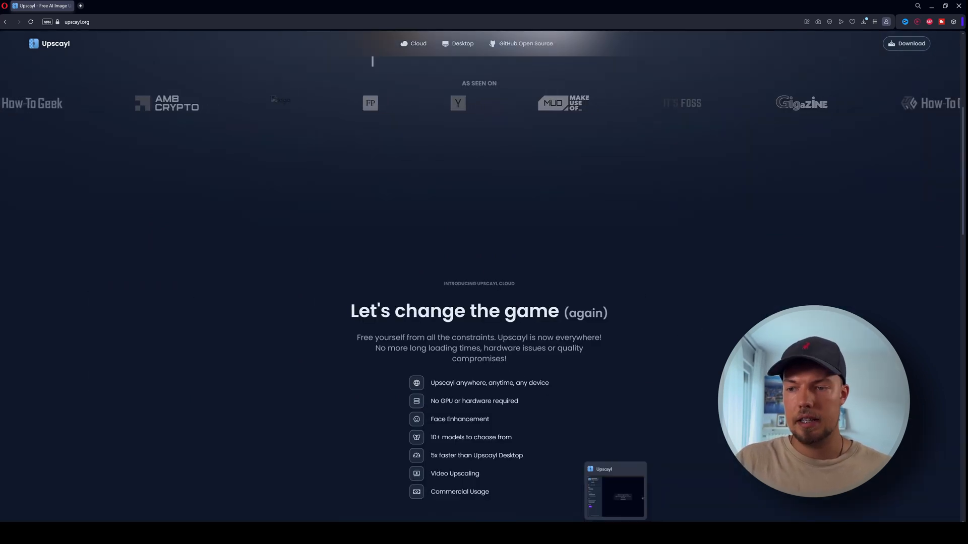
left_click(615, 489)
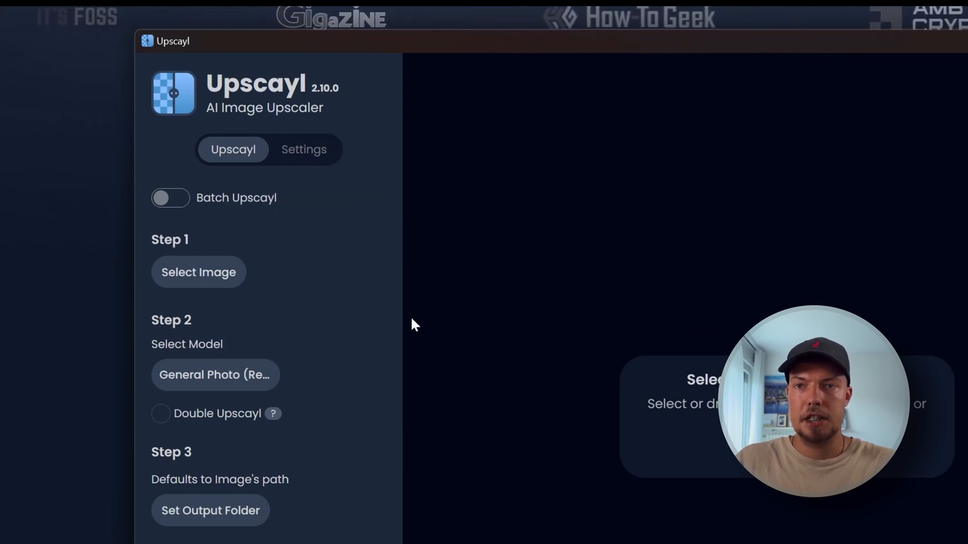
mouse_move(344, 308)
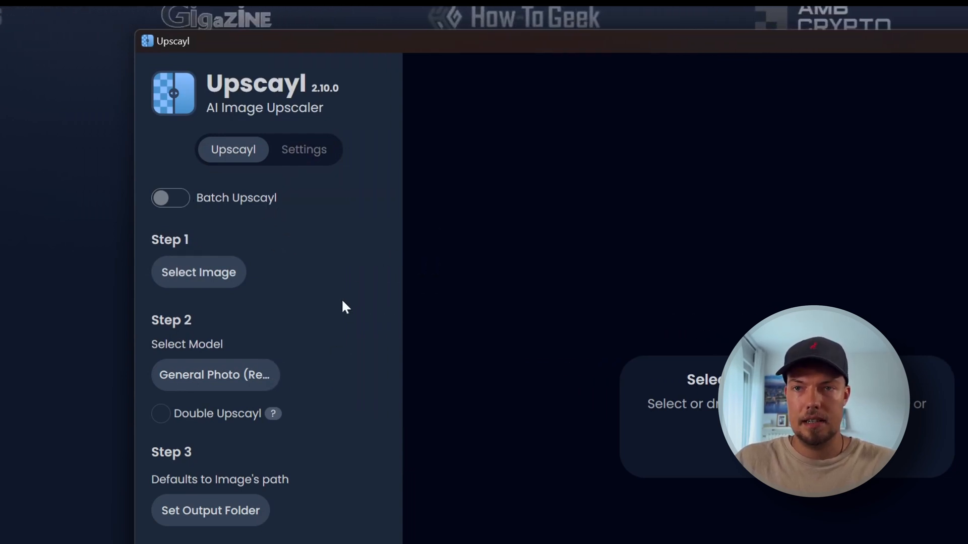
mouse_move(360, 303)
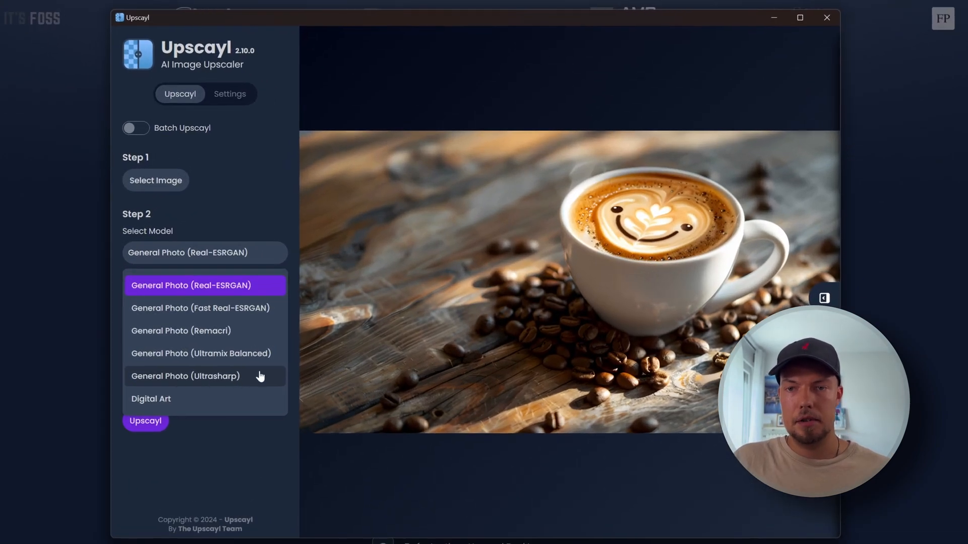
mouse_move(232, 386)
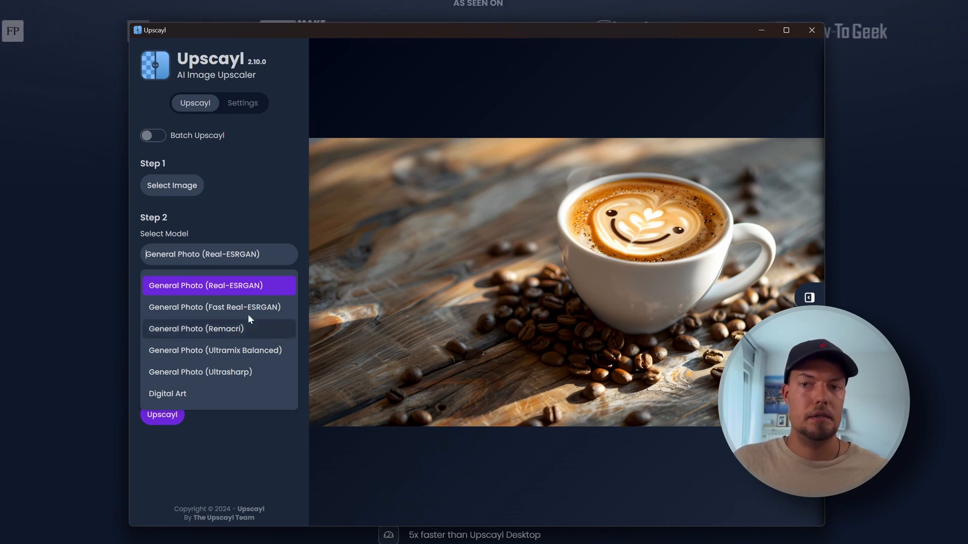
mouse_move(224, 320)
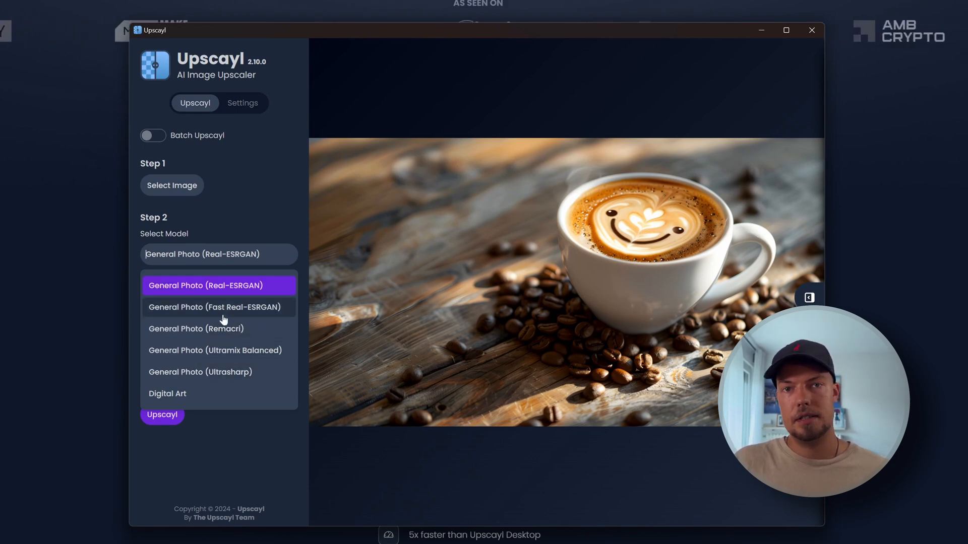
mouse_move(241, 295)
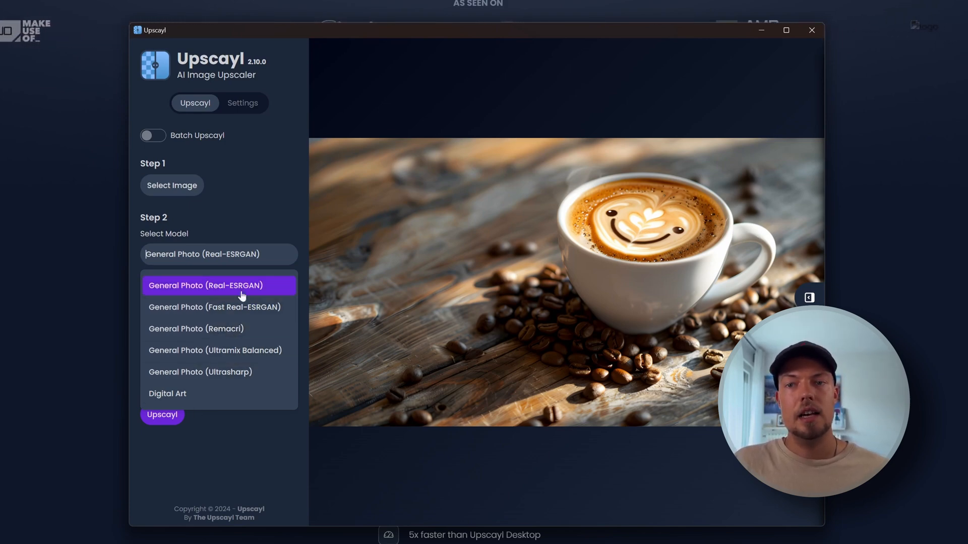
mouse_move(206, 364)
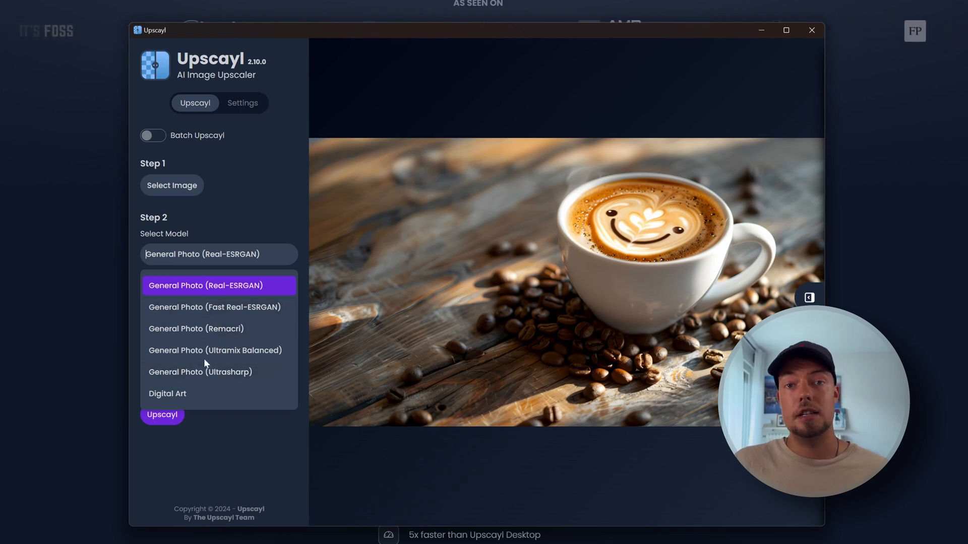
mouse_move(214, 349)
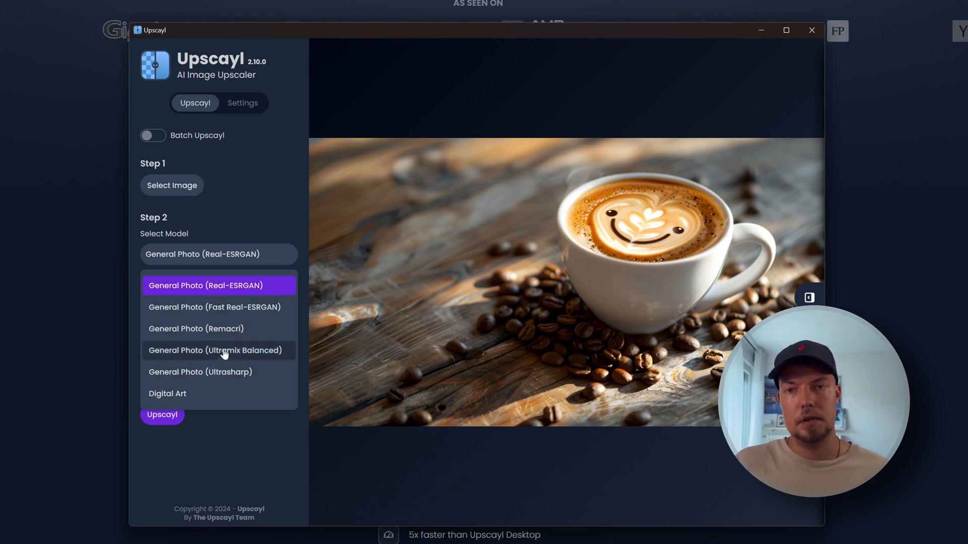
mouse_move(217, 329)
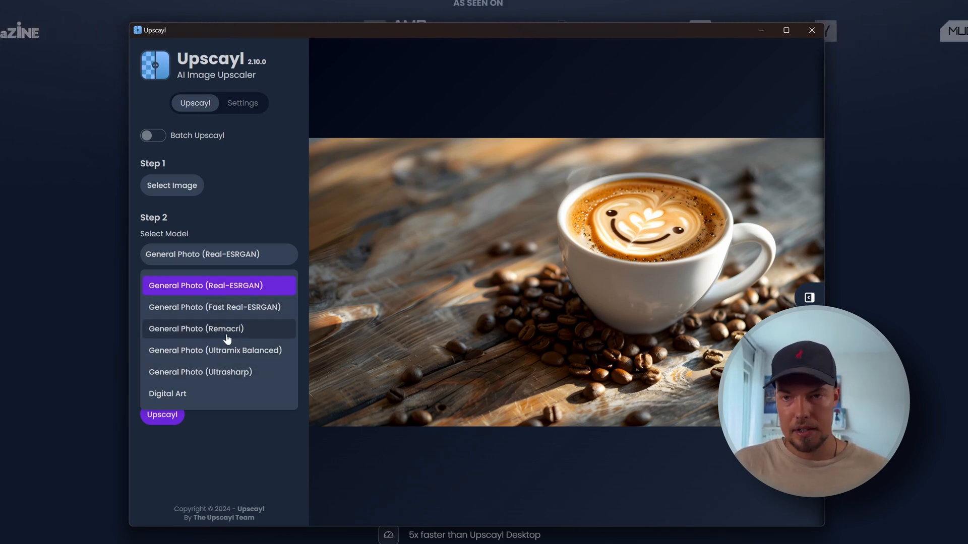
Choose the General Photo (Remacri) upscaling model for the coffee photo.
left_click(195, 328)
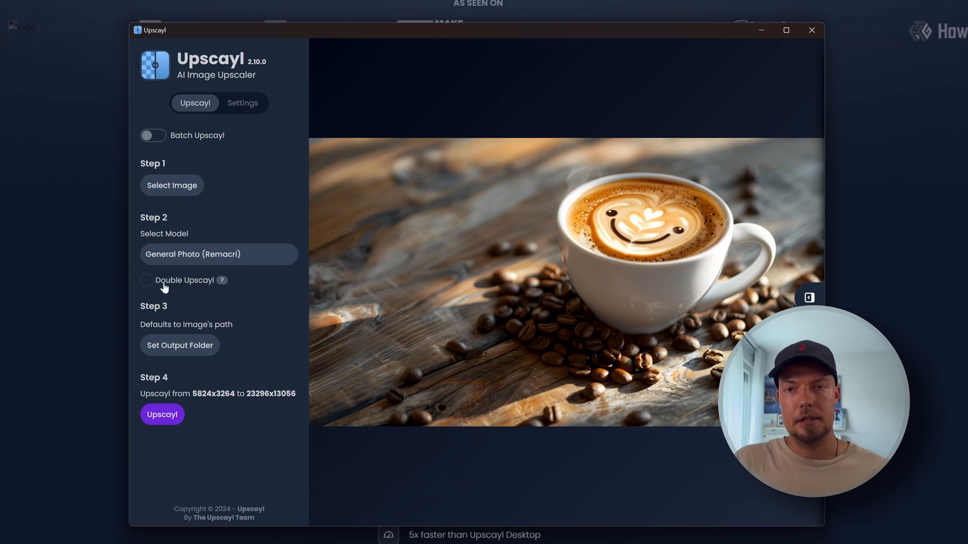
left_click(146, 280)
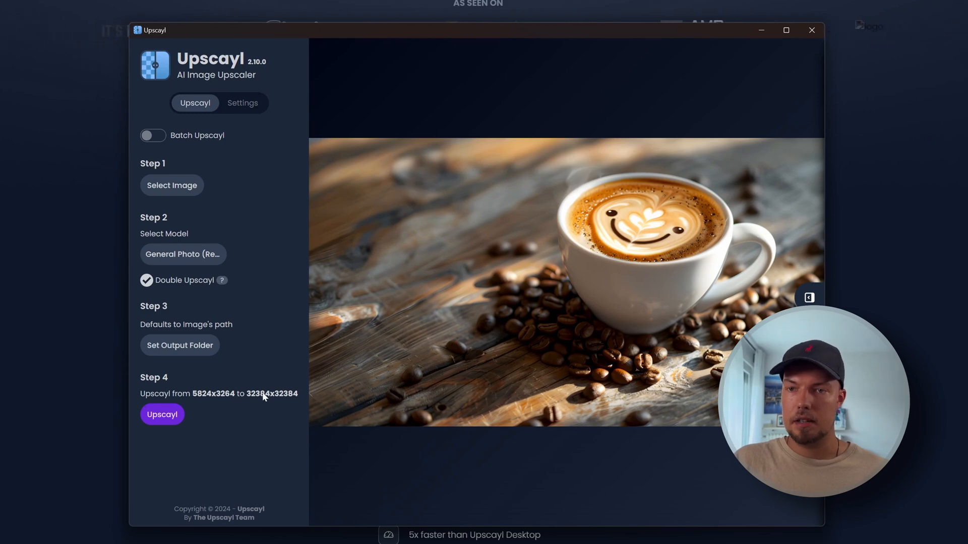
left_click(146, 280)
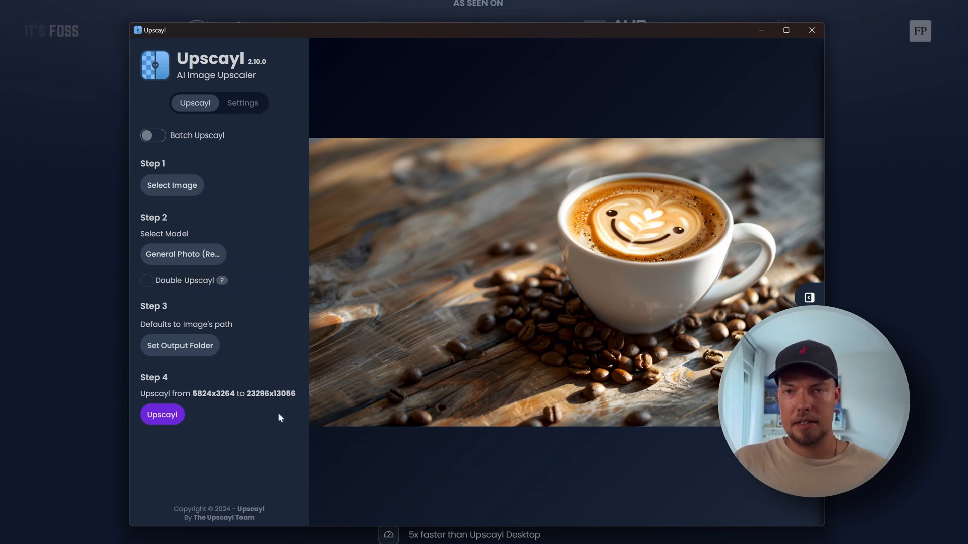
mouse_move(284, 394)
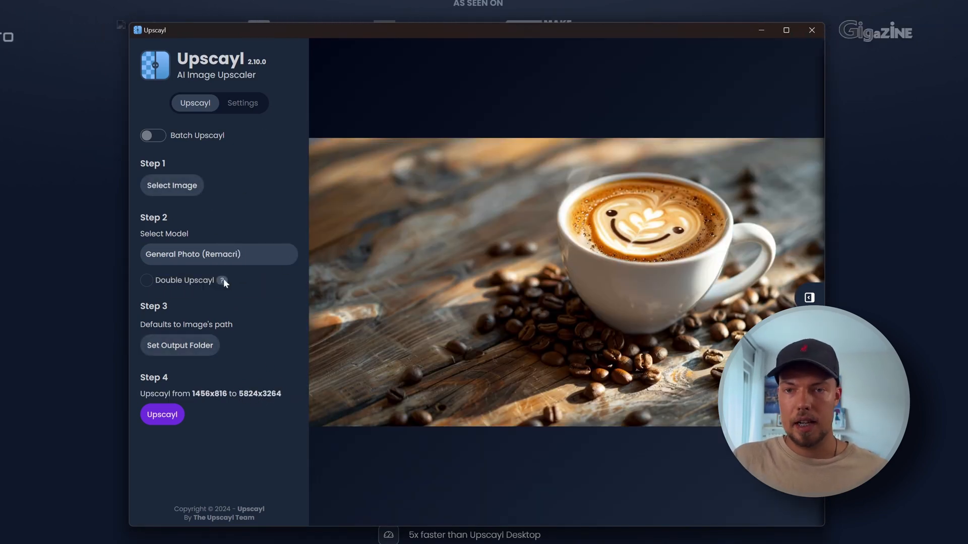
left_click(179, 345)
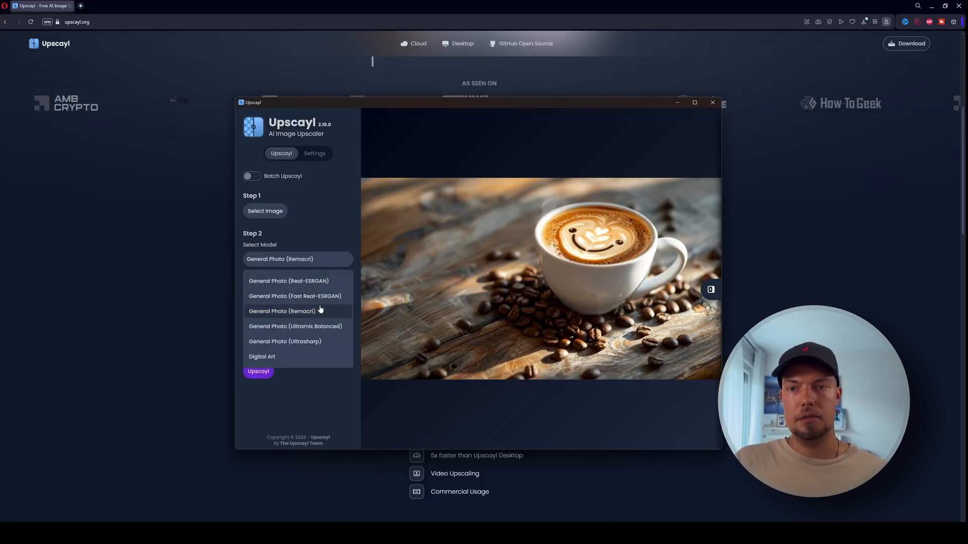
left_click(281, 311)
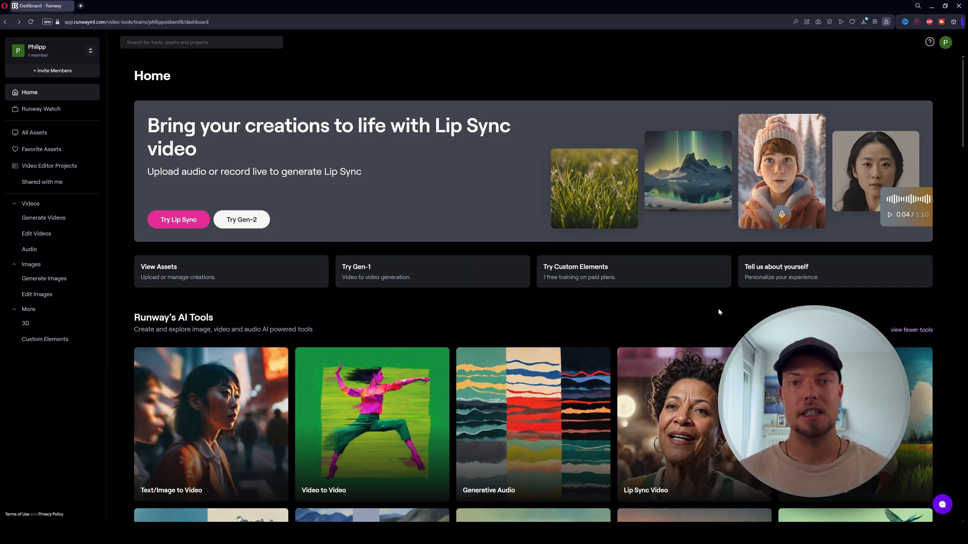
Upload the latte art coffee photo into Runway's Upscale Image tool.
scroll("down", 3)
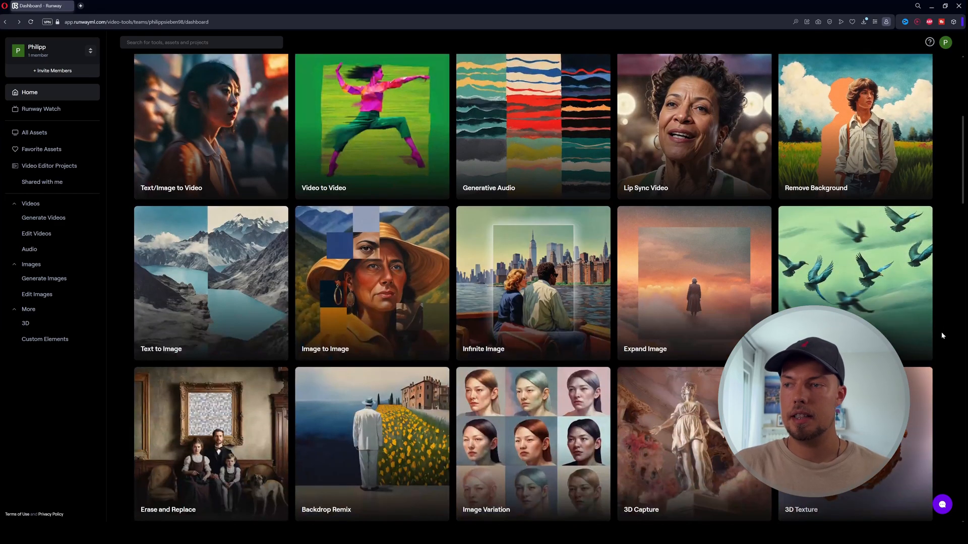
scroll("down", 3)
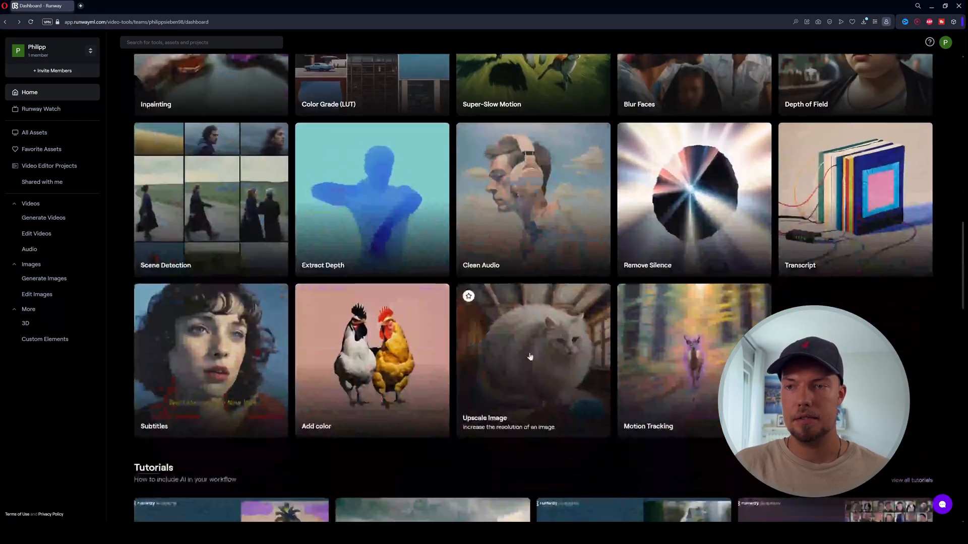
scroll("down", 3)
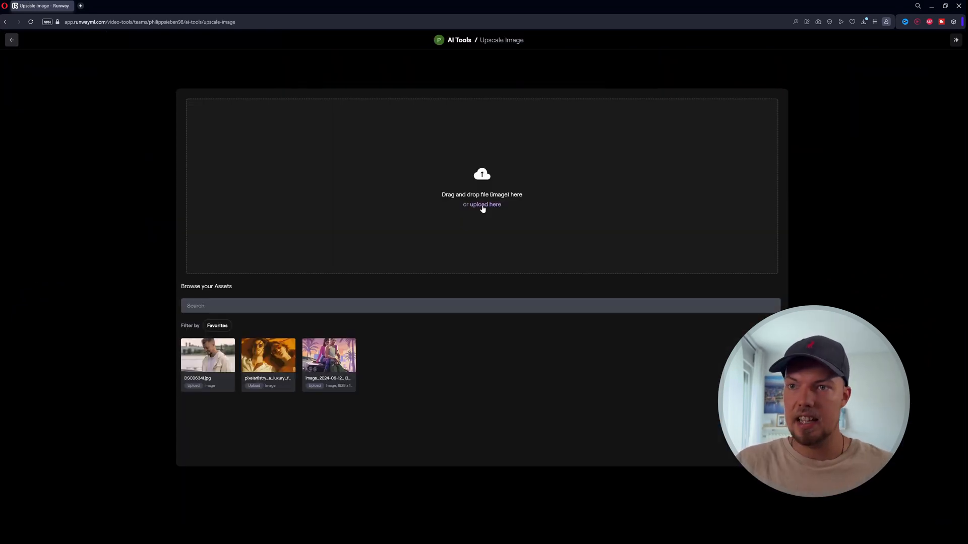
left_click(487, 204)
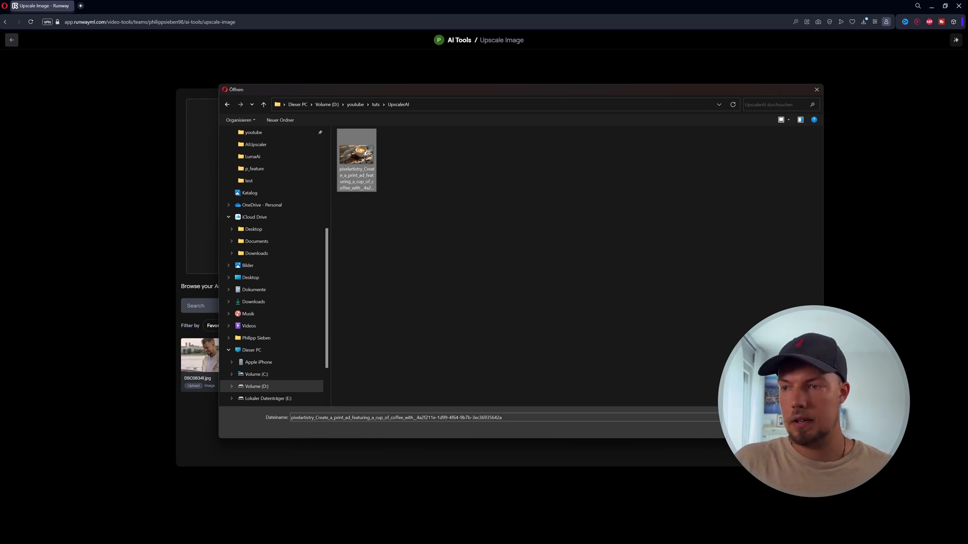
double_click(356, 152)
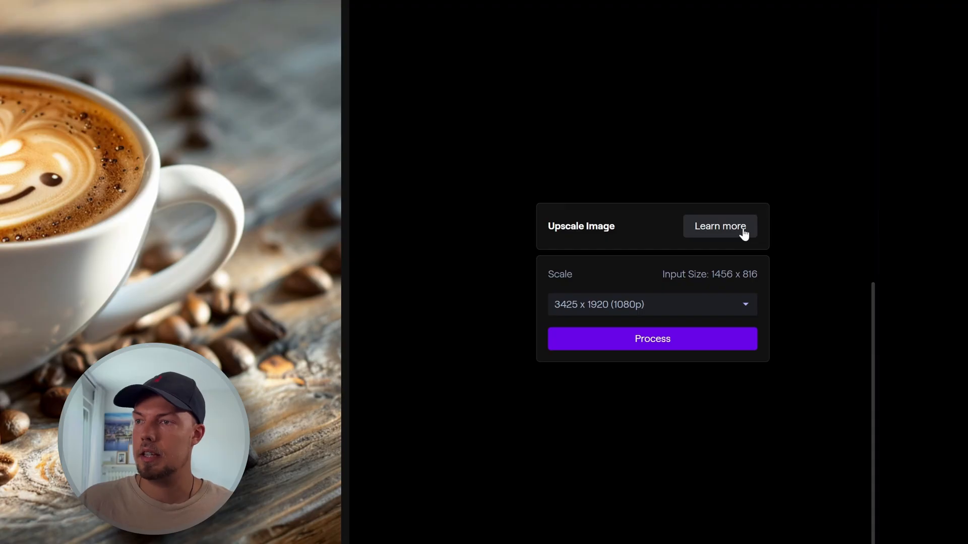
Set the upscaler output size to 4567 x 2560 (2K).
left_click(651, 304)
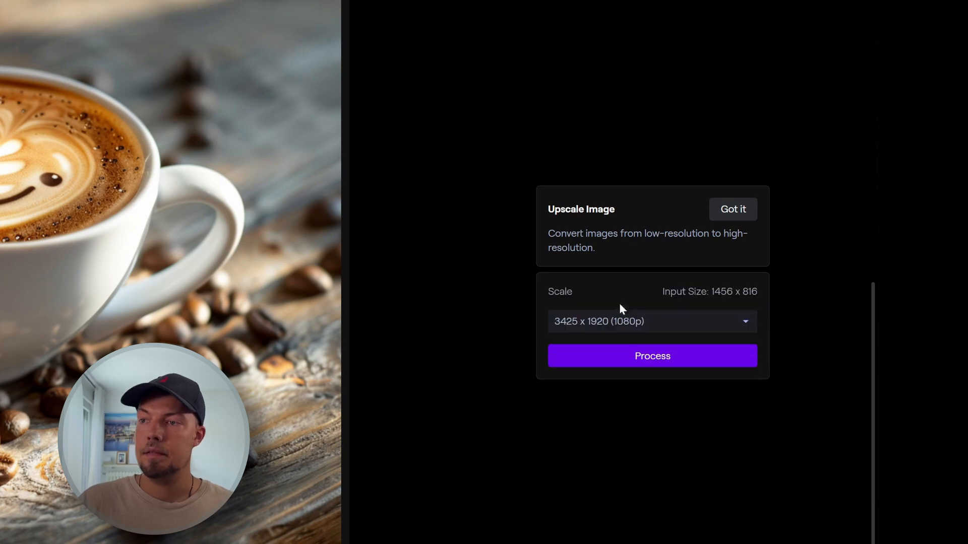
left_click(651, 321)
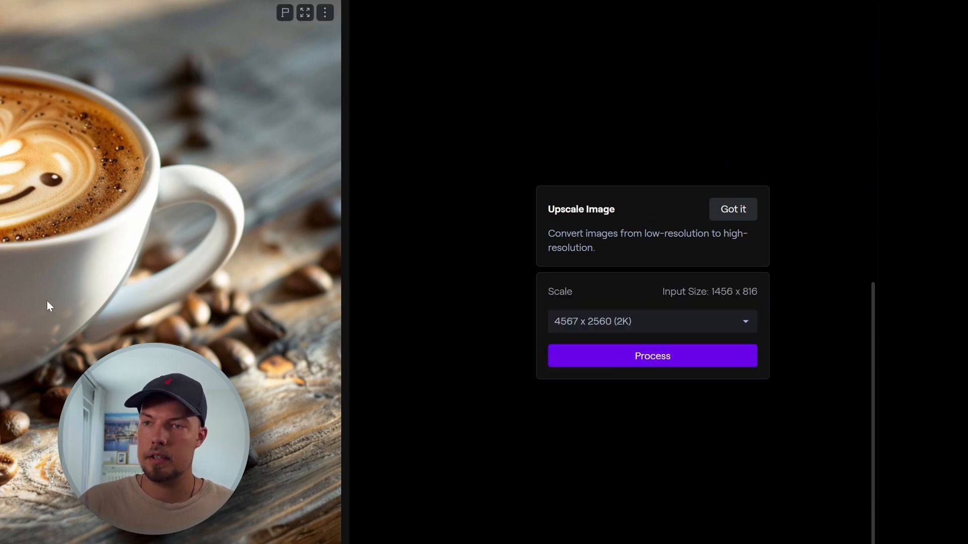
mouse_move(54, 339)
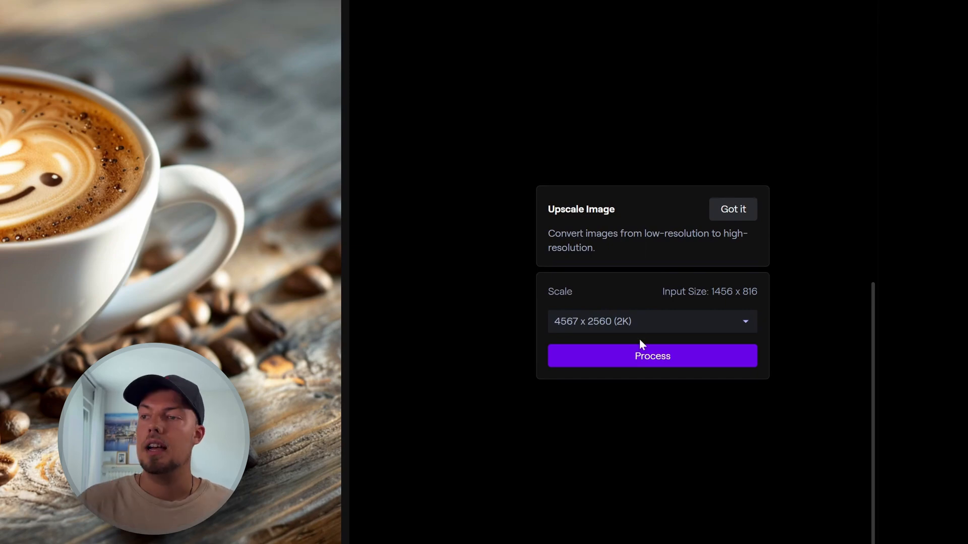
mouse_move(652, 364)
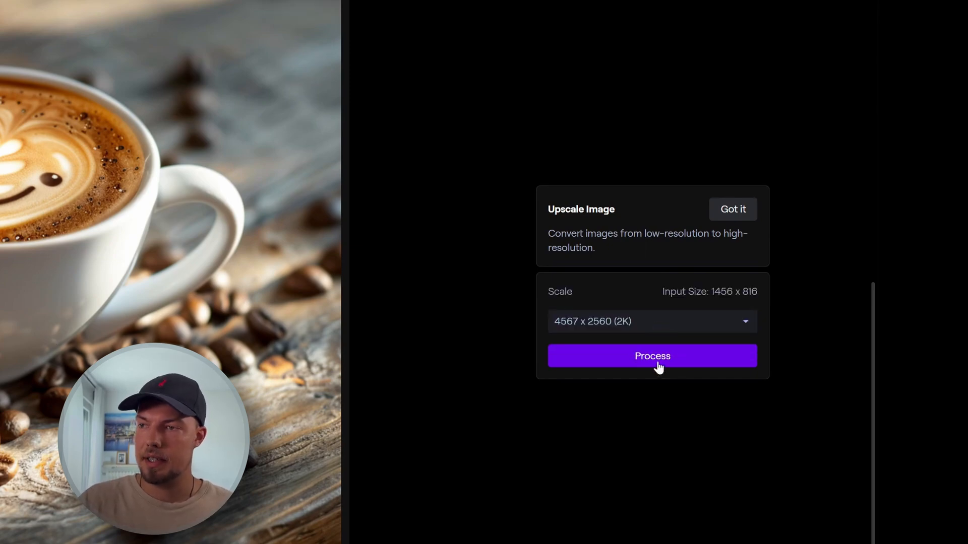
left_click(652, 321)
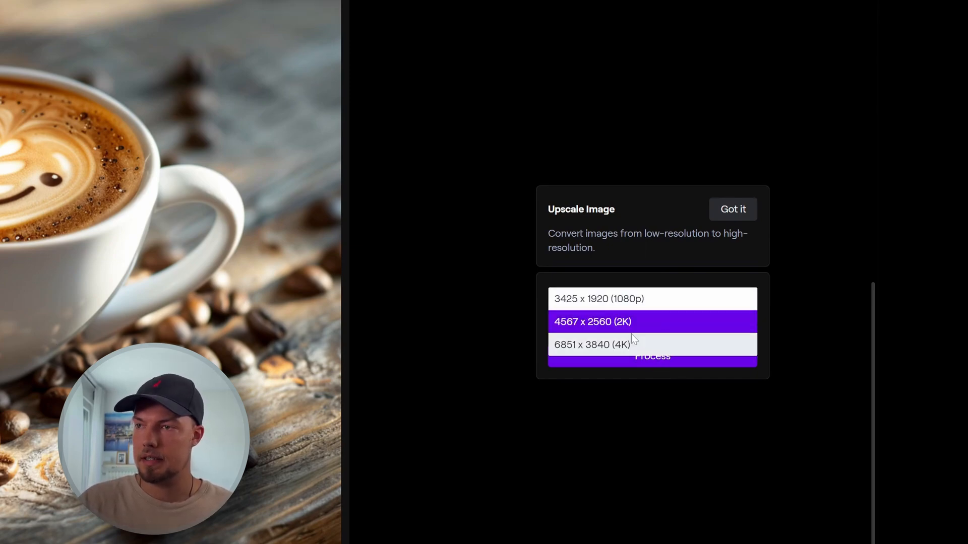
left_click(652, 321)
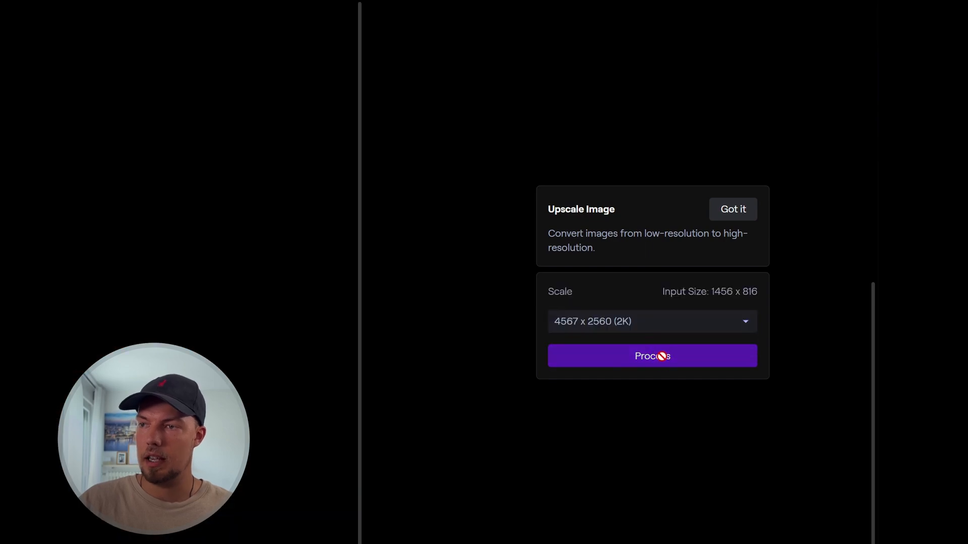
Process the 2K upscale and toggle between the original and upscaled coffee image.
left_click(652, 355)
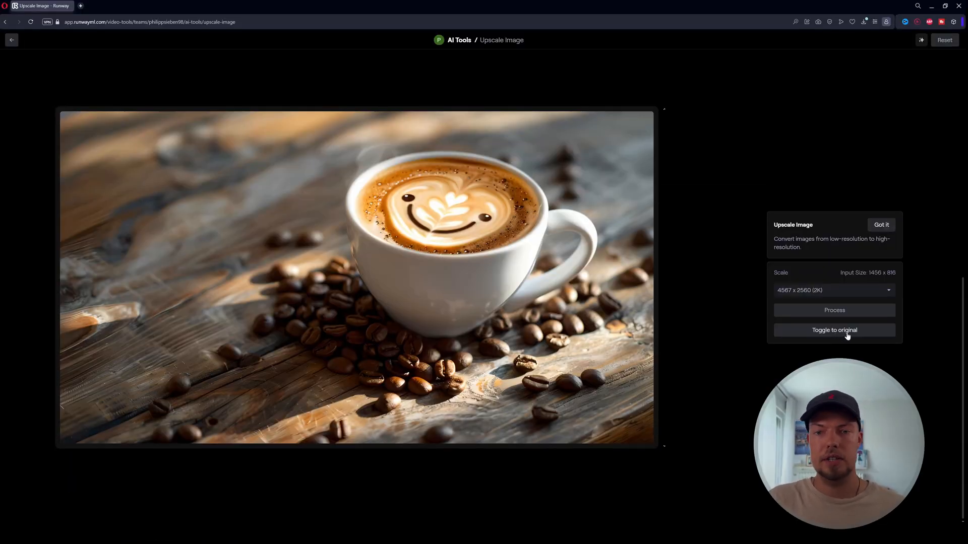
left_click(833, 330)
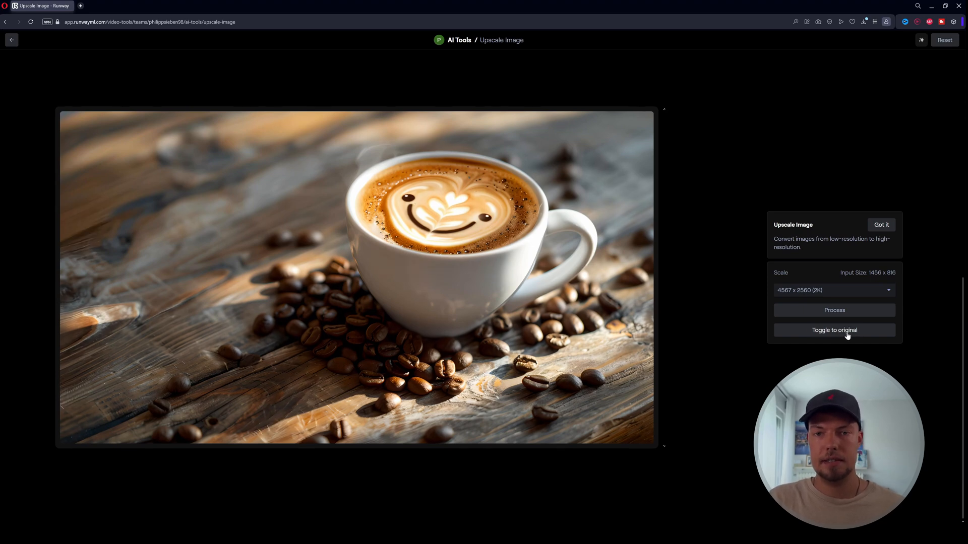
left_click(833, 330)
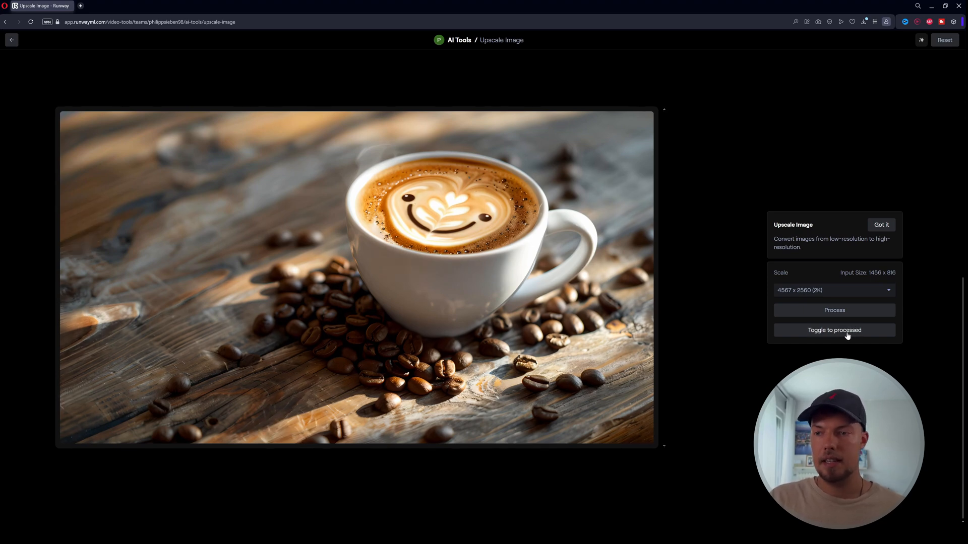
left_click(834, 330)
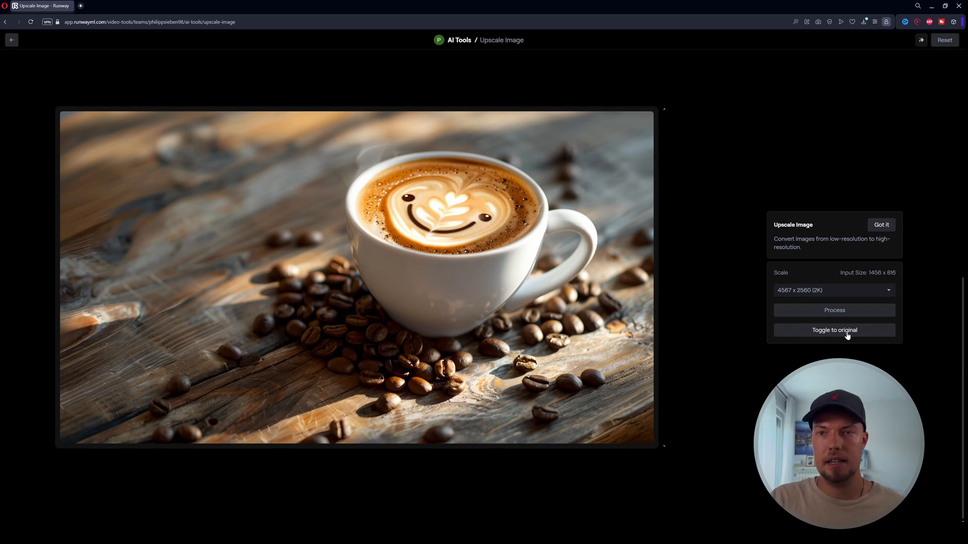
left_click(834, 329)
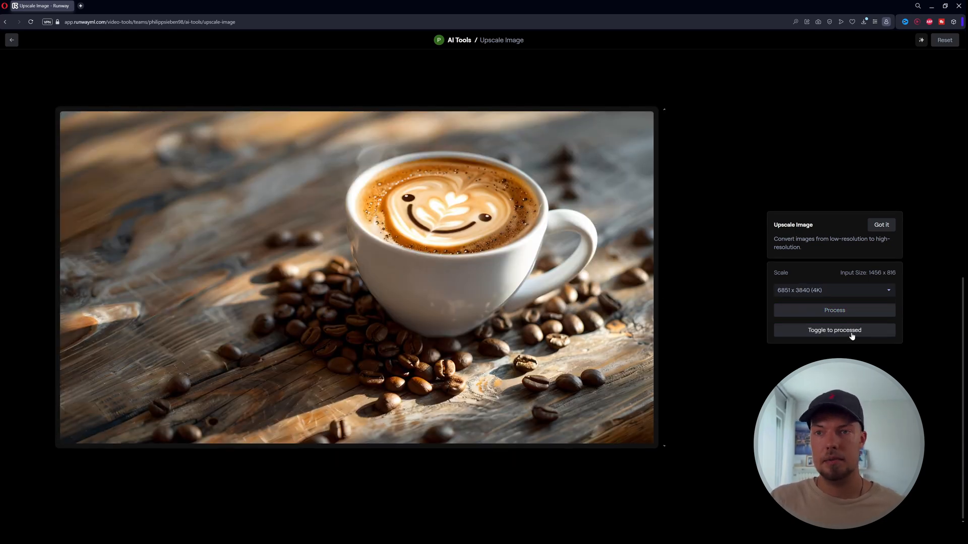
Toggle to the 6851 x 3840 (4K) upscaled result of the coffee image.
left_click(834, 330)
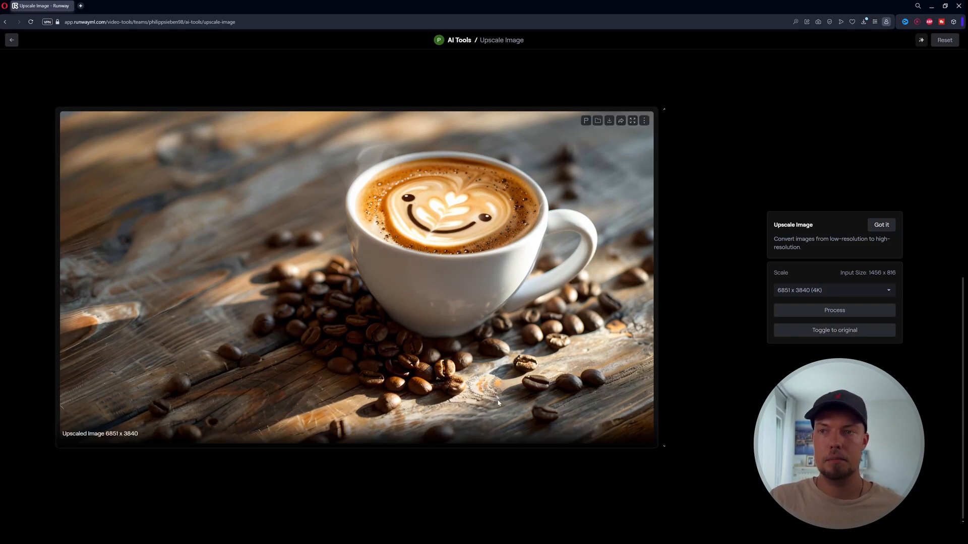
left_click(834, 330)
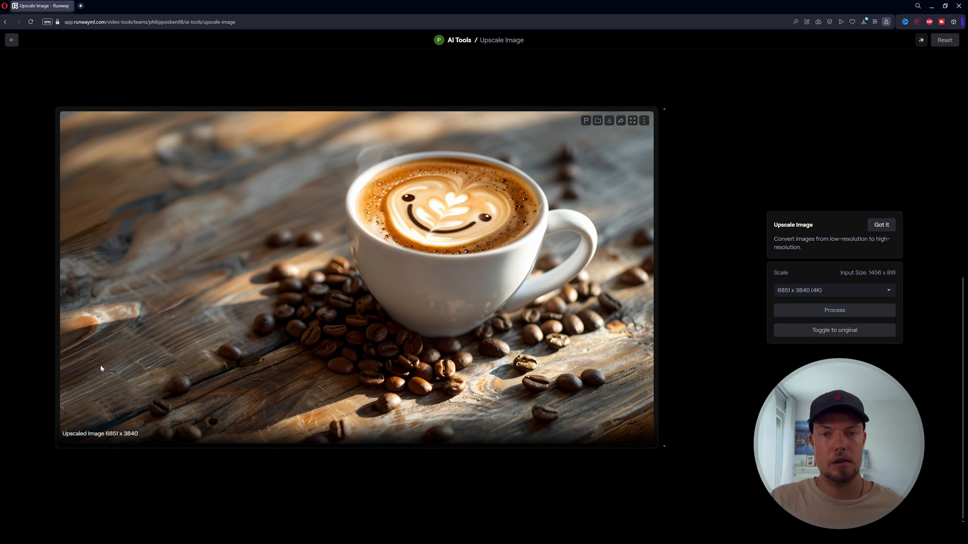
mouse_move(866, 341)
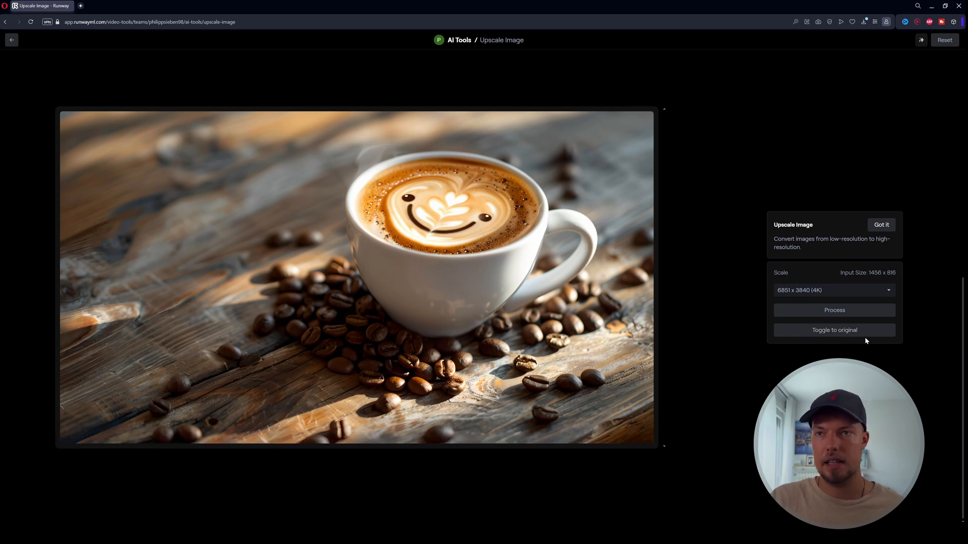
left_click(834, 329)
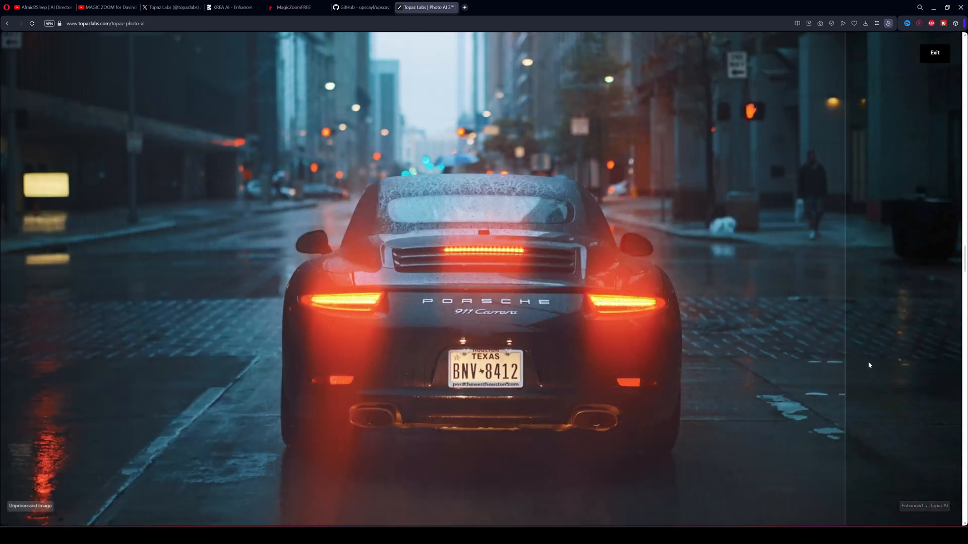
Exit the full-screen comparison of the Porsche street photo back to the Topaz Labs site.
left_click(935, 53)
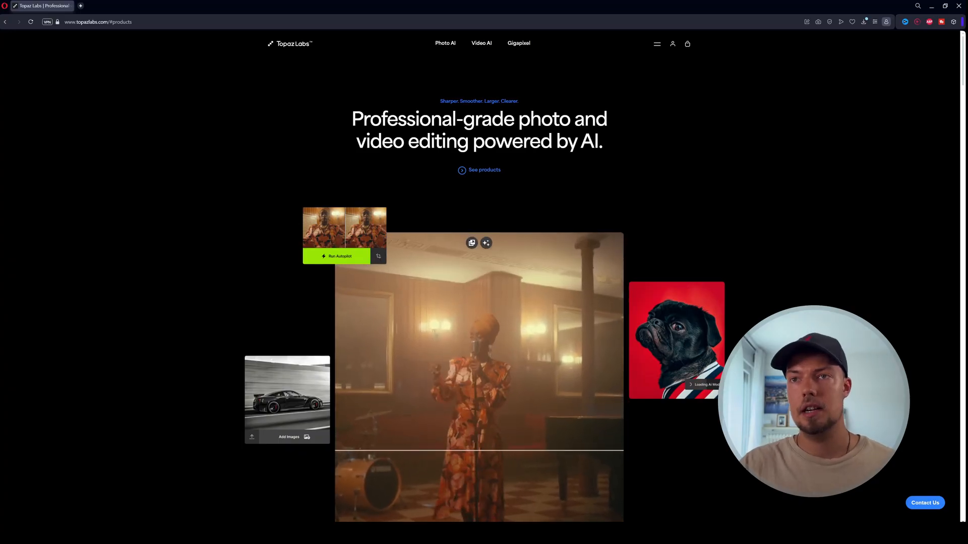
mouse_move(519, 43)
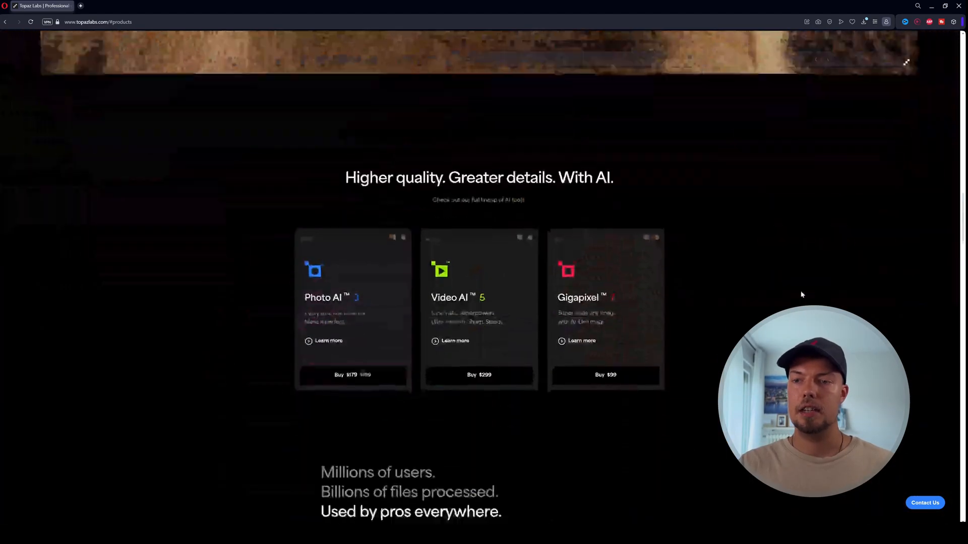
scroll("up", 3)
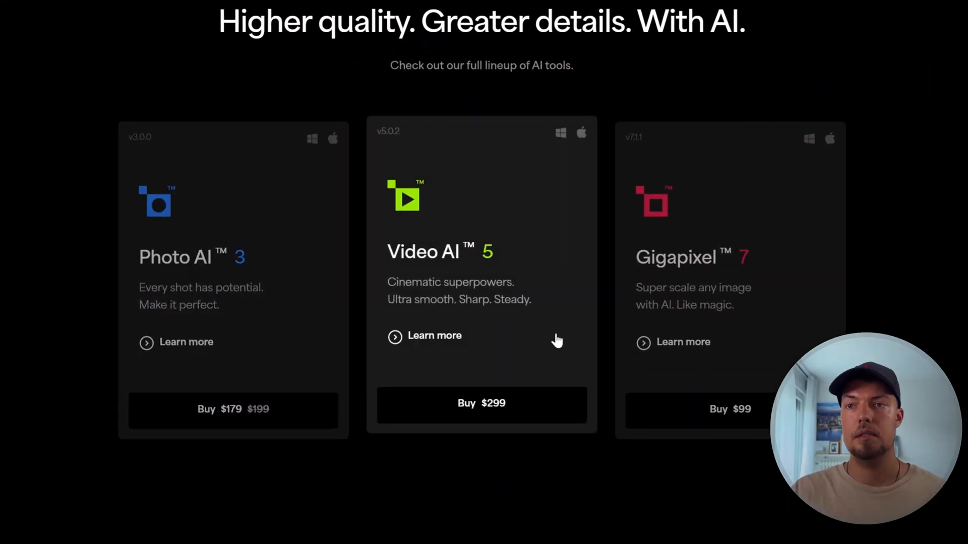
mouse_move(557, 341)
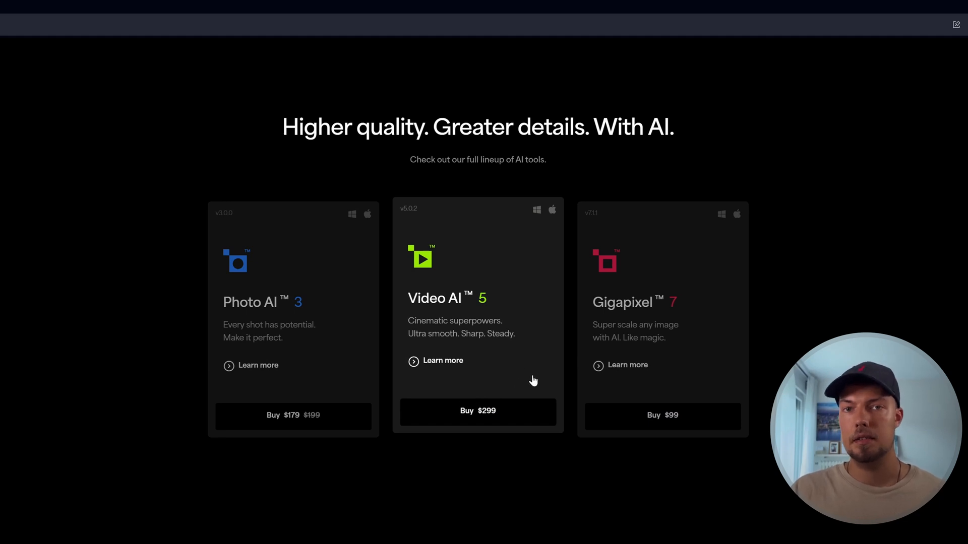
mouse_move(525, 357)
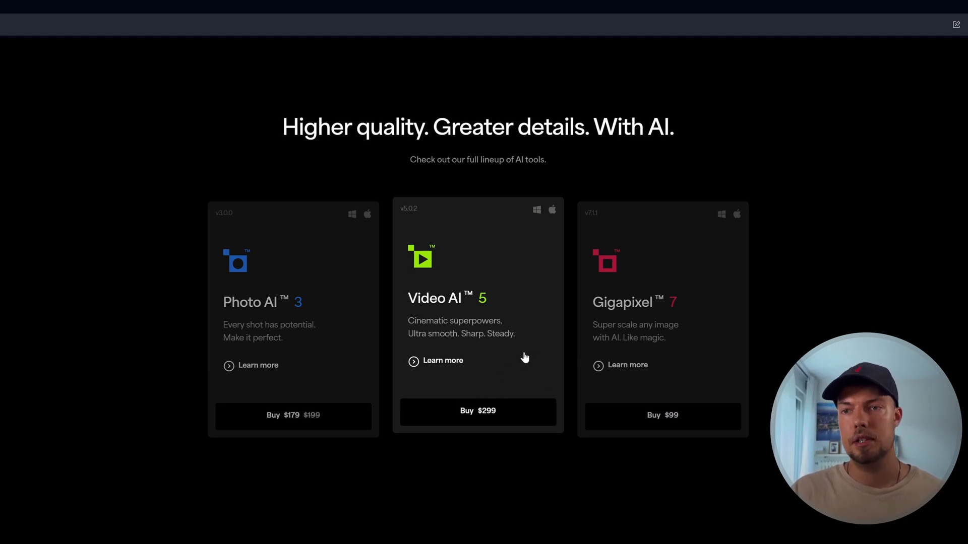
mouse_move(554, 311)
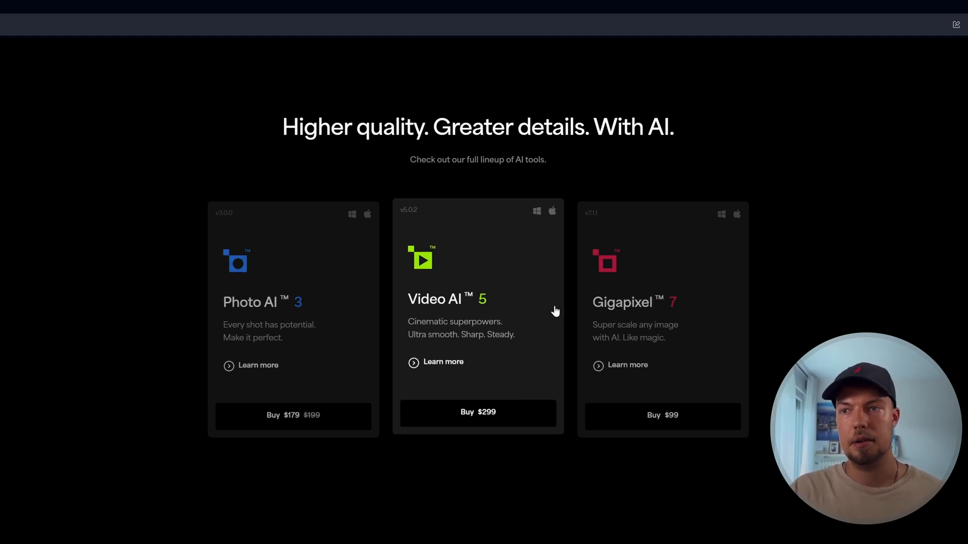
mouse_move(706, 344)
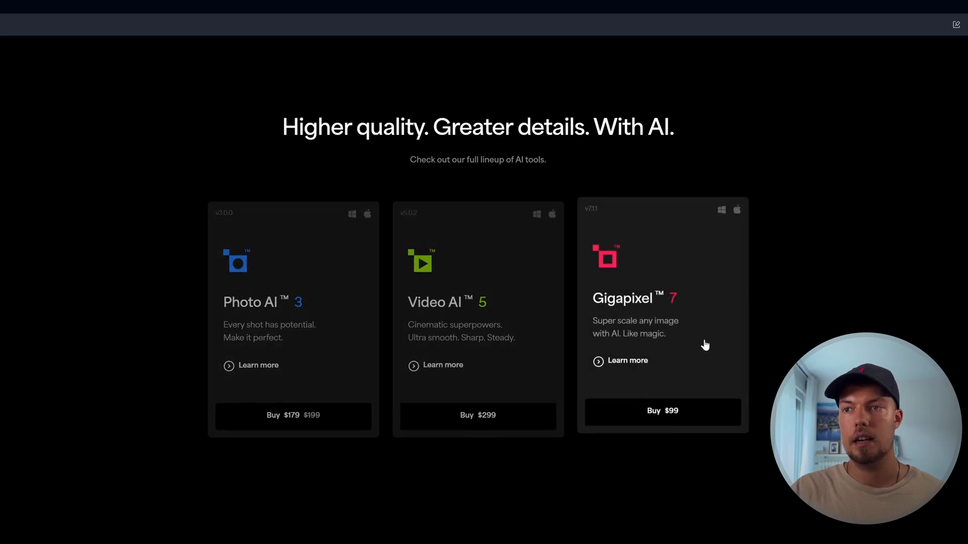
mouse_move(709, 371)
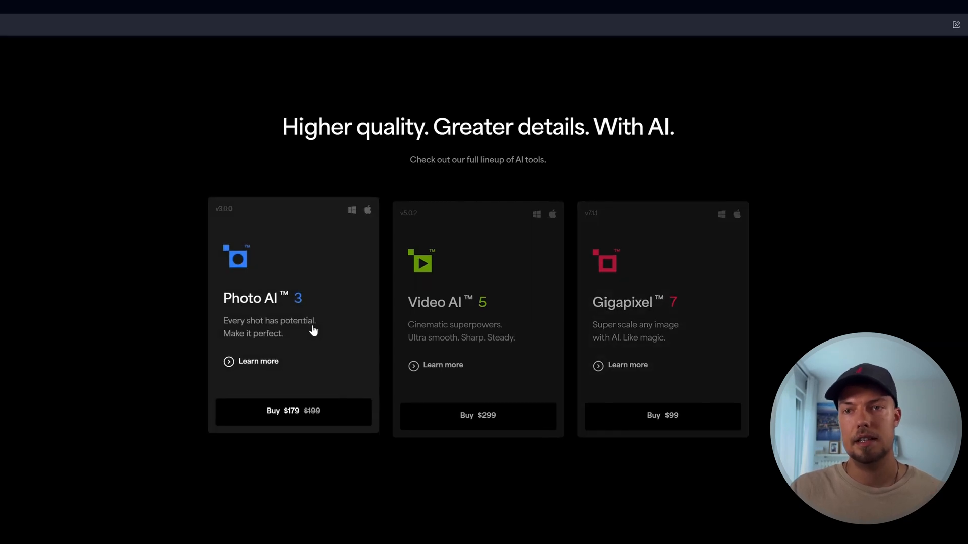
left_click(258, 361)
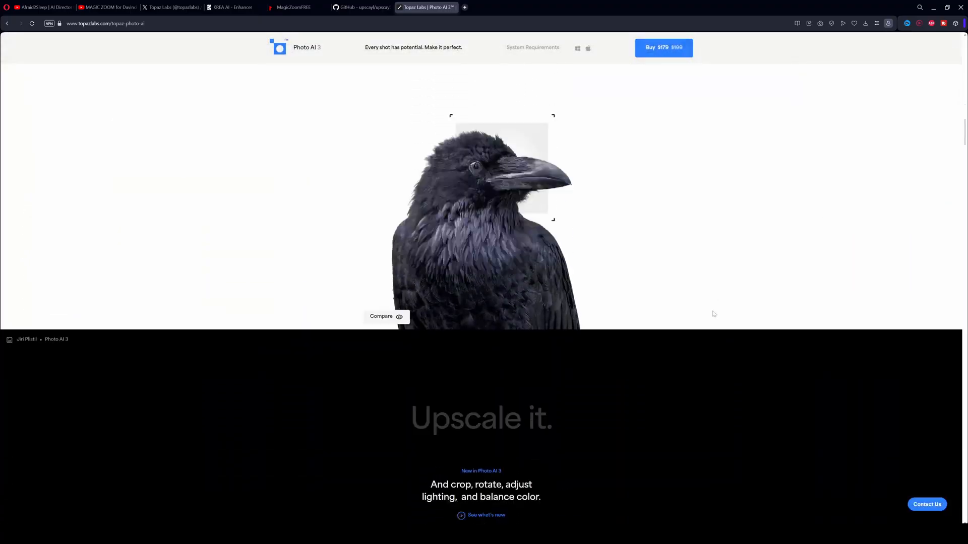
scroll("down", 3)
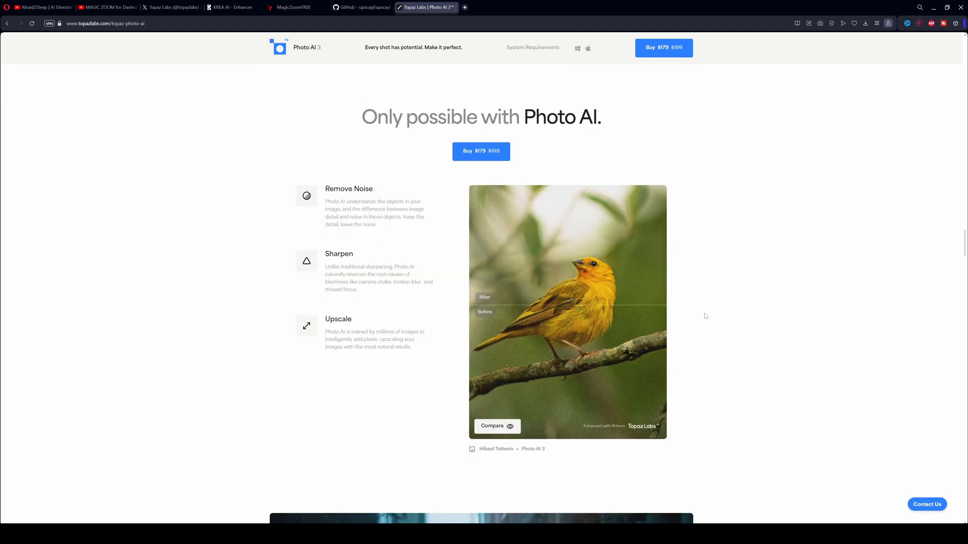
scroll("down", 3)
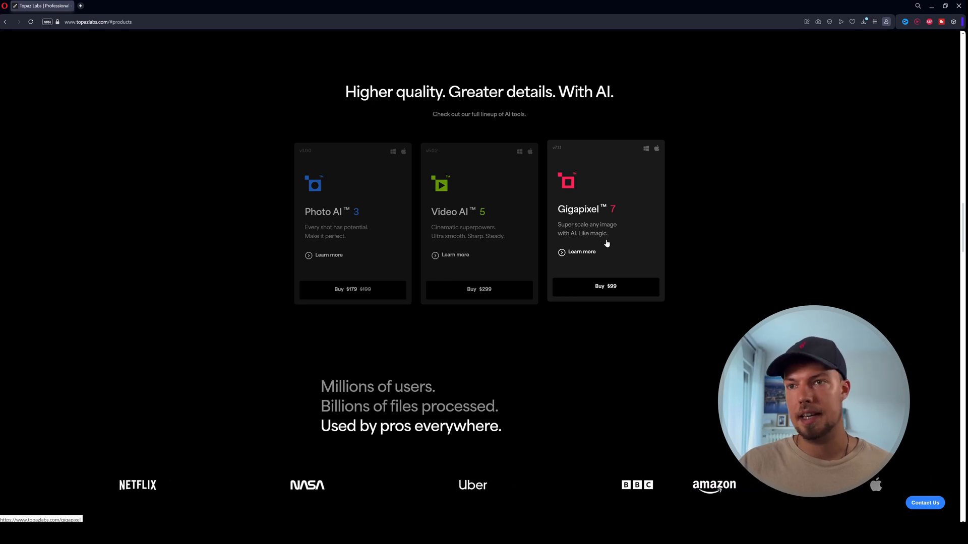
View the Gigapixel page's butterfly before-and-after comparison zoomed in, then leave it.
left_click(580, 253)
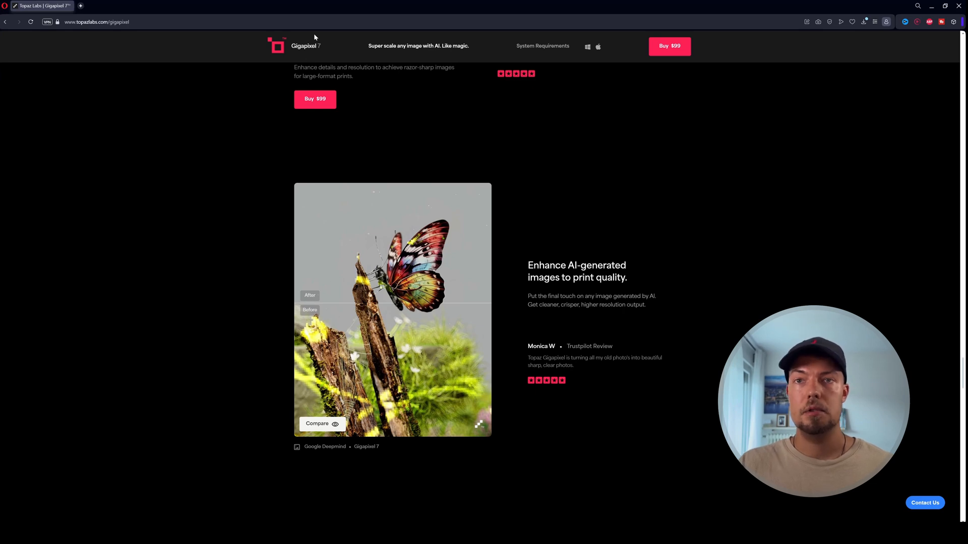
mouse_move(311, 275)
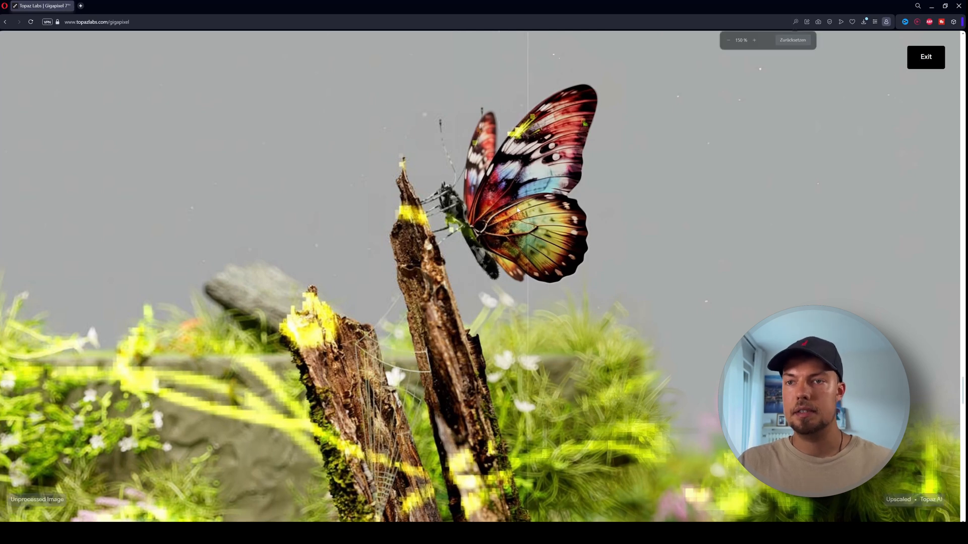
left_click(754, 39)
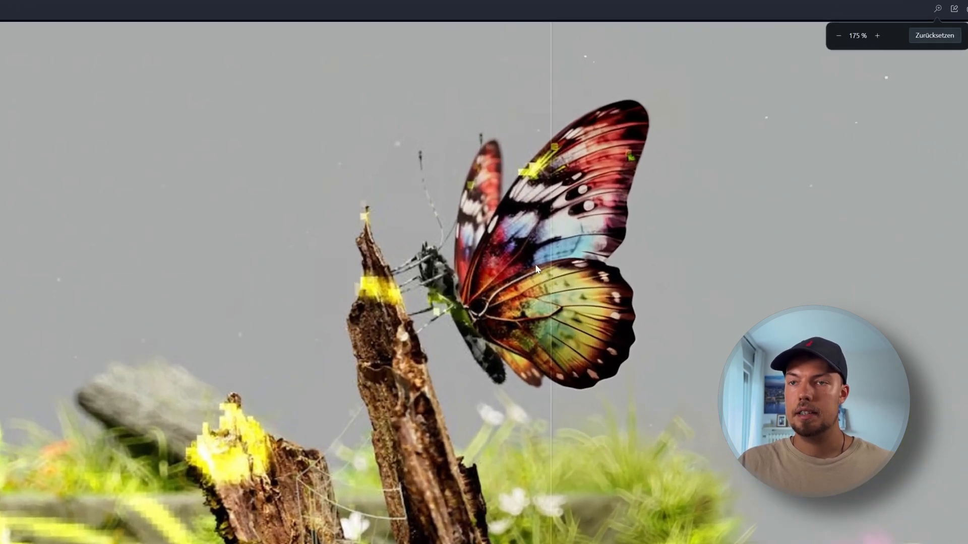
left_click(935, 35)
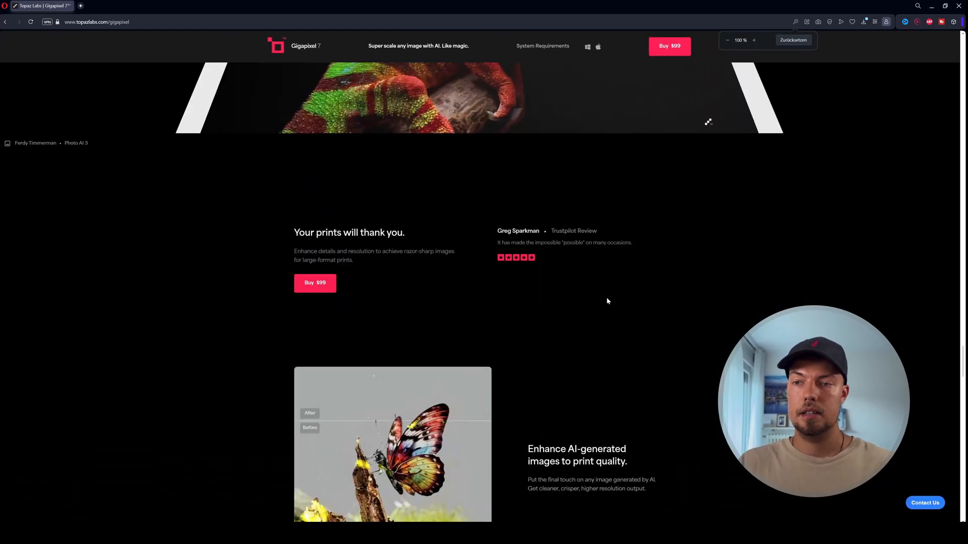
scroll("up", 3)
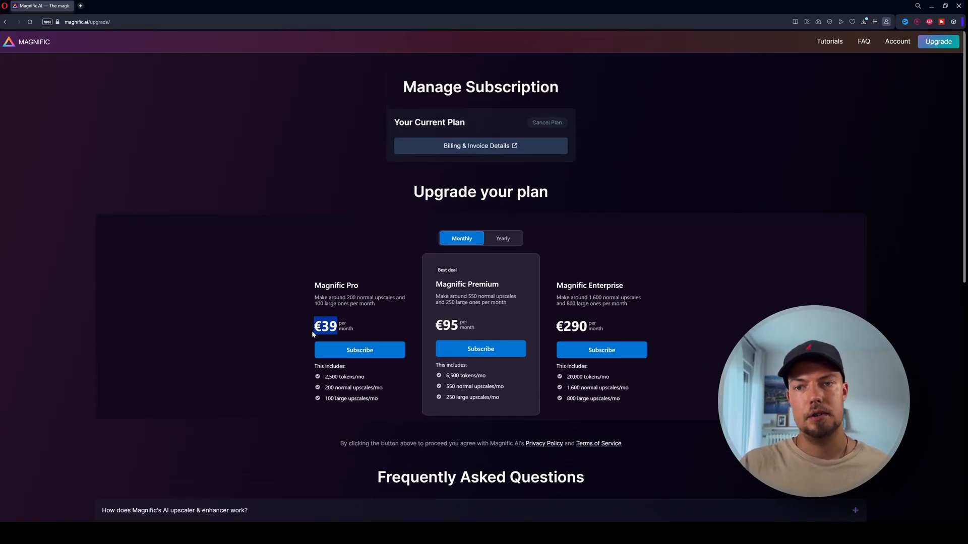
Scroll through the Manage Subscription plans: Pro €39, Premium €95, Enterprise €290 monthly.
scroll("down", 3)
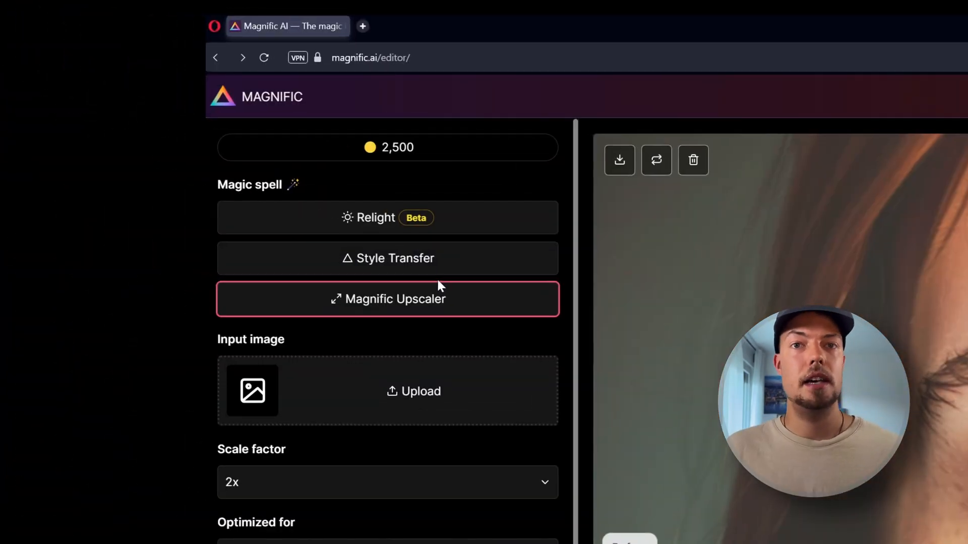
mouse_move(435, 259)
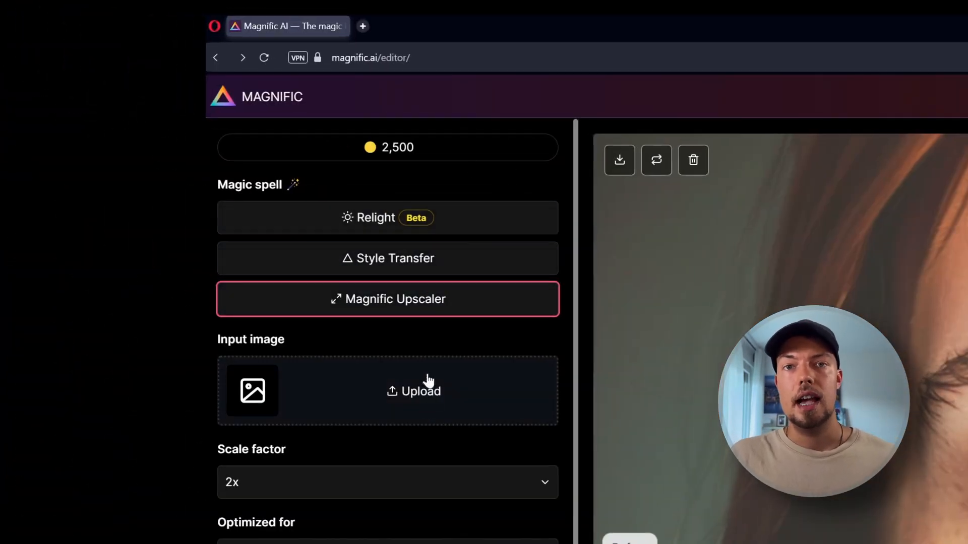
mouse_move(379, 399)
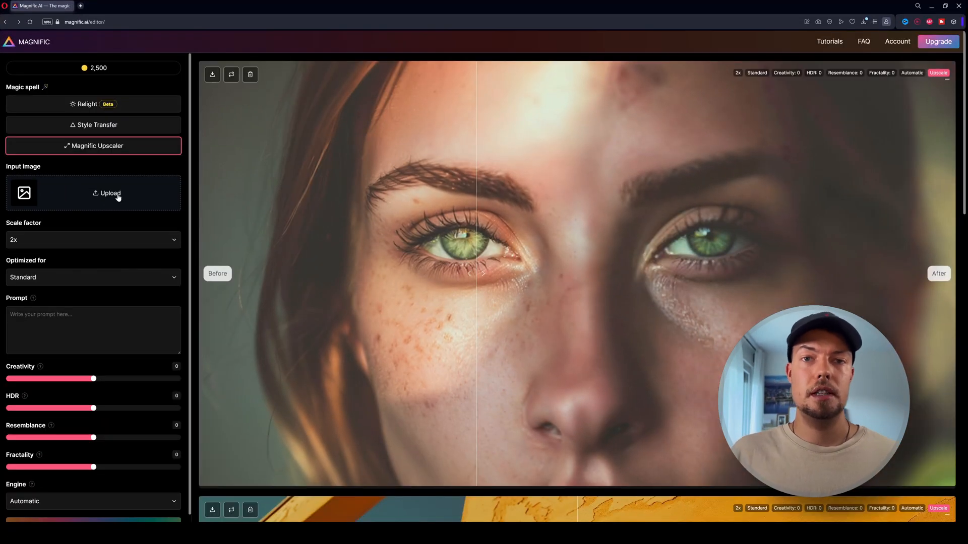
Upload the latte art coffee cup picture as the Magnific Upscaler input image.
left_click(110, 193)
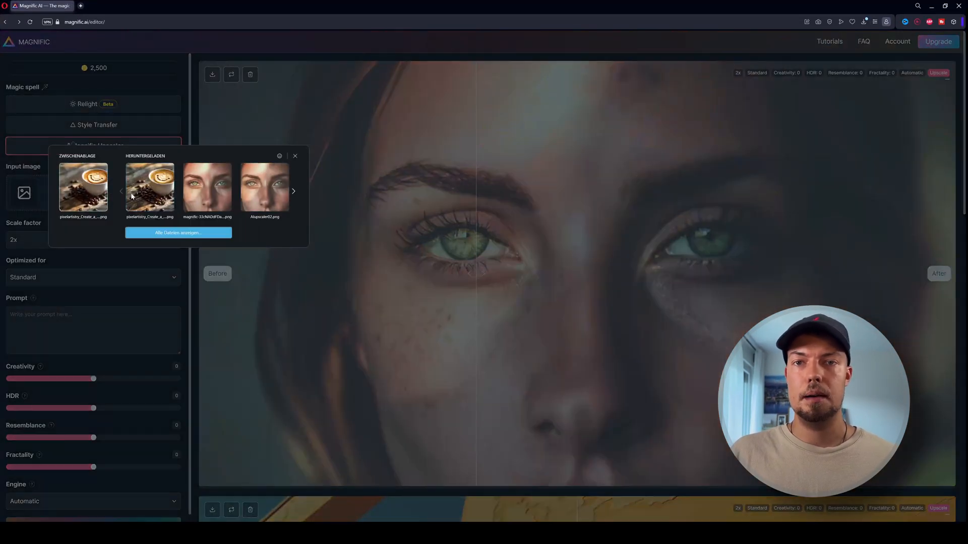
left_click(178, 233)
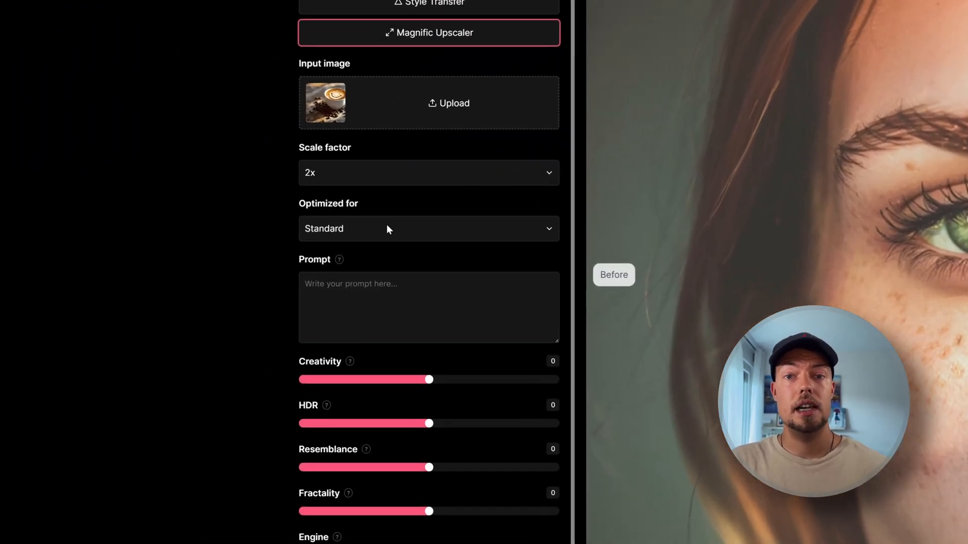
mouse_move(322, 233)
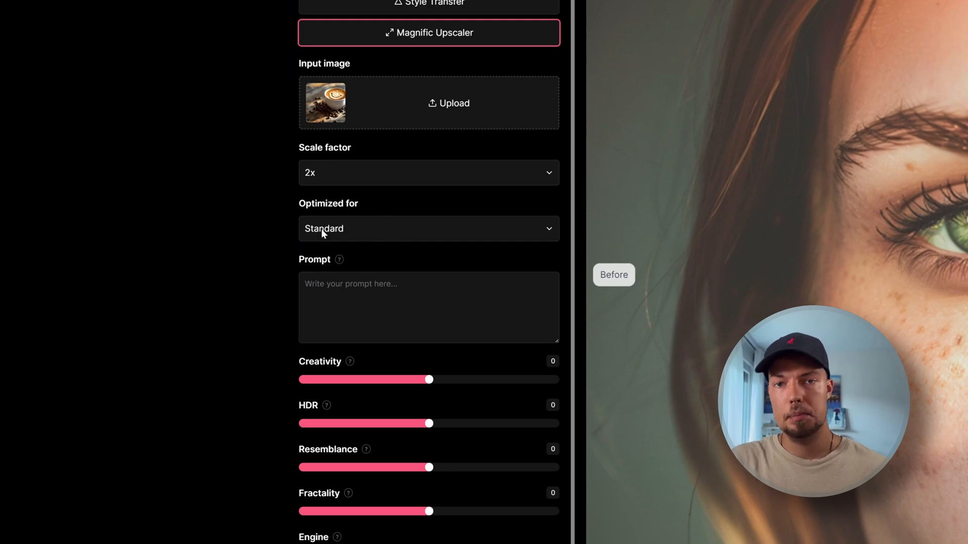
left_click(428, 228)
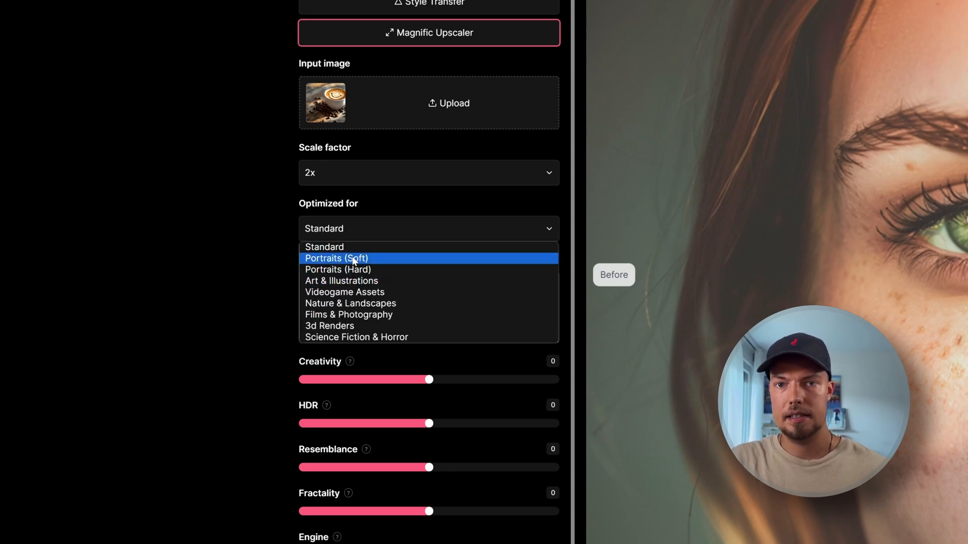
mouse_move(376, 267)
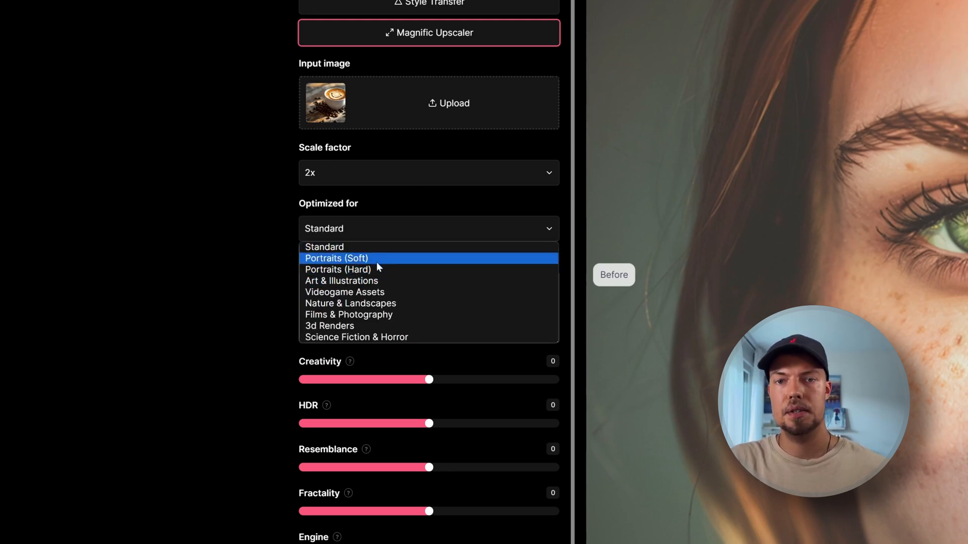
mouse_move(350, 303)
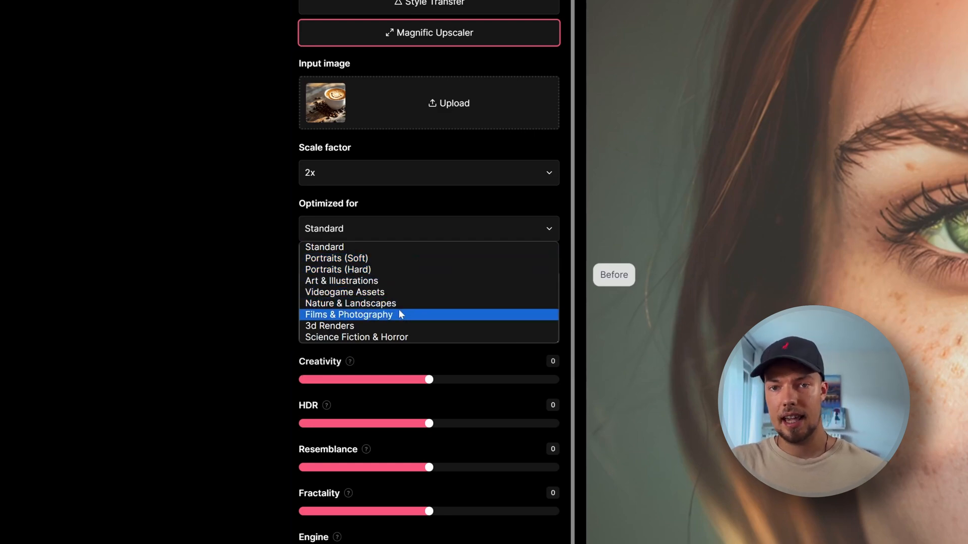
mouse_move(372, 337)
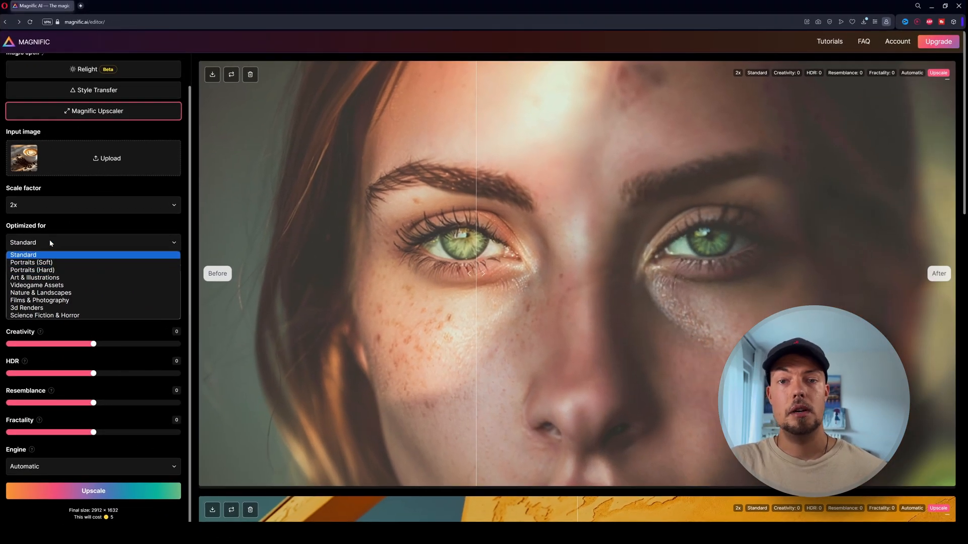
left_click(23, 255)
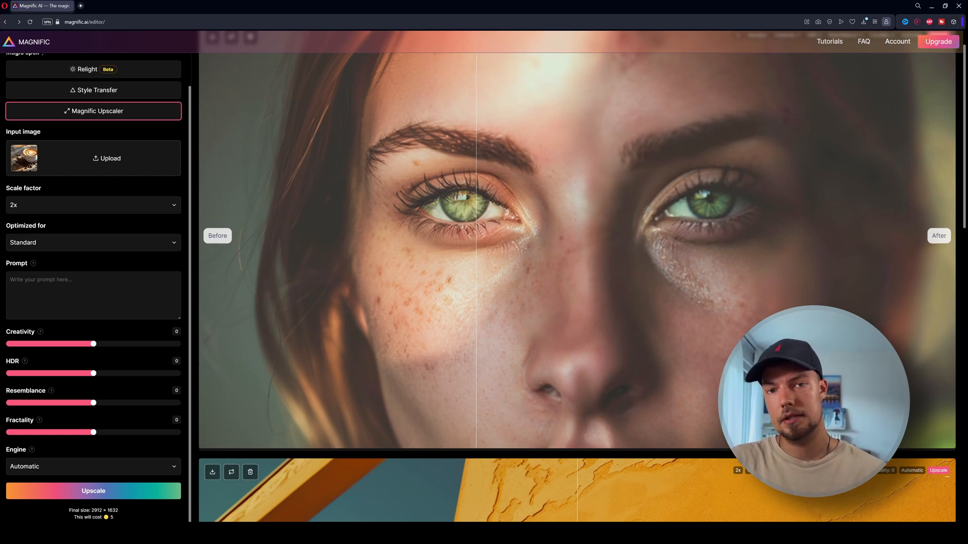
mouse_move(80, 273)
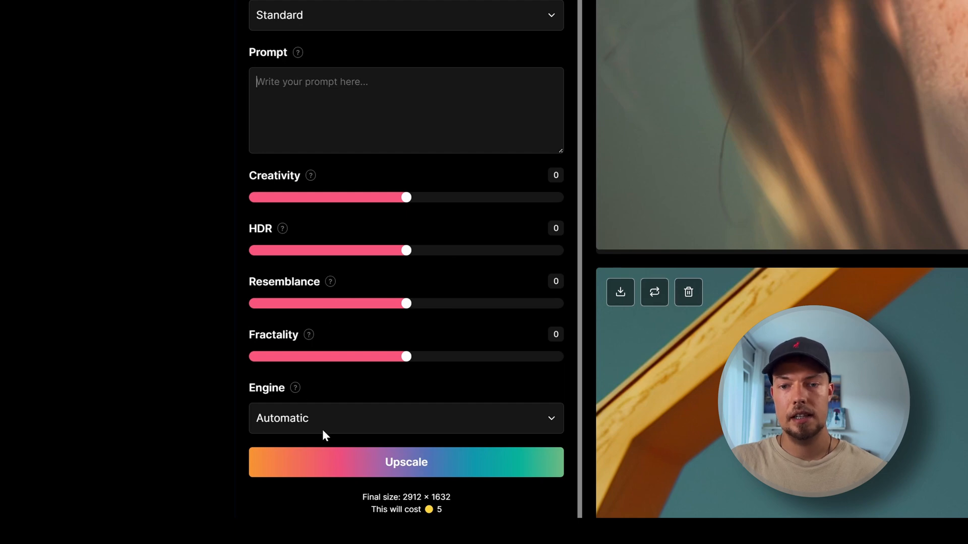
Scroll through the upscaler sliders while raising Creativity and HDR from 0 to 2.
scroll("up", 3)
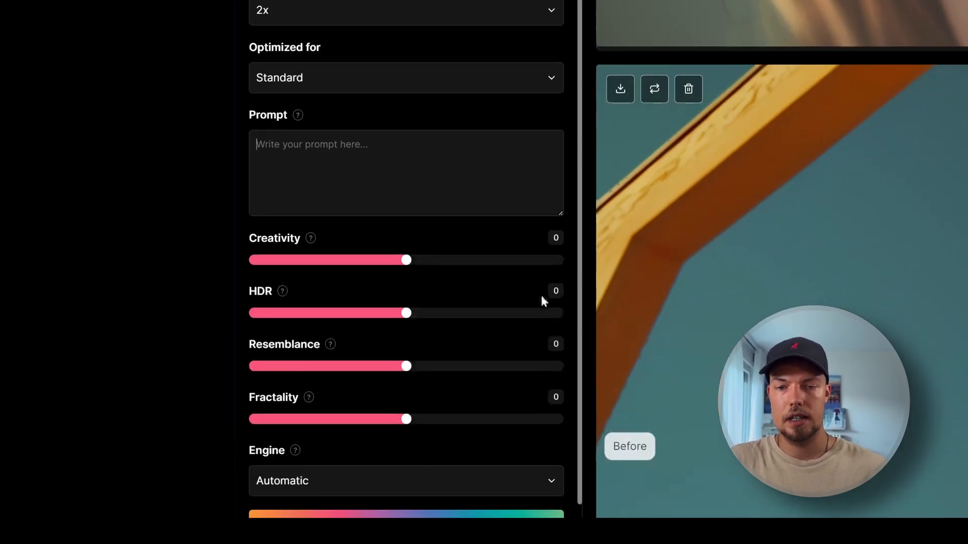
scroll("down", 3)
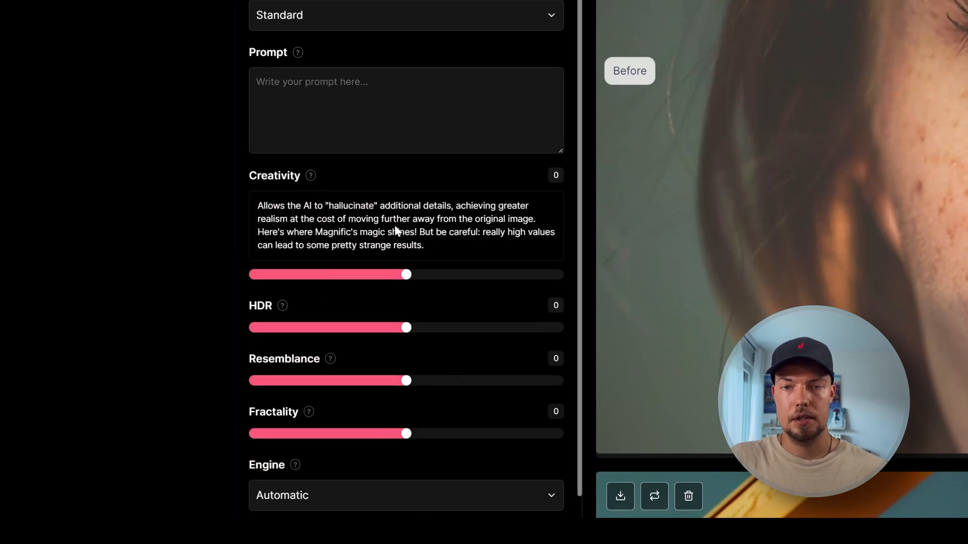
mouse_move(431, 223)
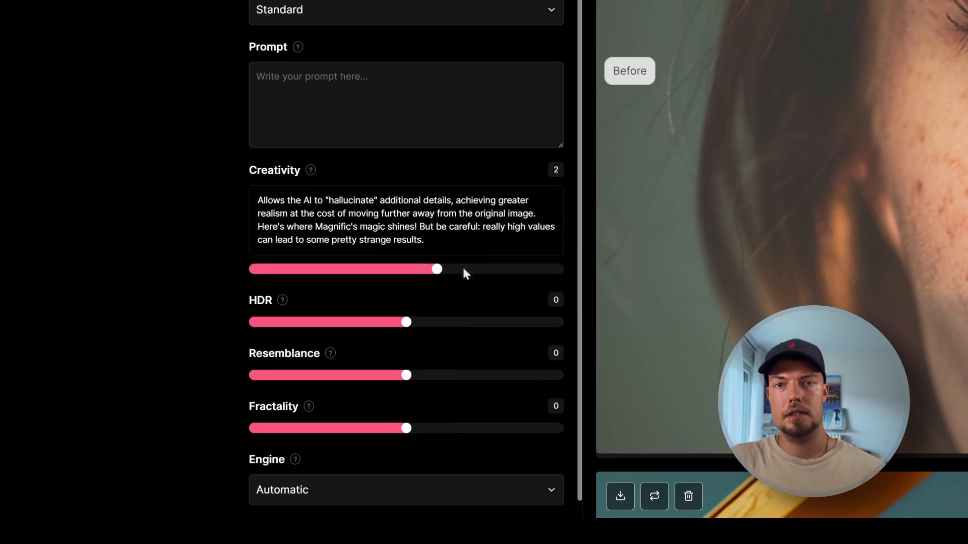
mouse_move(451, 265)
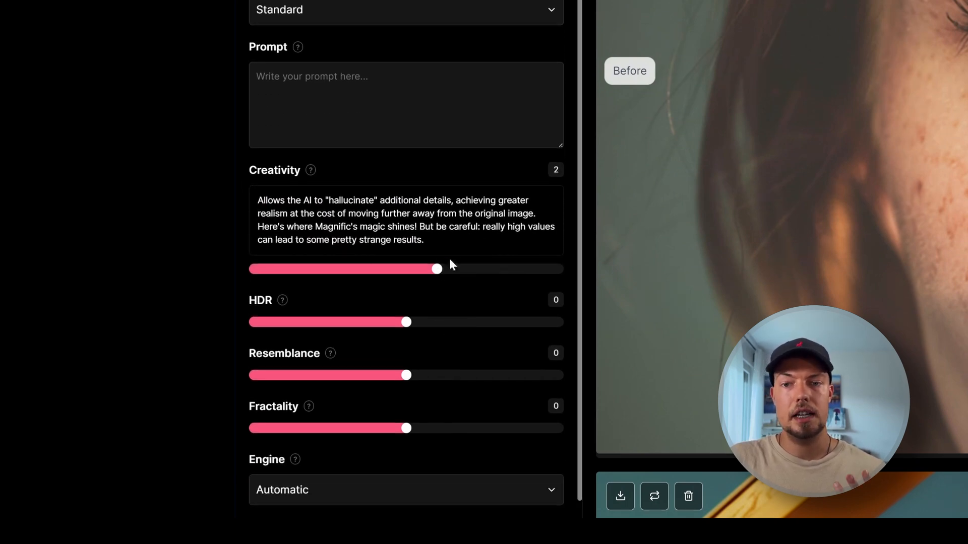
mouse_move(432, 269)
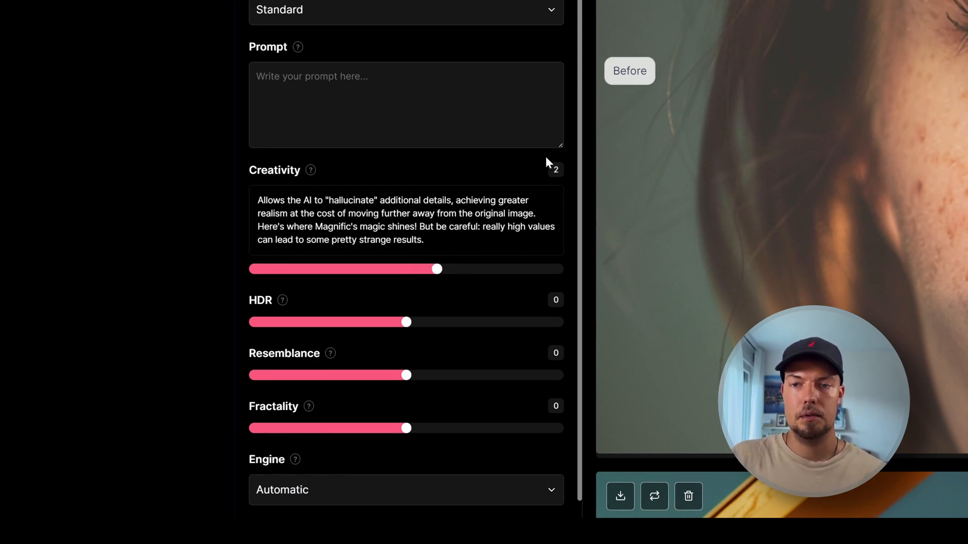
scroll("down", 3)
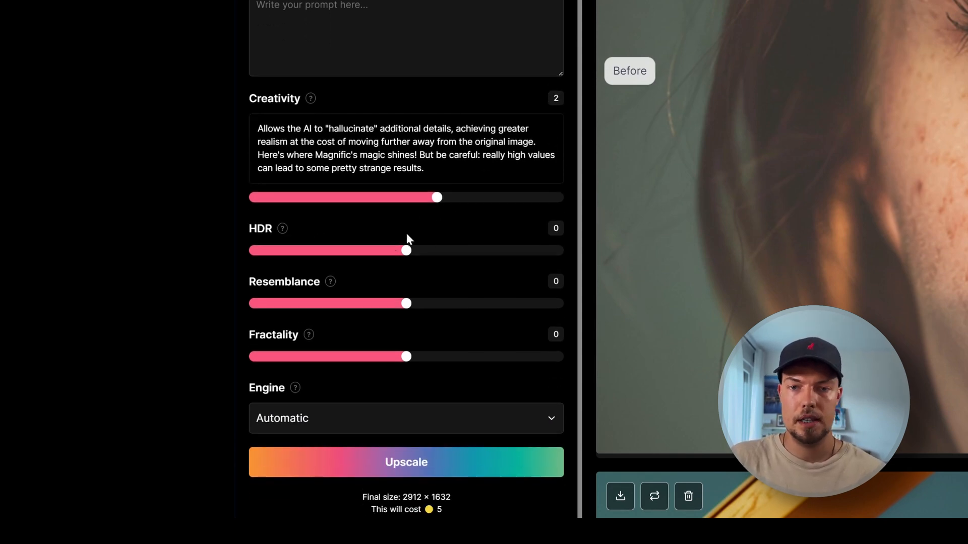
mouse_move(406, 254)
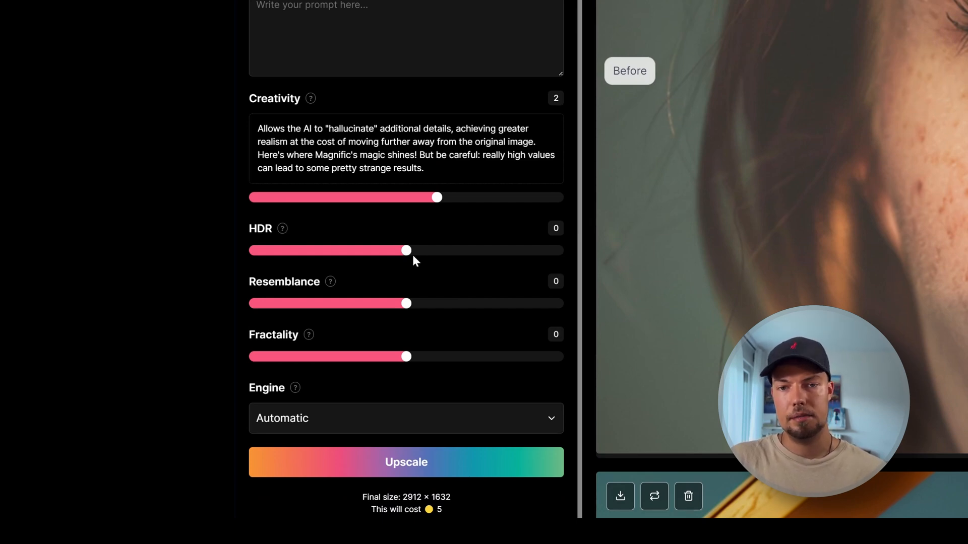
mouse_move(414, 259)
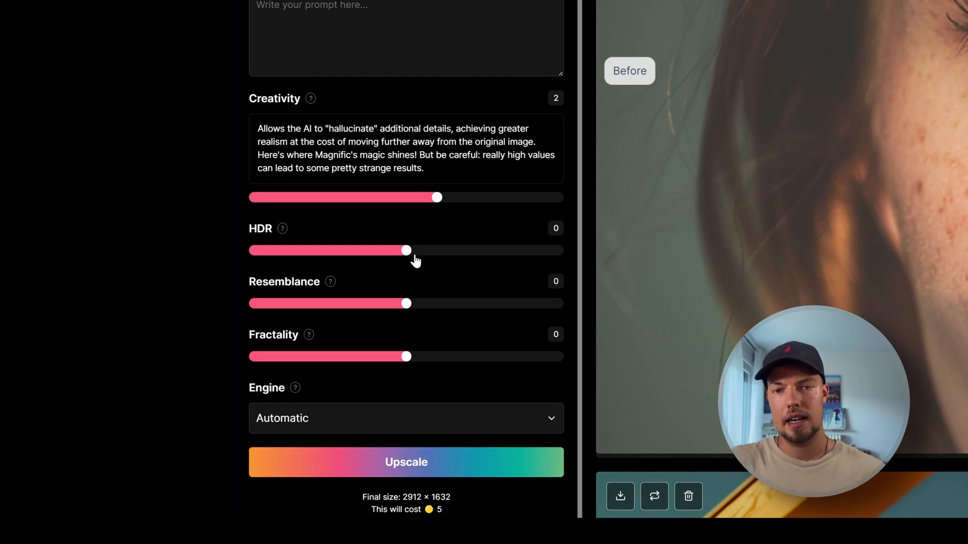
mouse_move(524, 206)
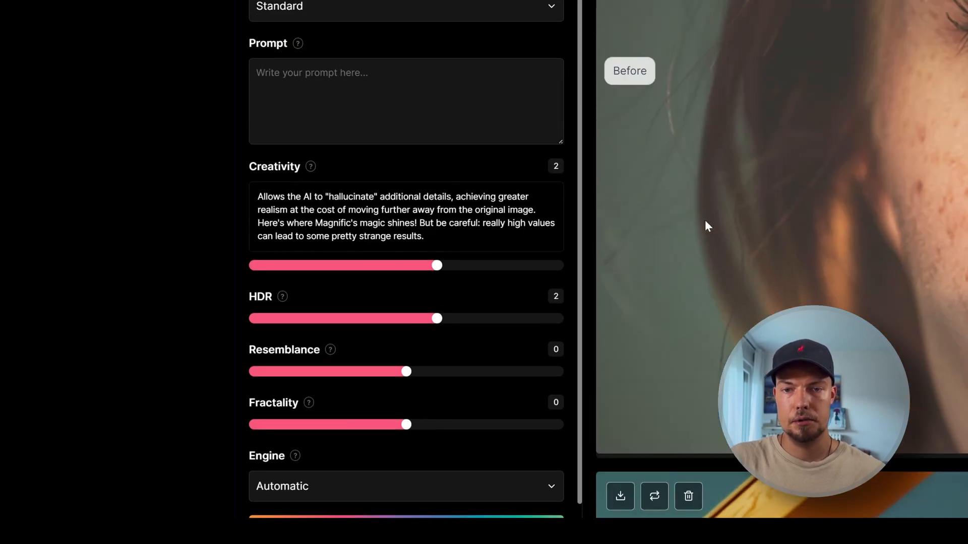
scroll("down", 3)
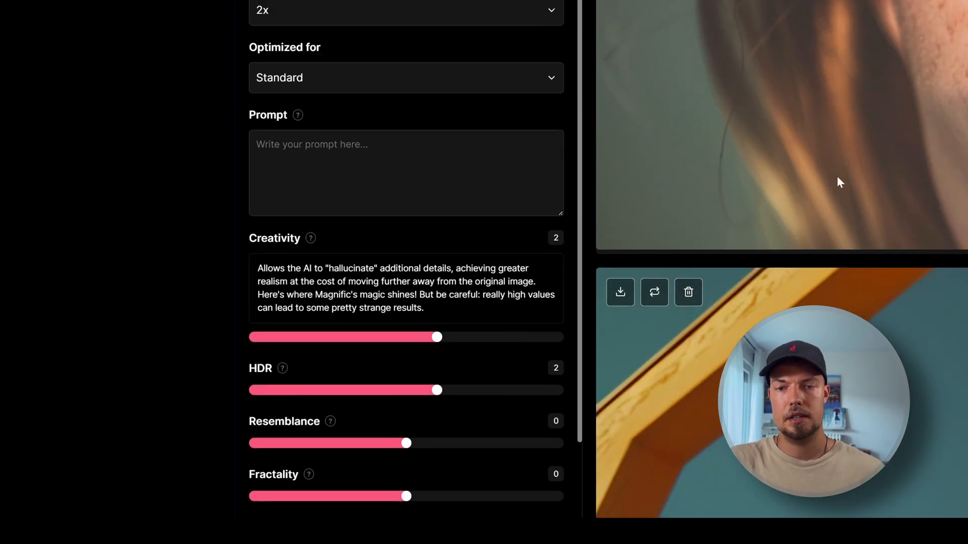
scroll("down", 3)
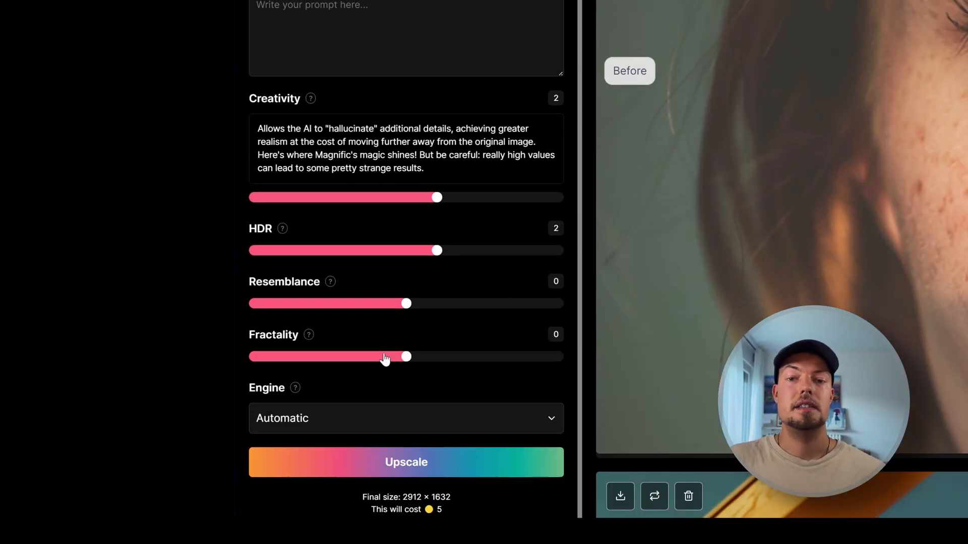
mouse_move(431, 367)
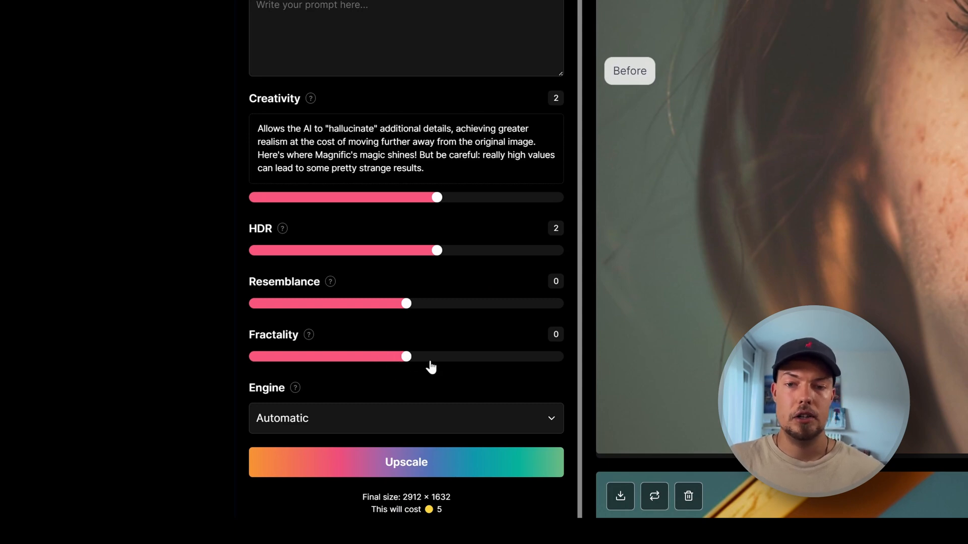
mouse_move(413, 360)
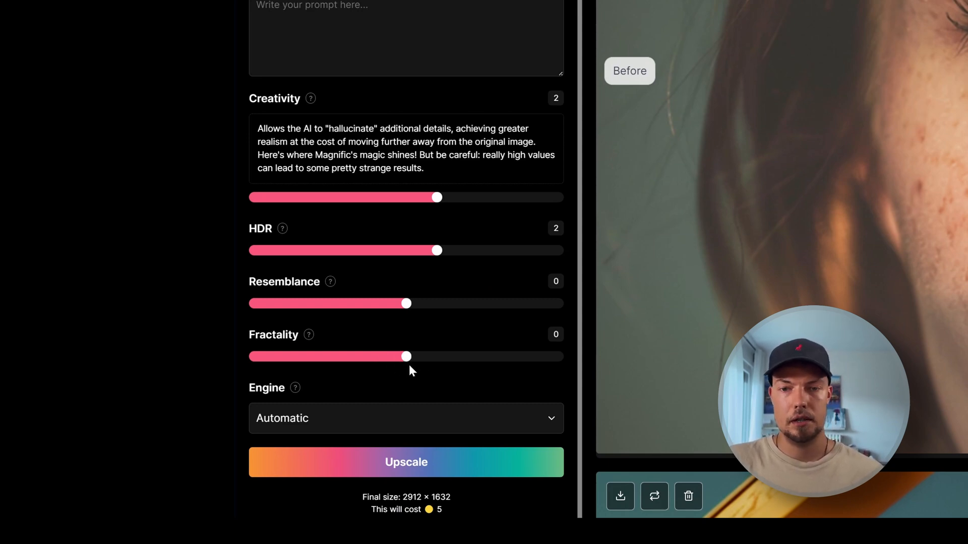
mouse_move(405, 360)
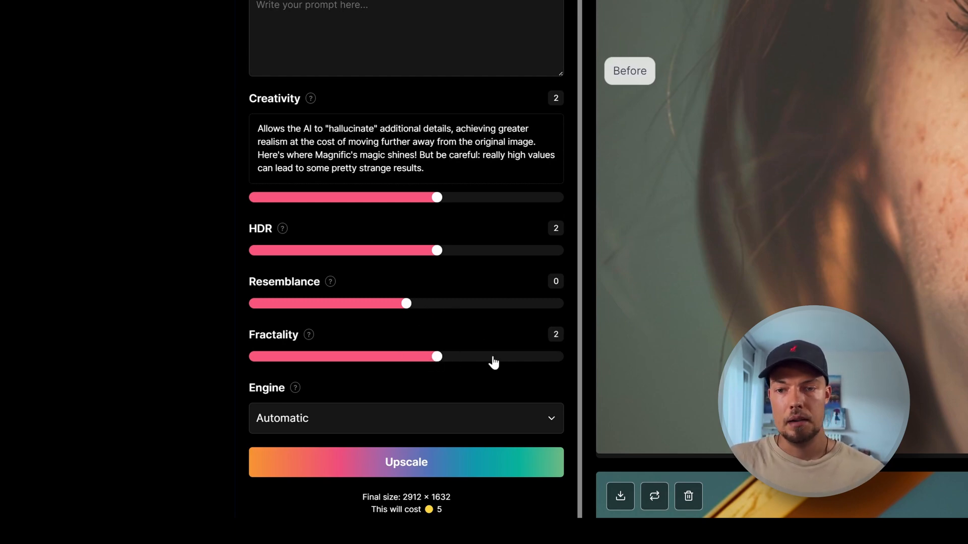
left_click(406, 418)
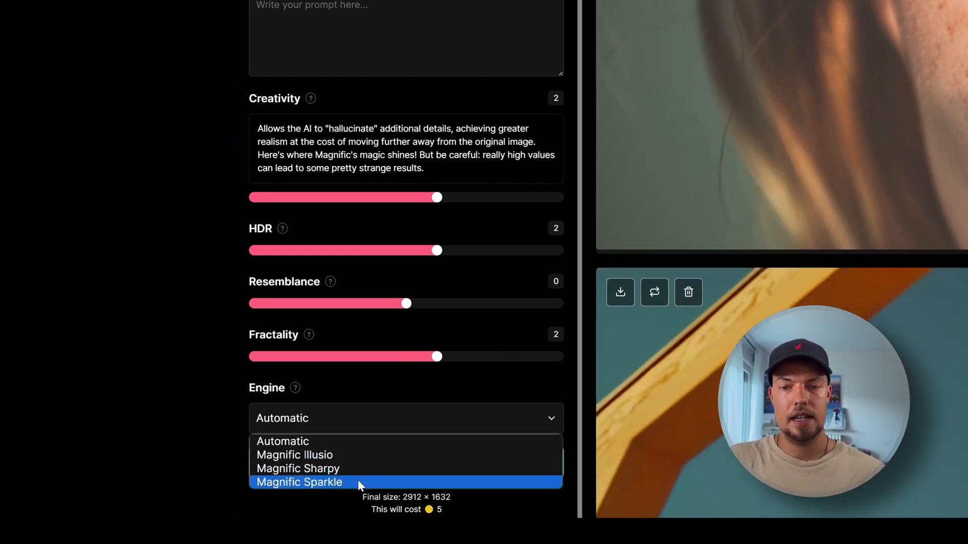
mouse_move(337, 455)
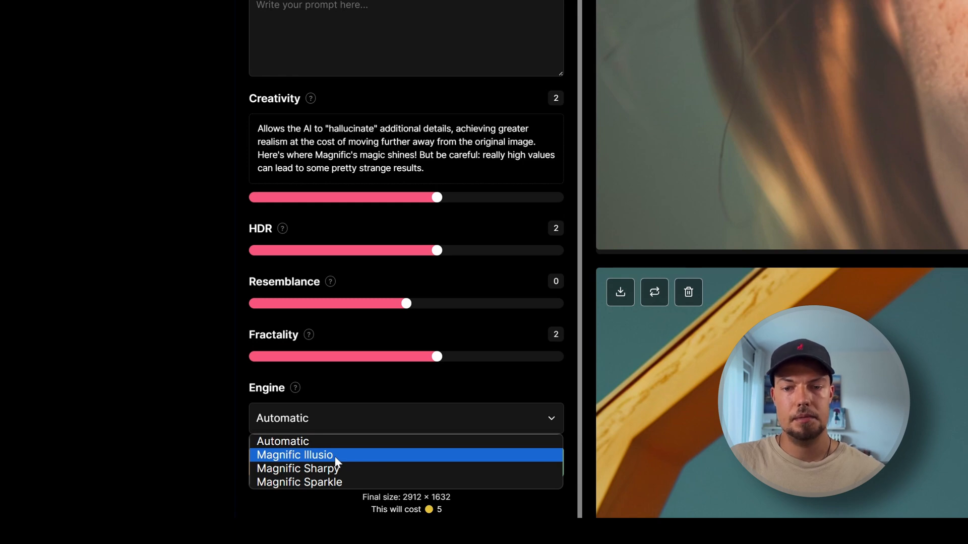
mouse_move(354, 434)
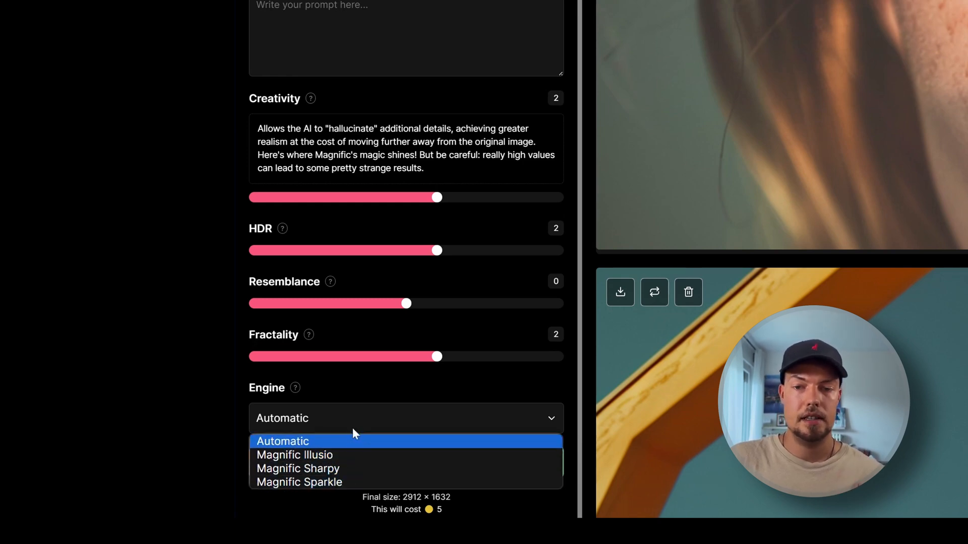
left_click(283, 442)
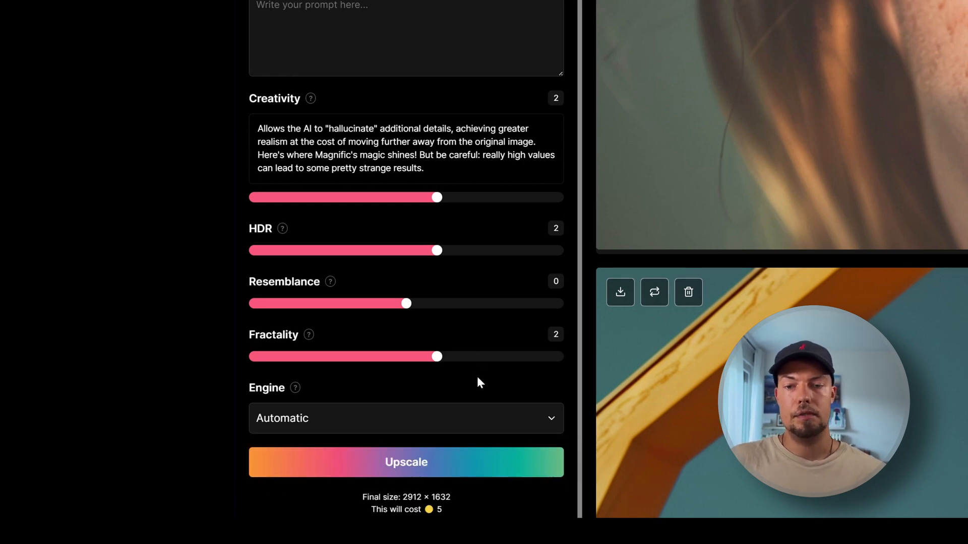
mouse_move(498, 406)
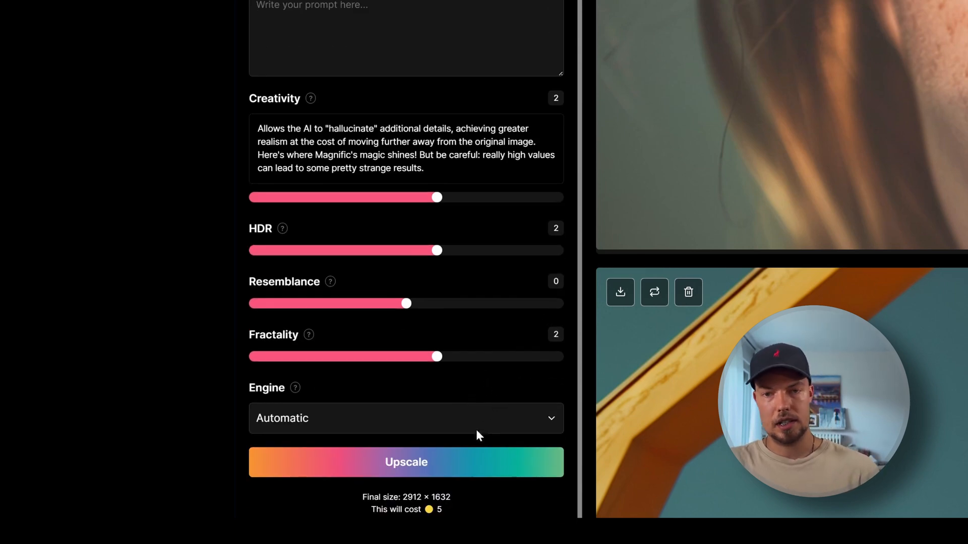
mouse_move(424, 498)
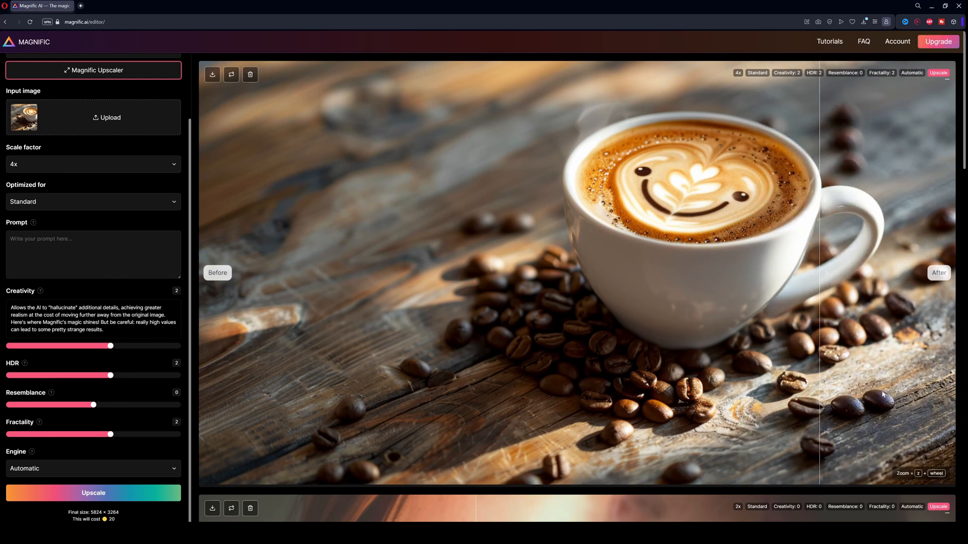
mouse_move(792, 242)
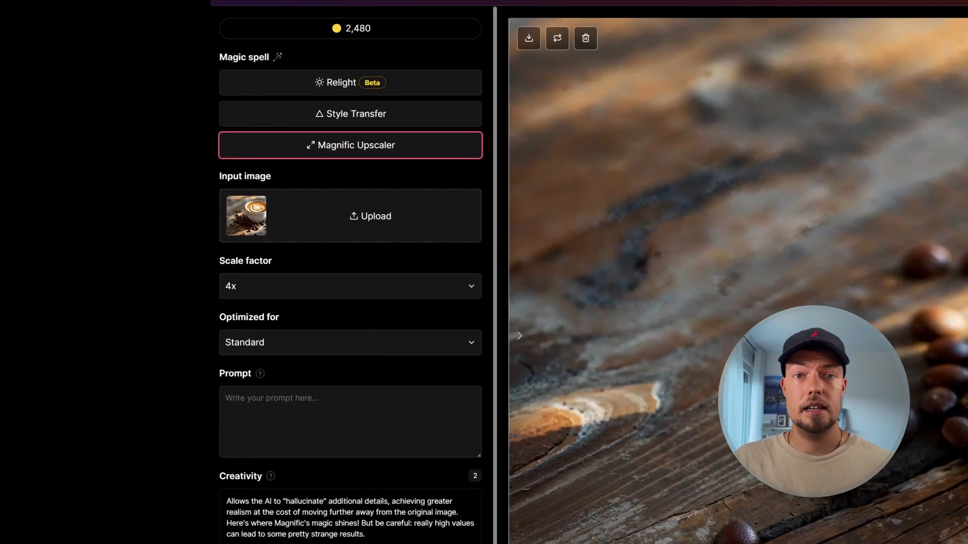
Switch to Relight and show its light-source choices: just a prompt, reference image, lightmap.
left_click(352, 82)
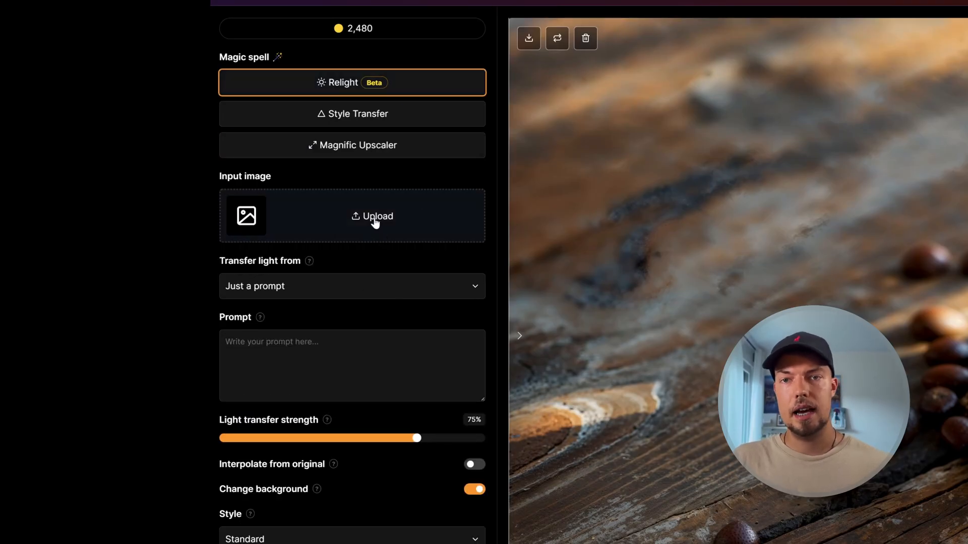
mouse_move(276, 267)
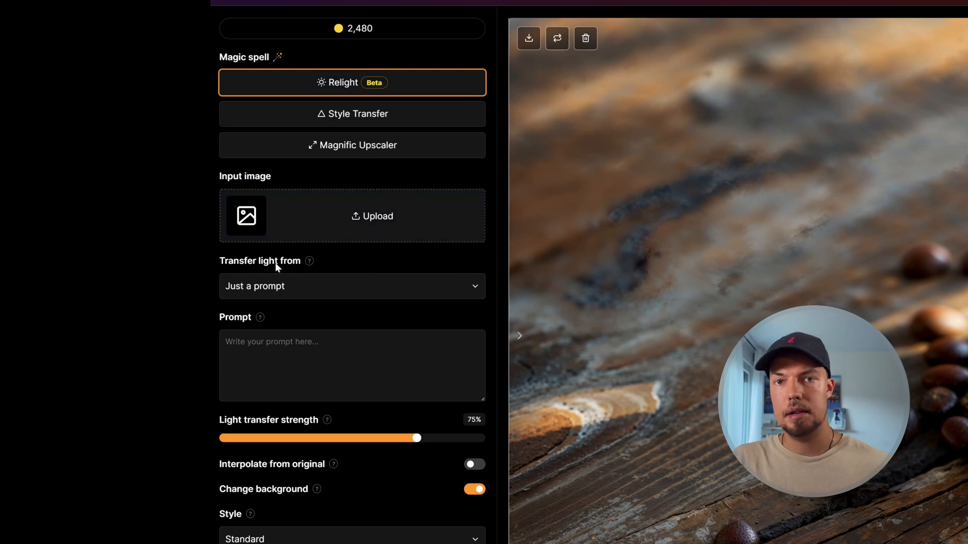
mouse_move(303, 293)
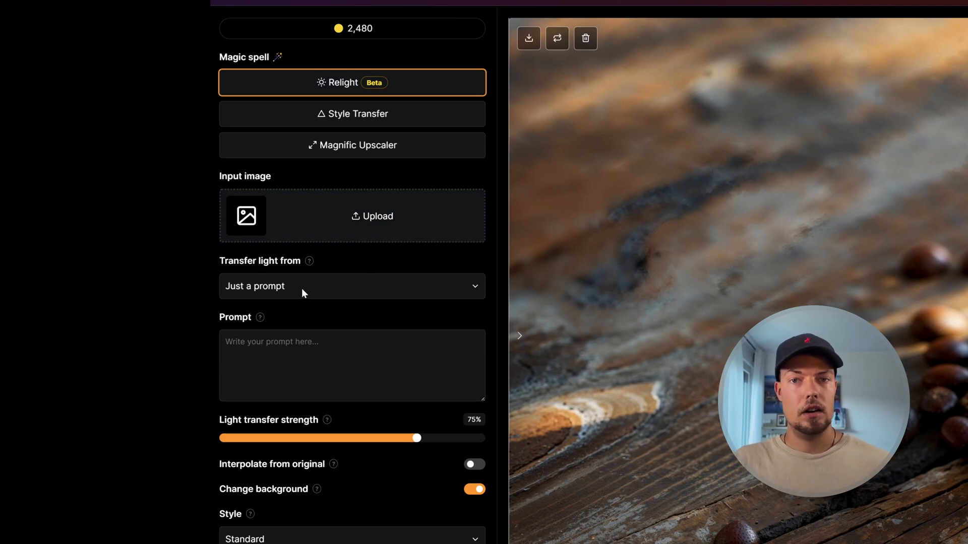
left_click(352, 286)
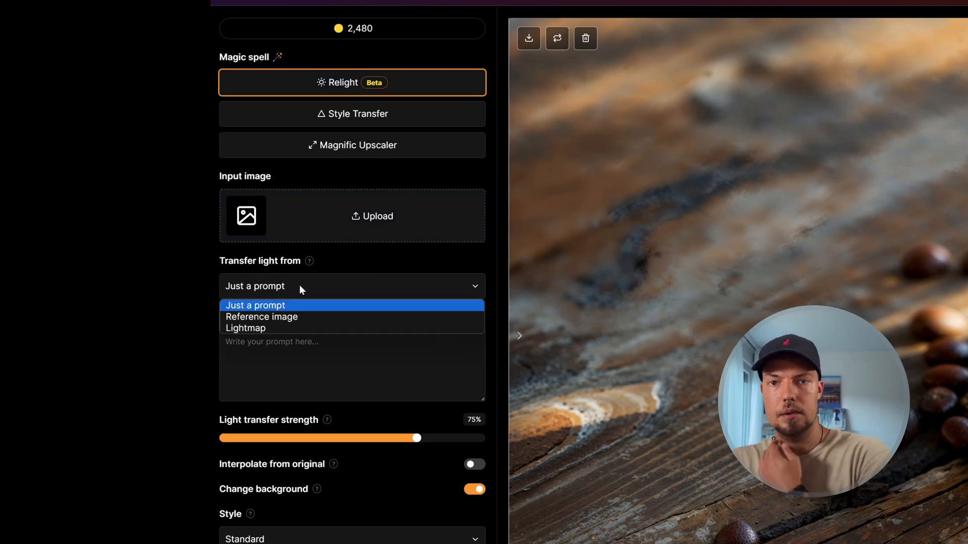
mouse_move(296, 302)
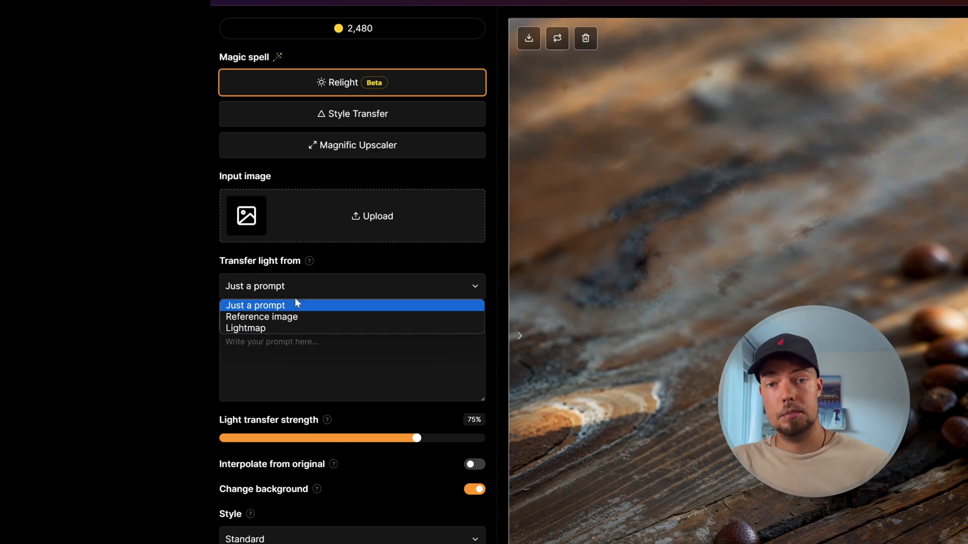
mouse_move(291, 327)
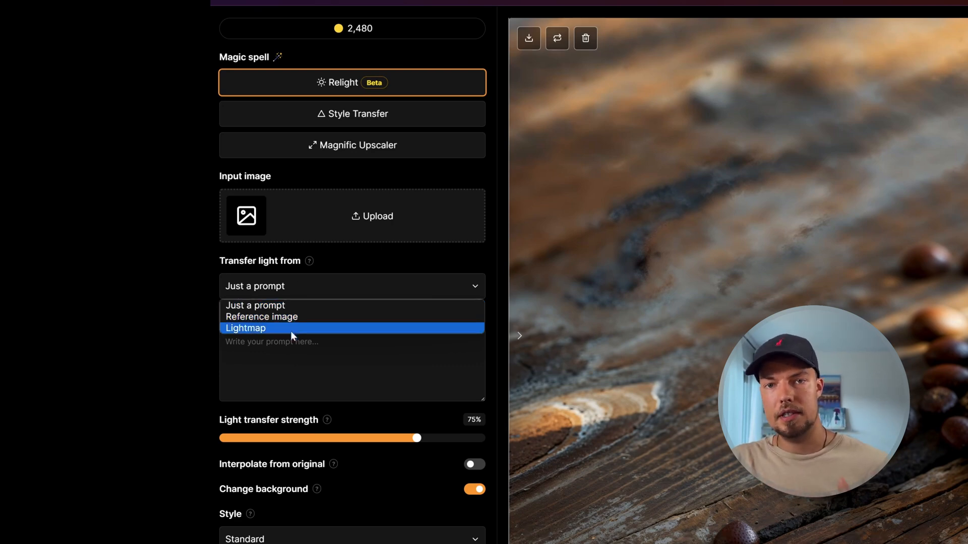
mouse_move(290, 316)
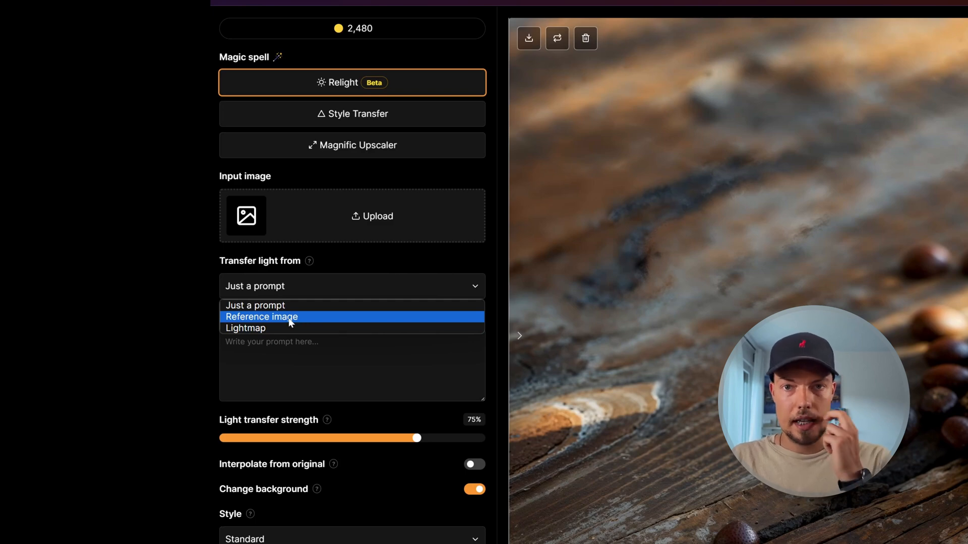
Choose Reference image as light source and load the latte art coffee photo as input.
left_click(261, 316)
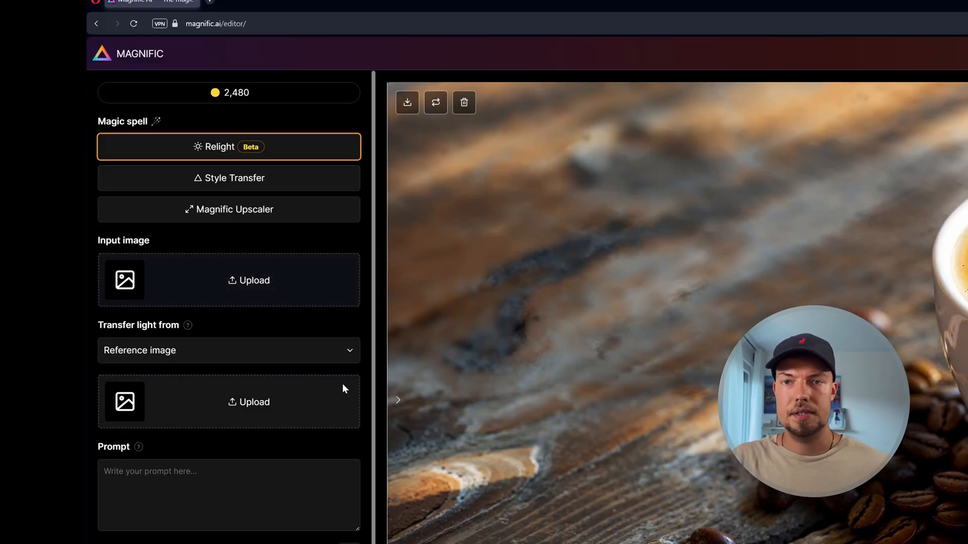
left_click(248, 280)
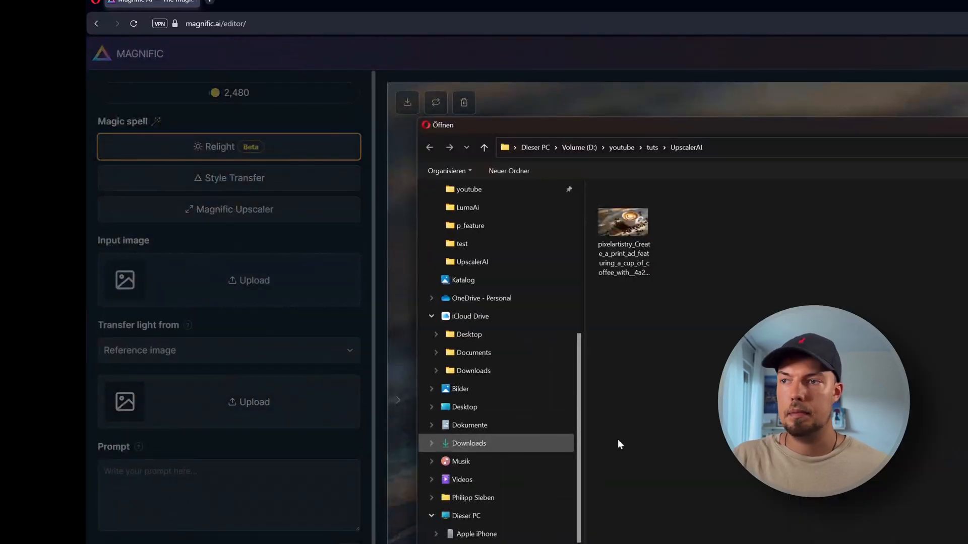
left_click(623, 223)
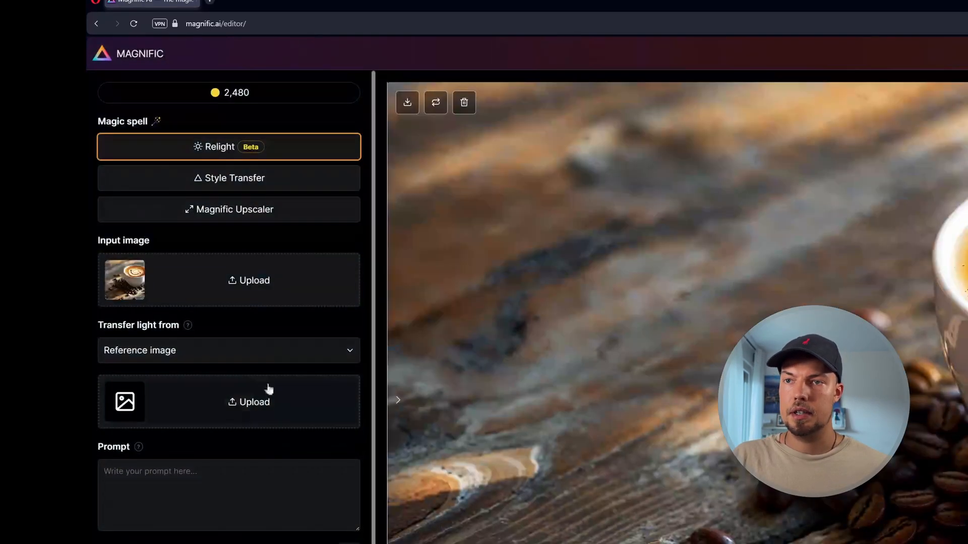
Browse the files for a lighting reference and pick the guitarist photo.
left_click(248, 402)
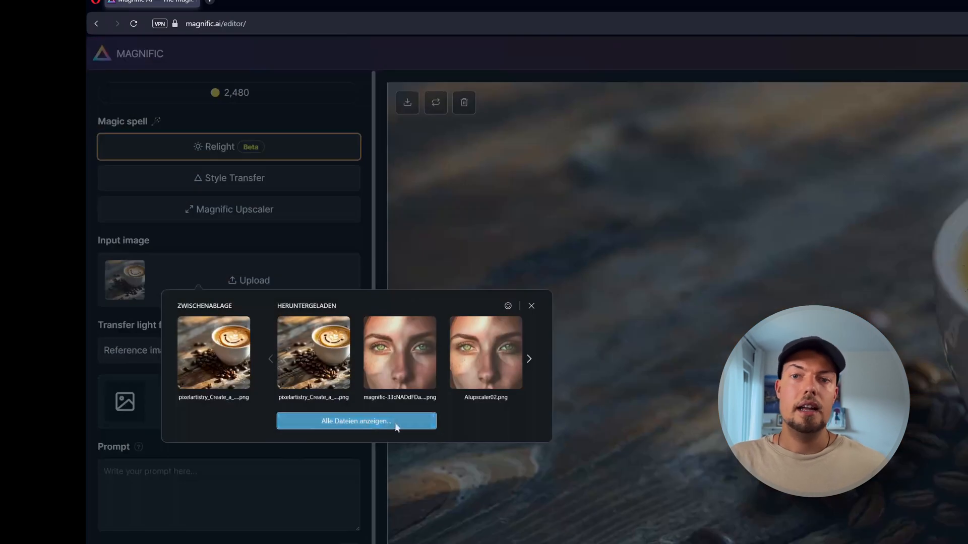
left_click(357, 421)
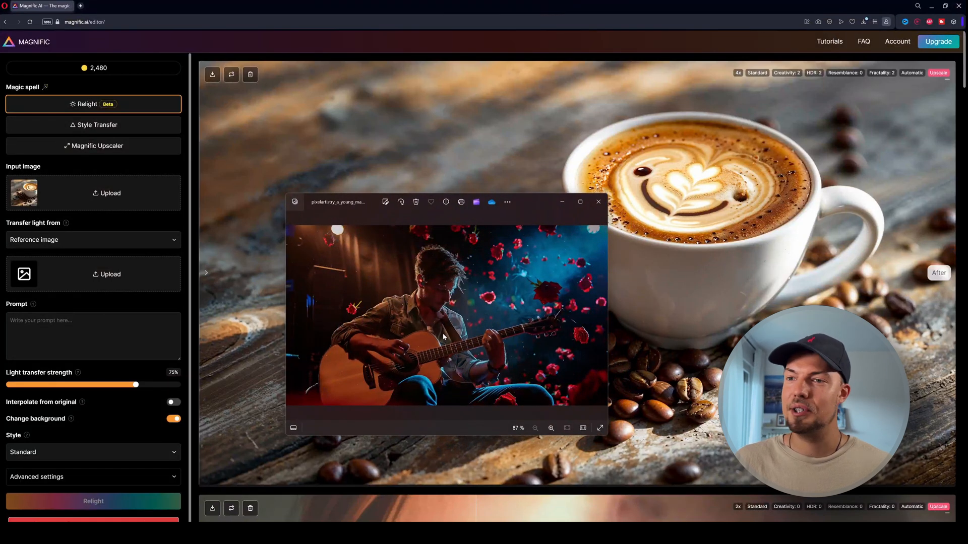
left_click(597, 201)
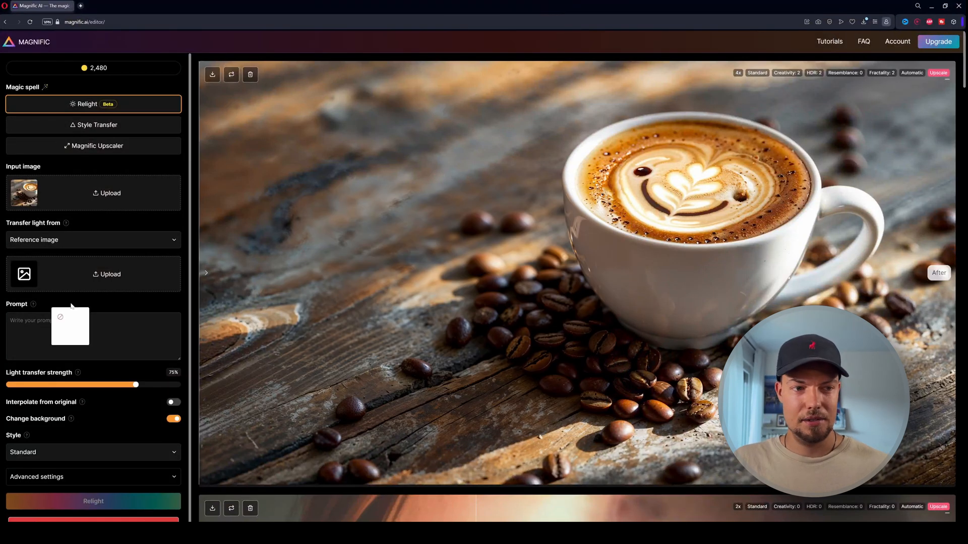
Drop the guitarist-among-roses photo in as lighting reference and expand Advanced settings.
left_click(107, 275)
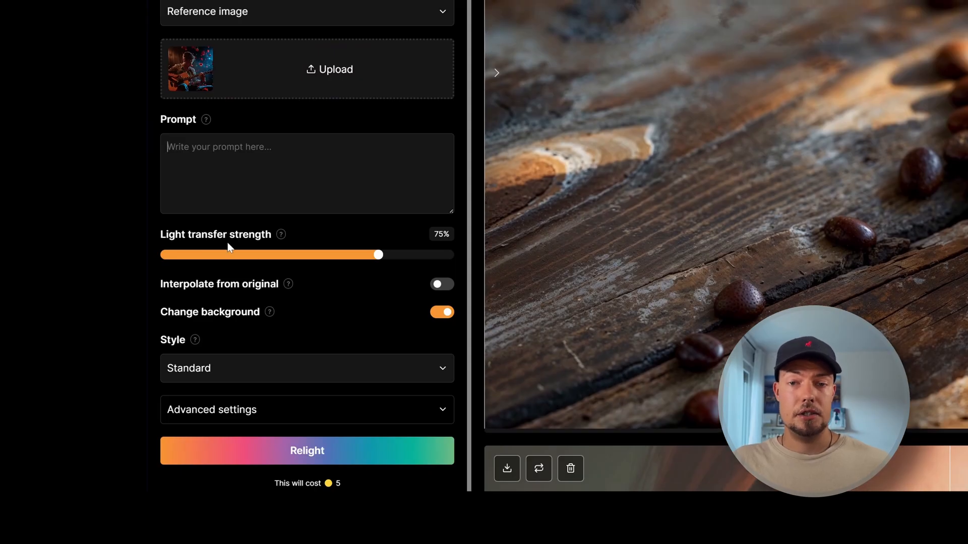
mouse_move(378, 255)
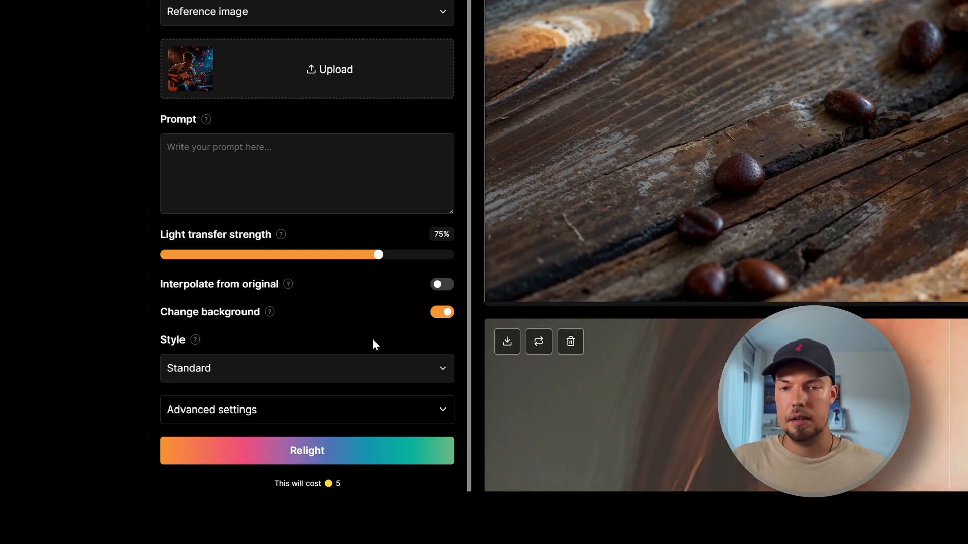
left_click(307, 410)
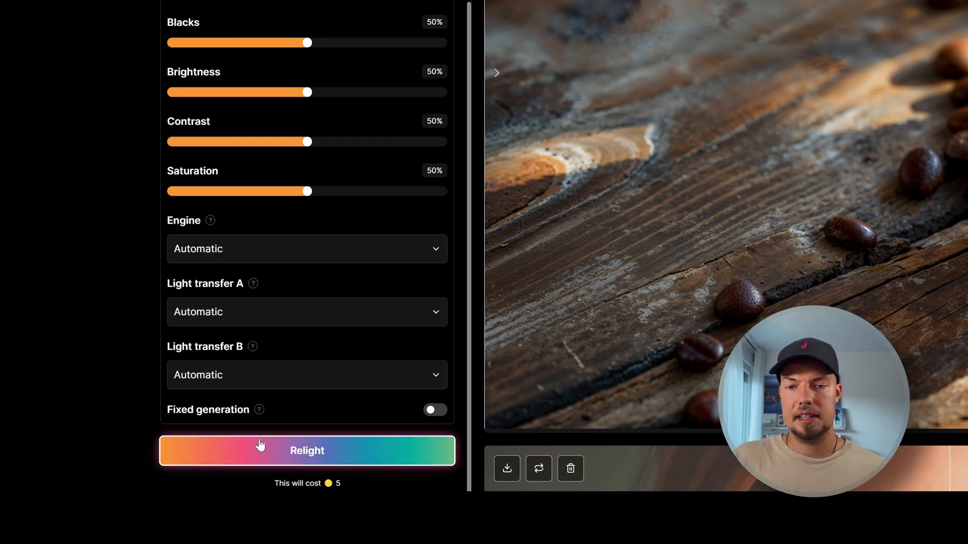
mouse_move(446, 401)
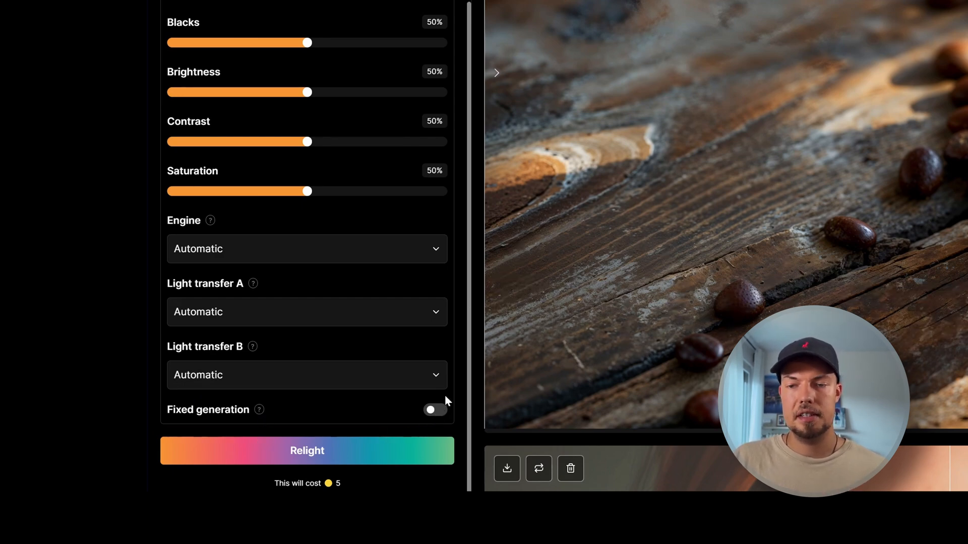
mouse_move(371, 414)
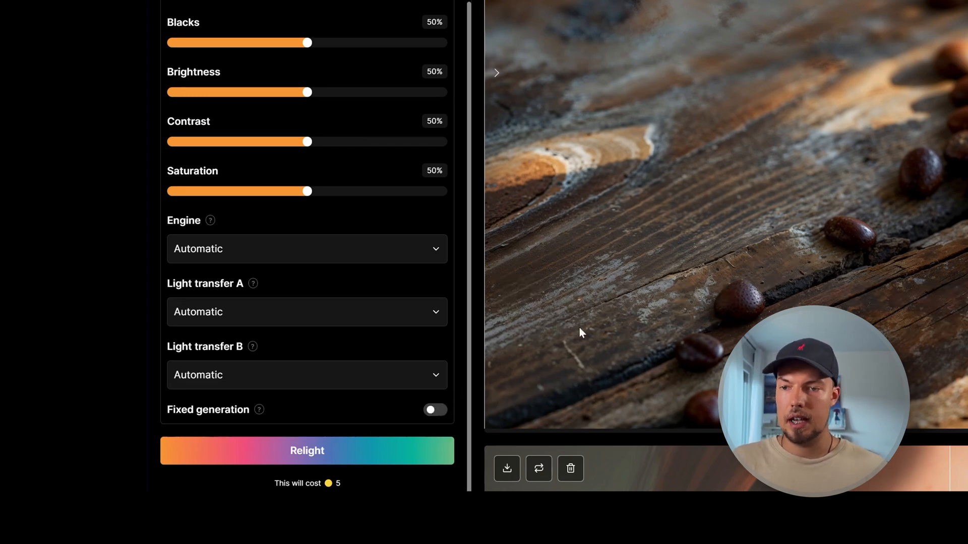
mouse_move(557, 363)
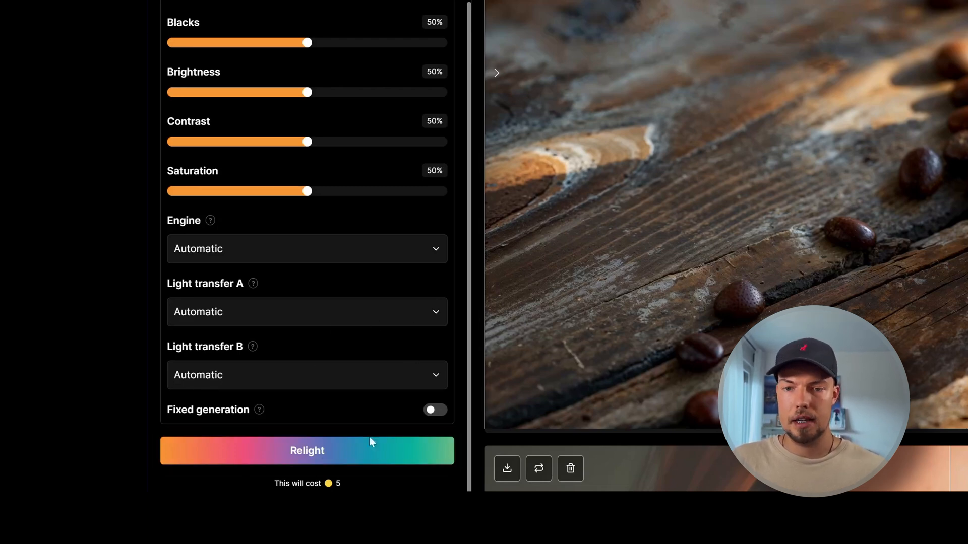
mouse_move(345, 462)
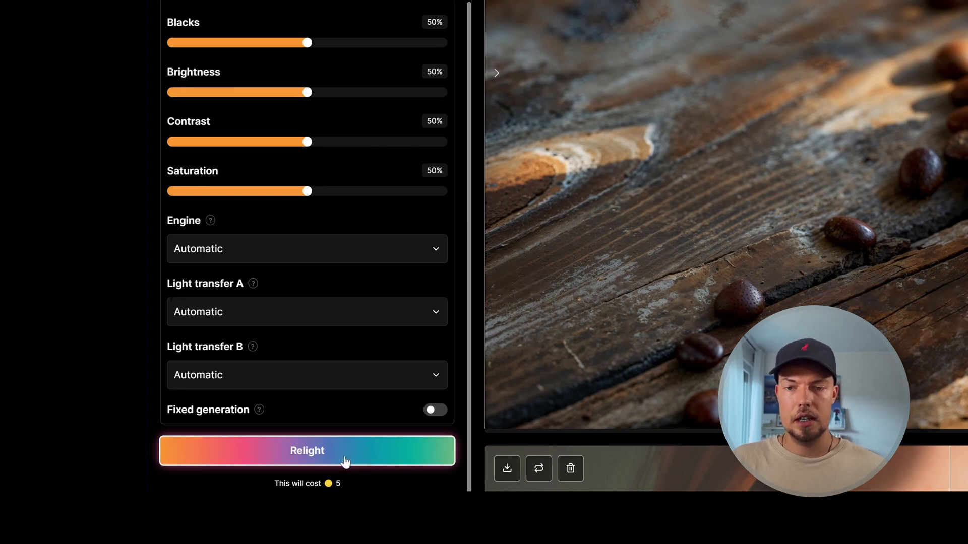
Run Relight with the guitarist reference and review the before-and-after result.
left_click(307, 450)
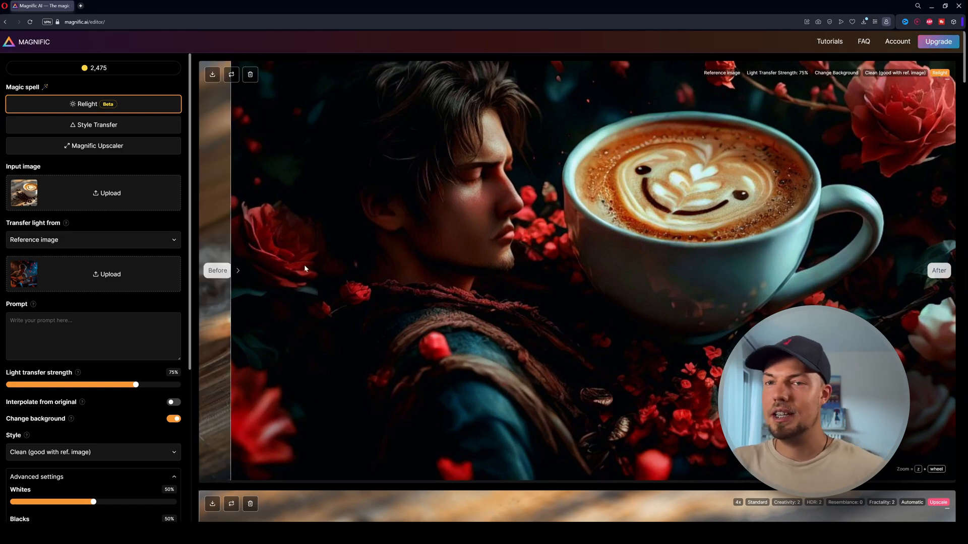
scroll("down", 3)
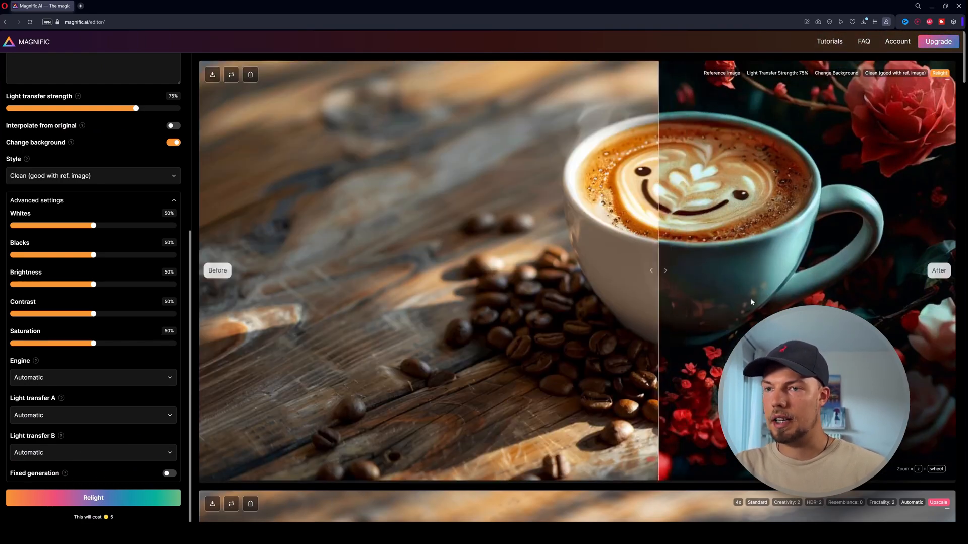
scroll("up", 3)
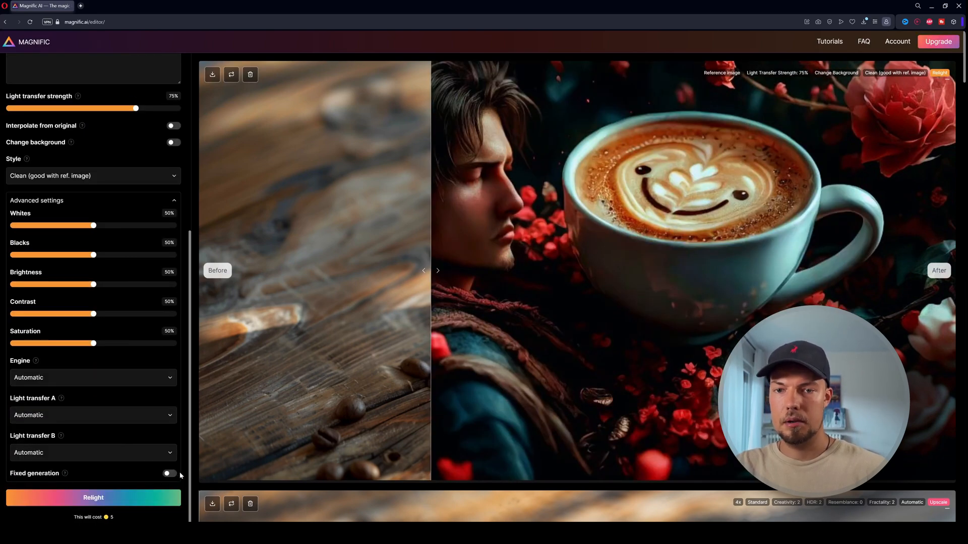
Turn on Fixed generation and relight again, keeping the wooden table under red lighting.
left_click(171, 473)
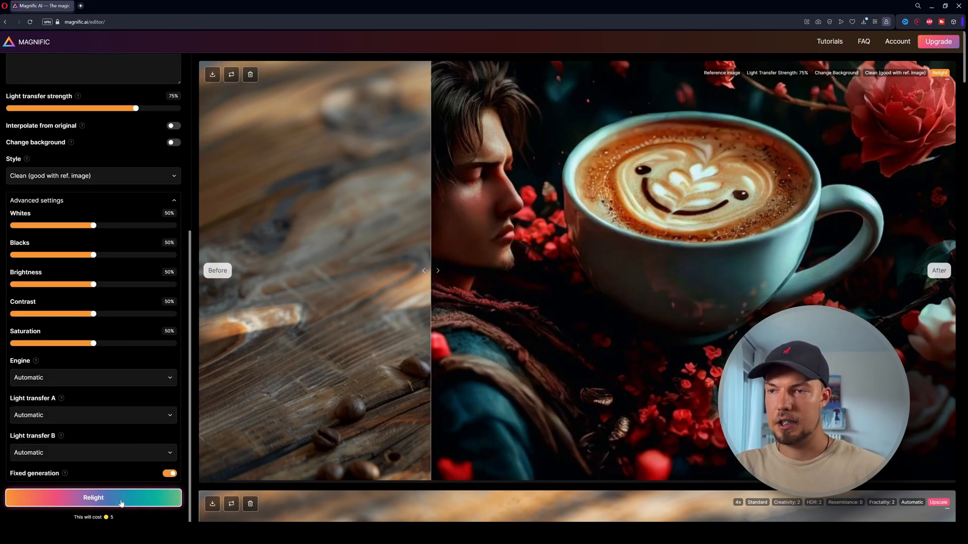
left_click(94, 497)
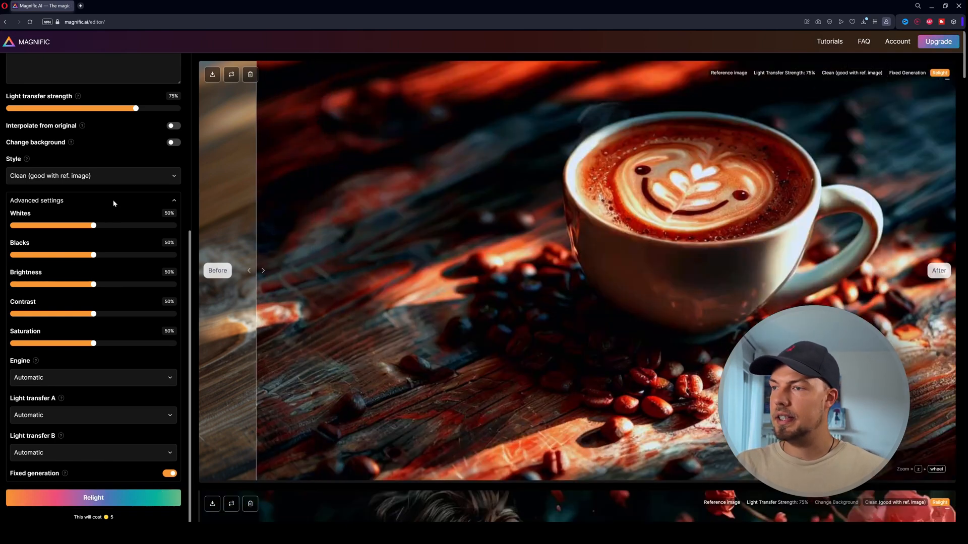
scroll("down", 3)
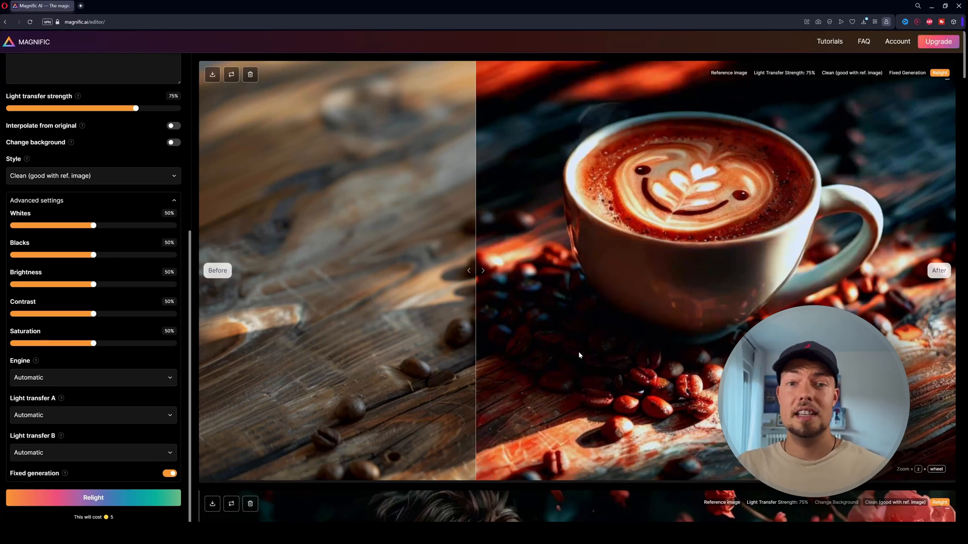
mouse_move(475, 262)
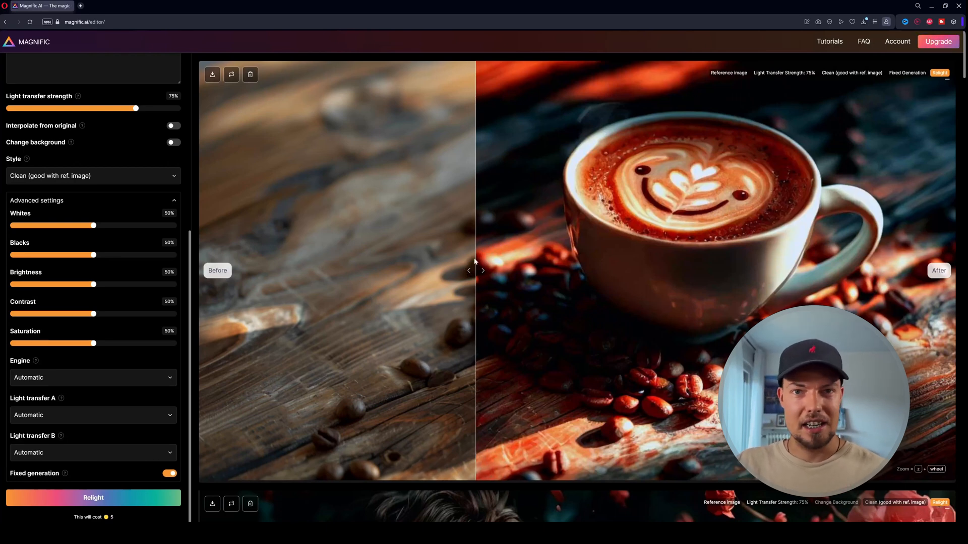